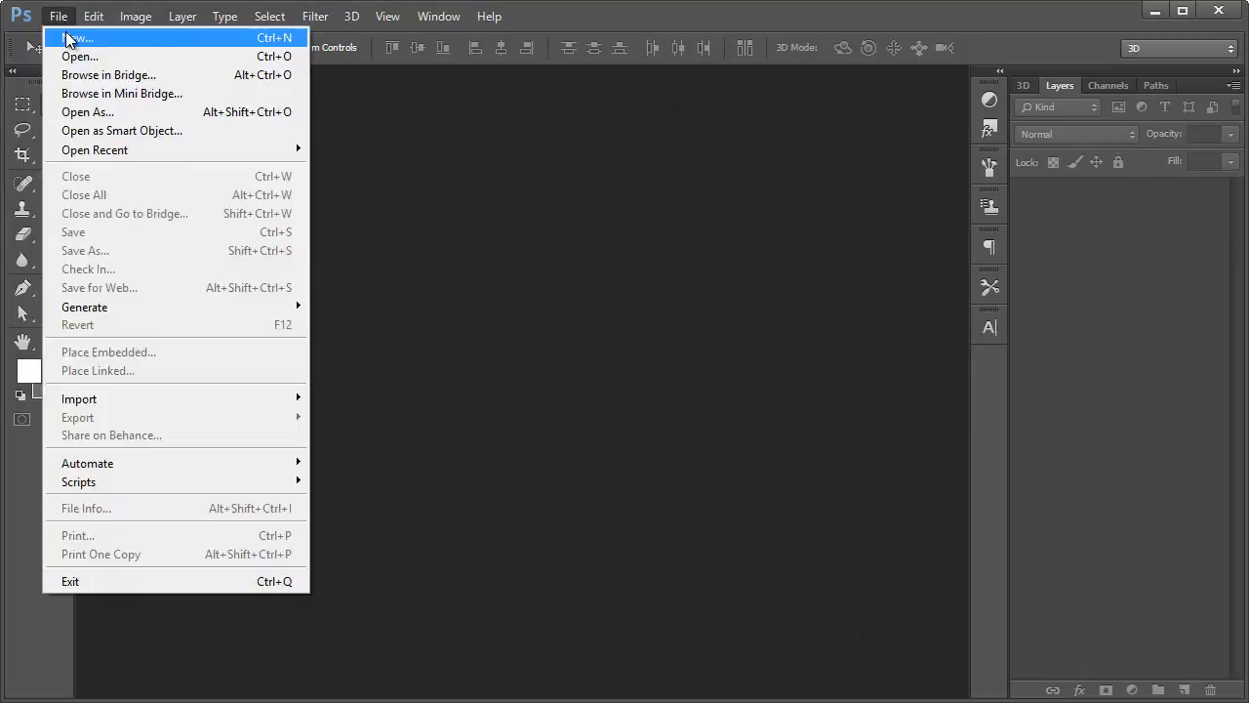
# - Create a new transparent document about 860 by 720 px via File > New
pyautogui.click(78, 38)
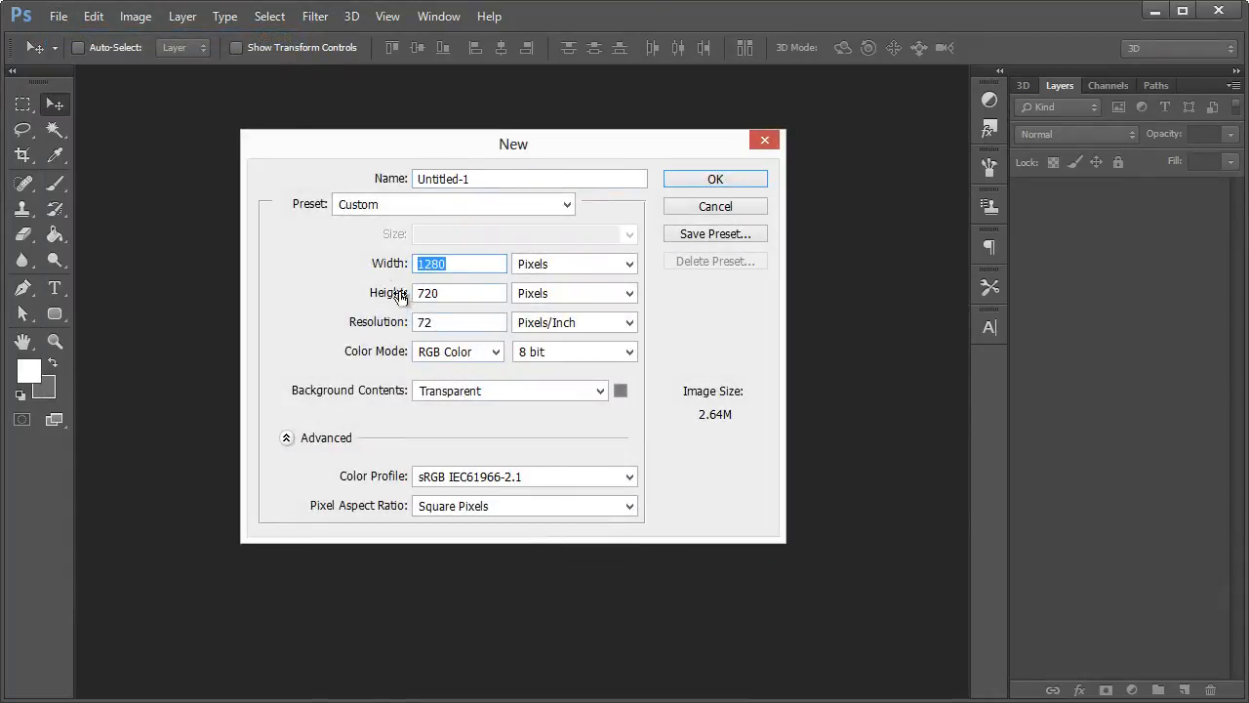
pyautogui.moveTo(113, 663)
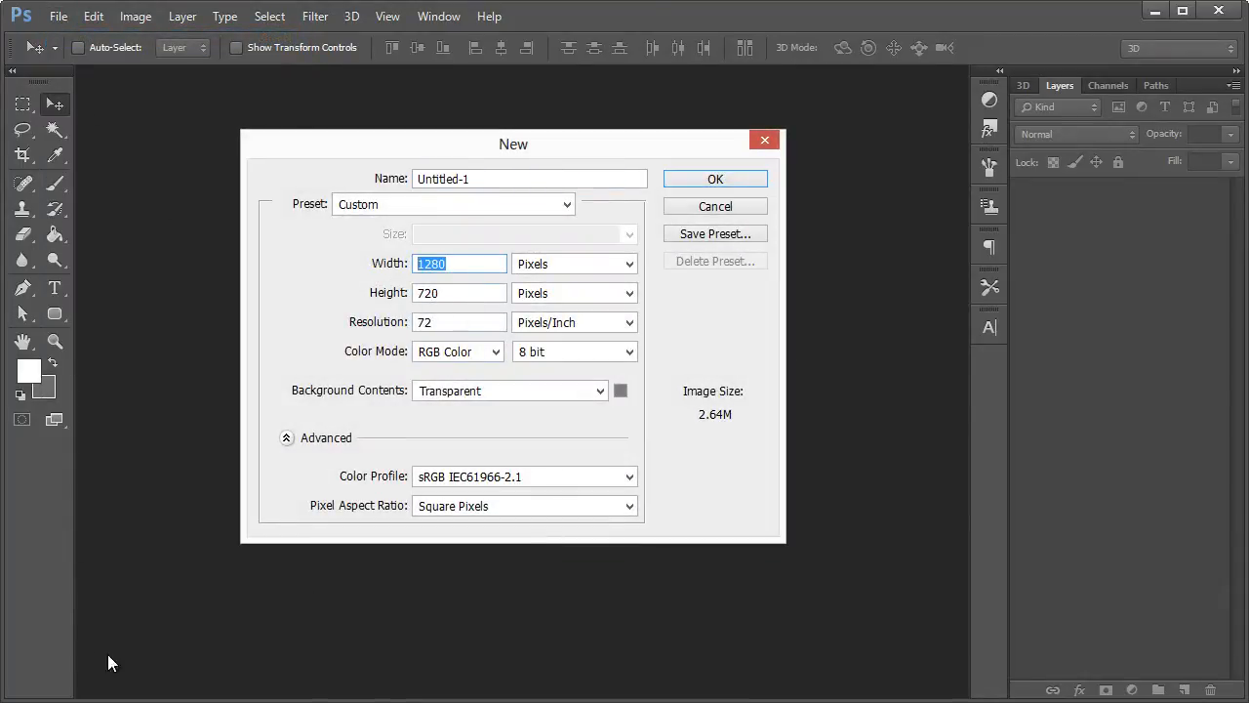
pyautogui.click(431, 264)
pyautogui.write('860')
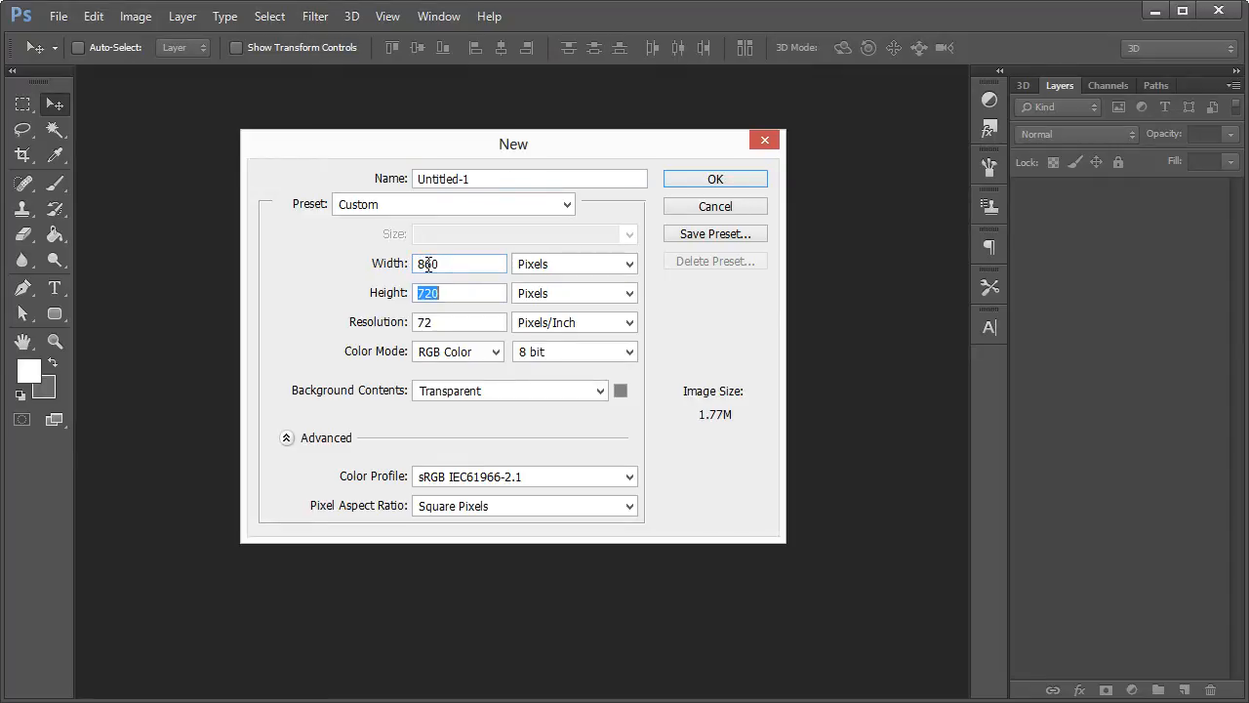
pyautogui.click(714, 180)
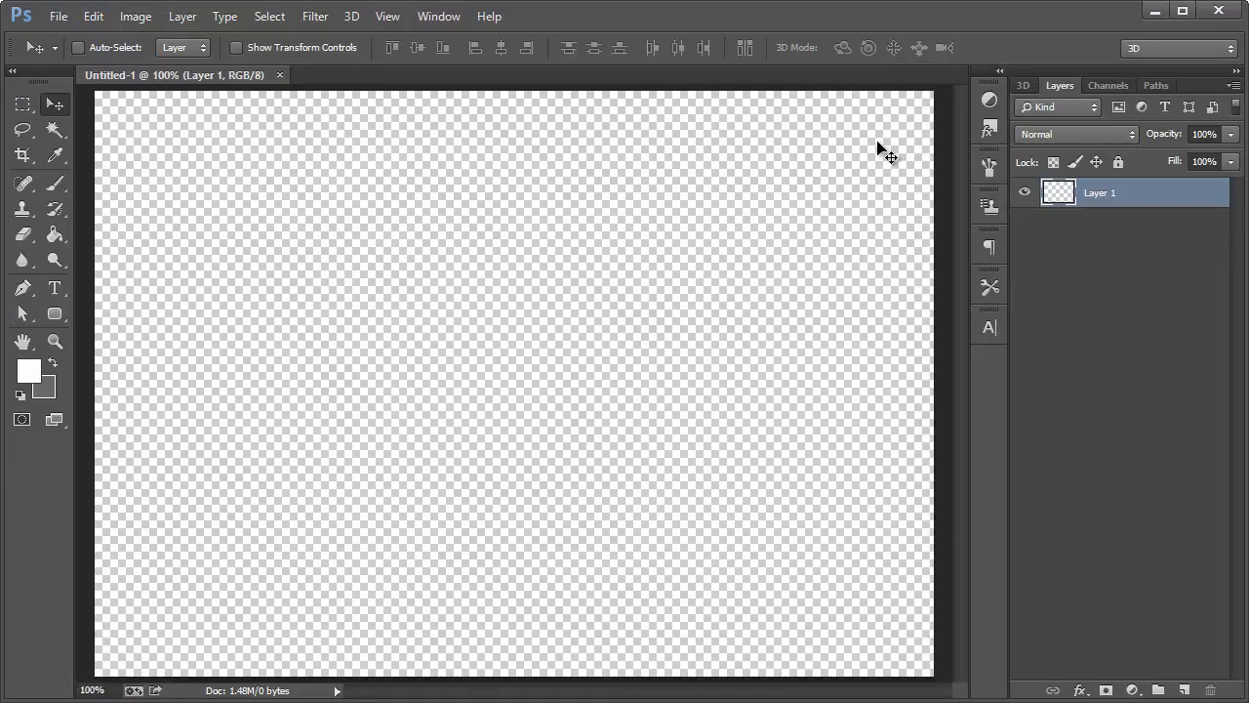
pyautogui.click(54, 235)
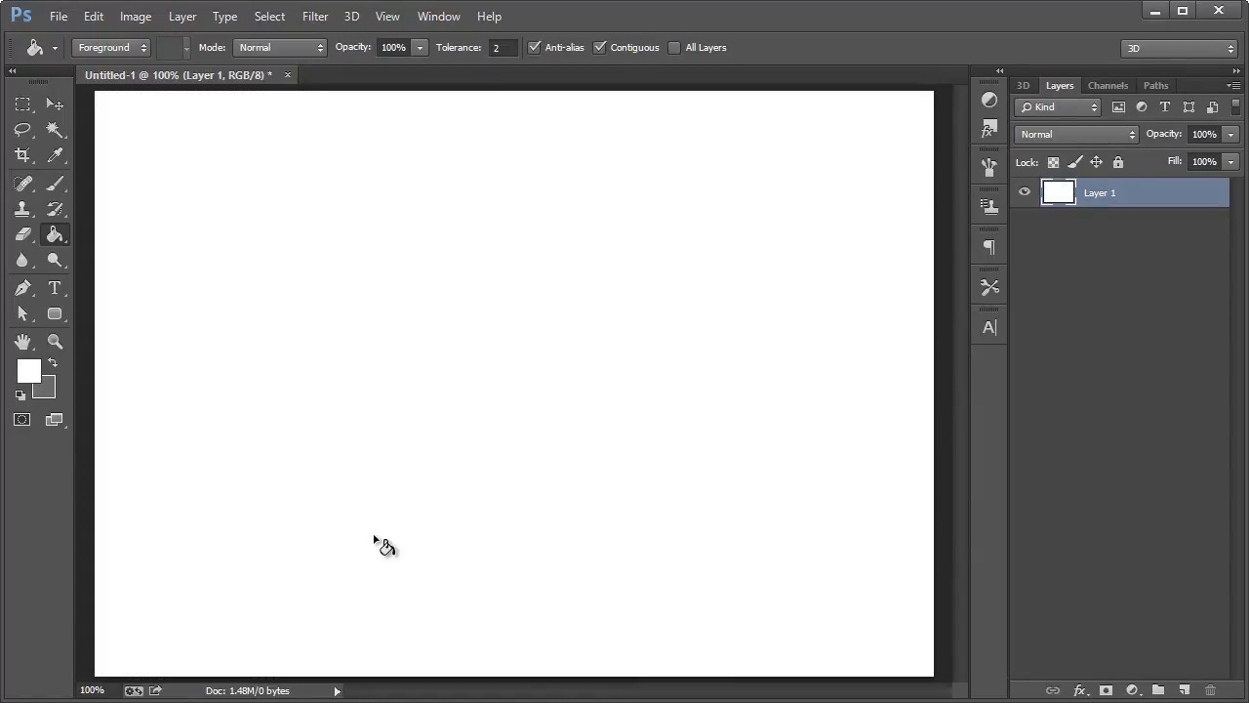
pyautogui.moveTo(398, 41)
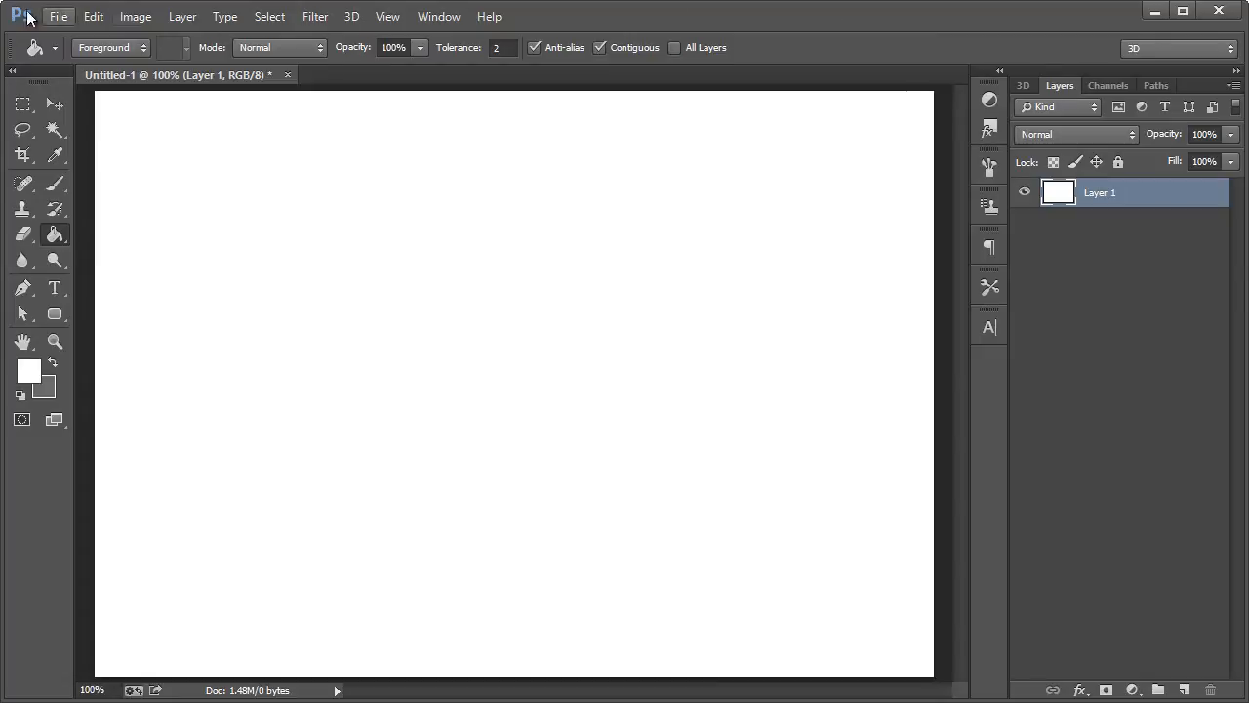
pyautogui.moveTo(1116, 357)
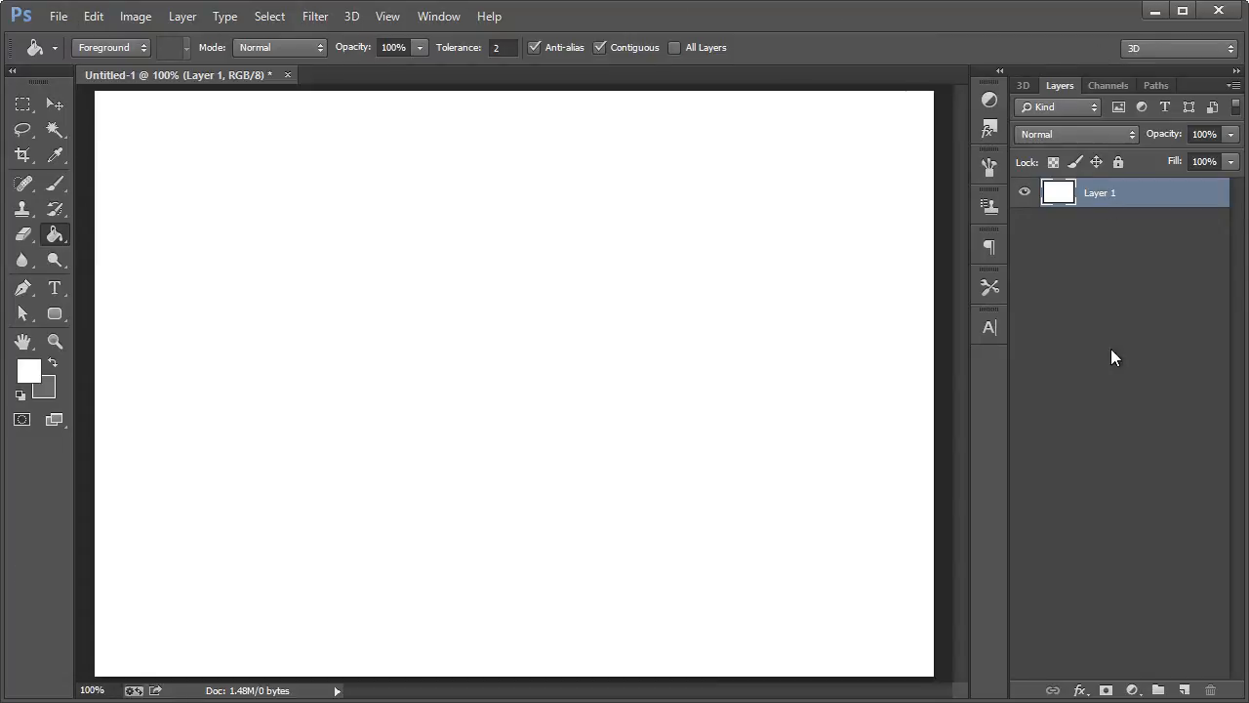
pyautogui.moveTo(785, 53)
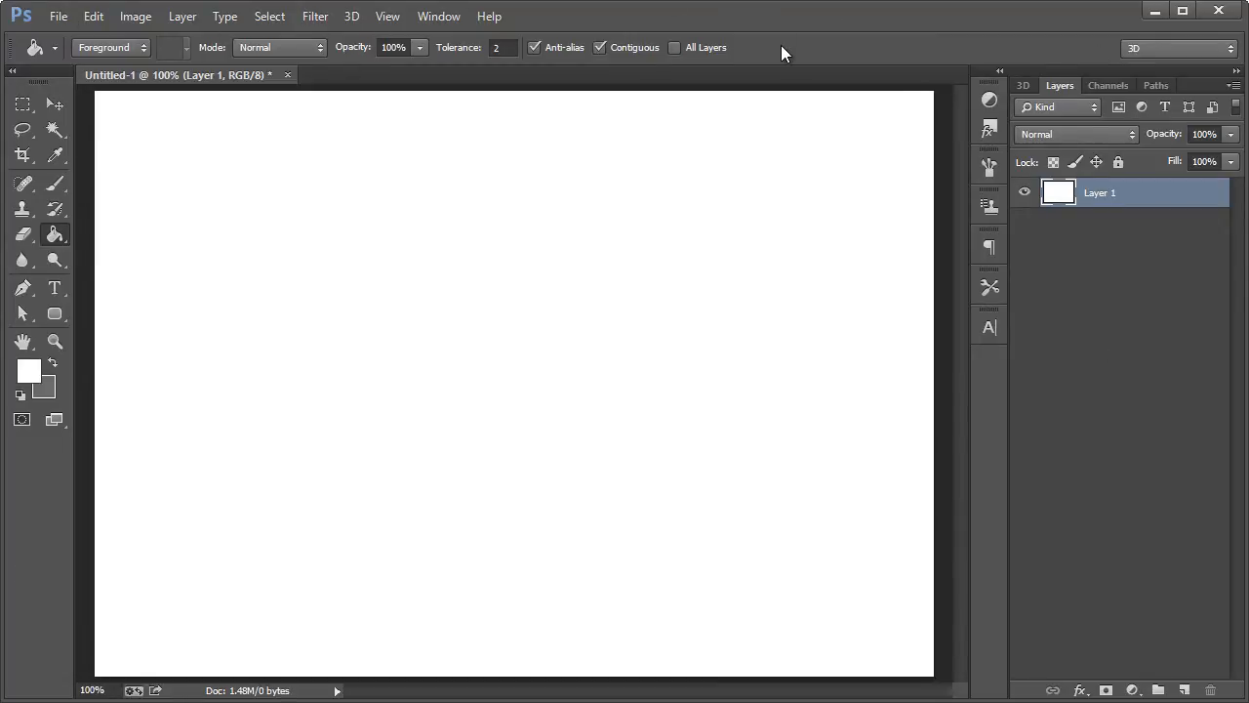
pyautogui.moveTo(835, 49)
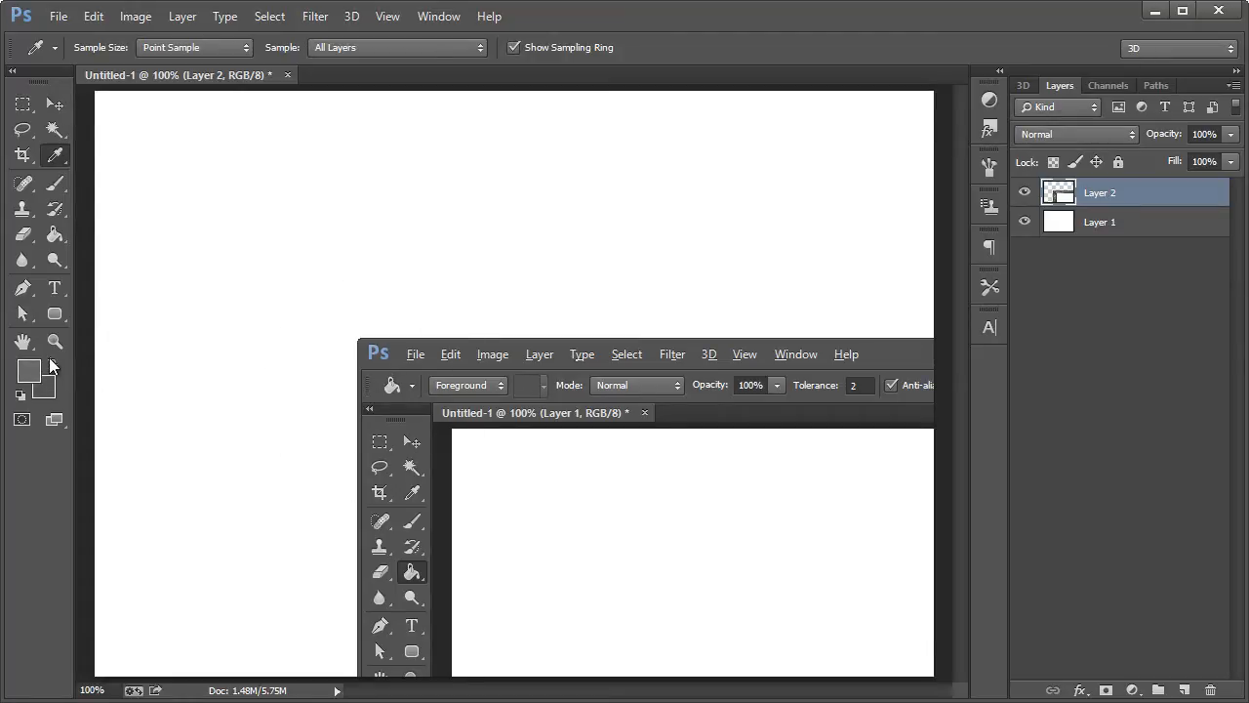
pyautogui.moveTo(306, 402)
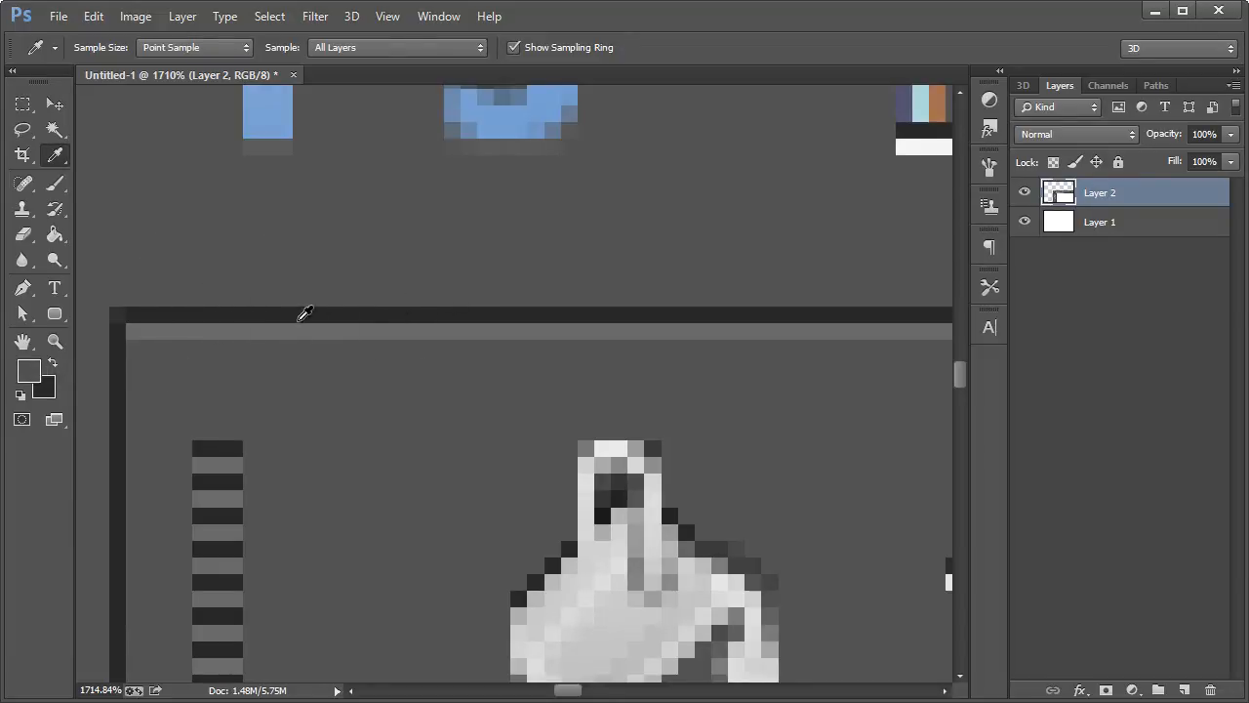
pyautogui.moveTo(465, 310)
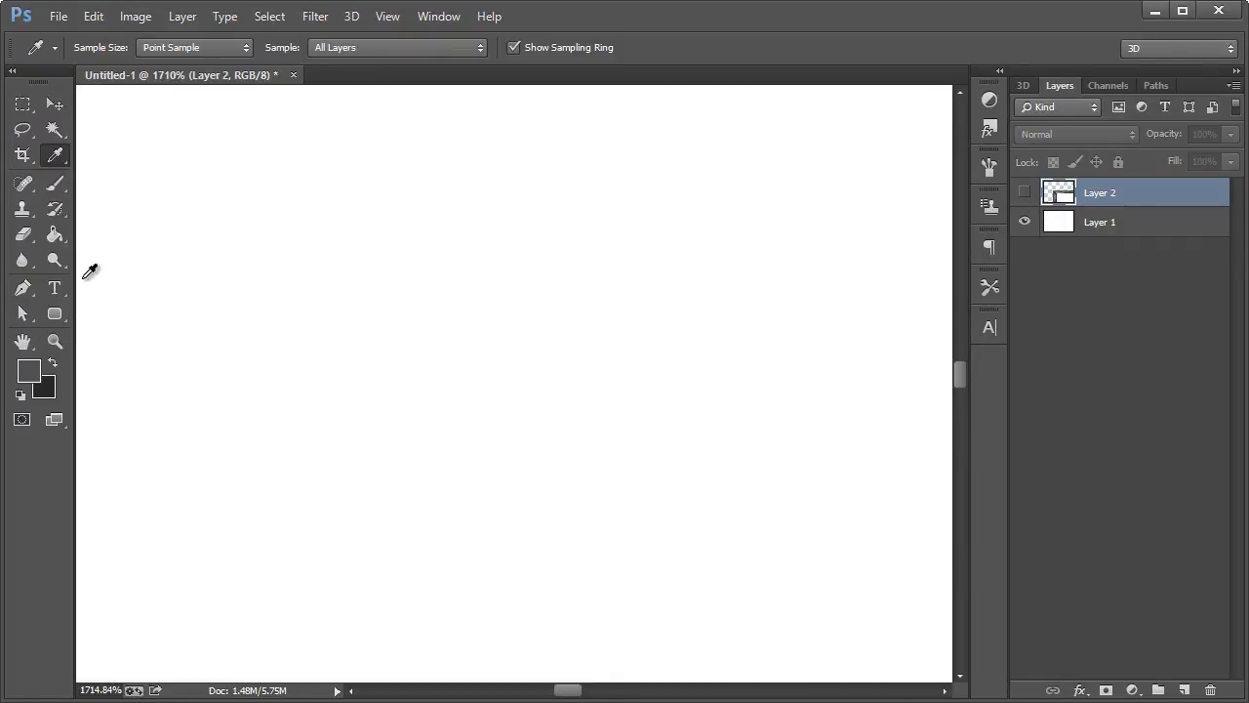
# - Draw a 448 by 282 px rounded rectangle in the canvas's upper-left area
pyautogui.click(55, 312)
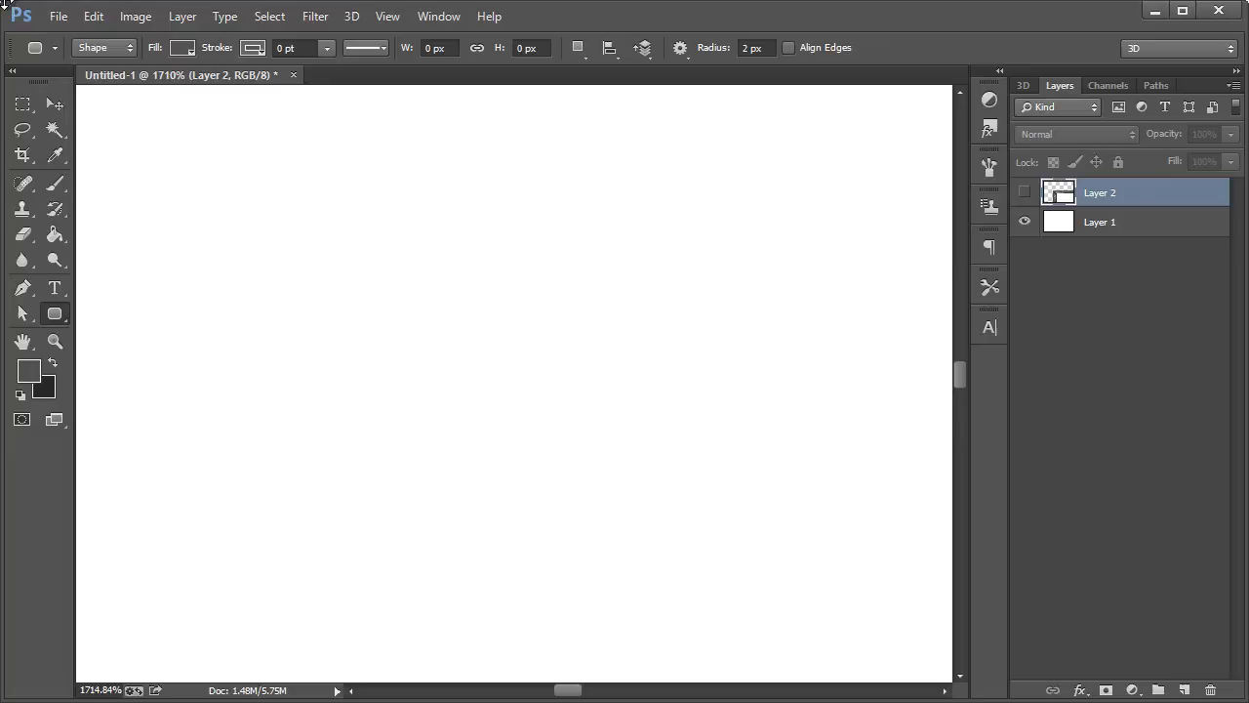
pyautogui.moveTo(270, 219)
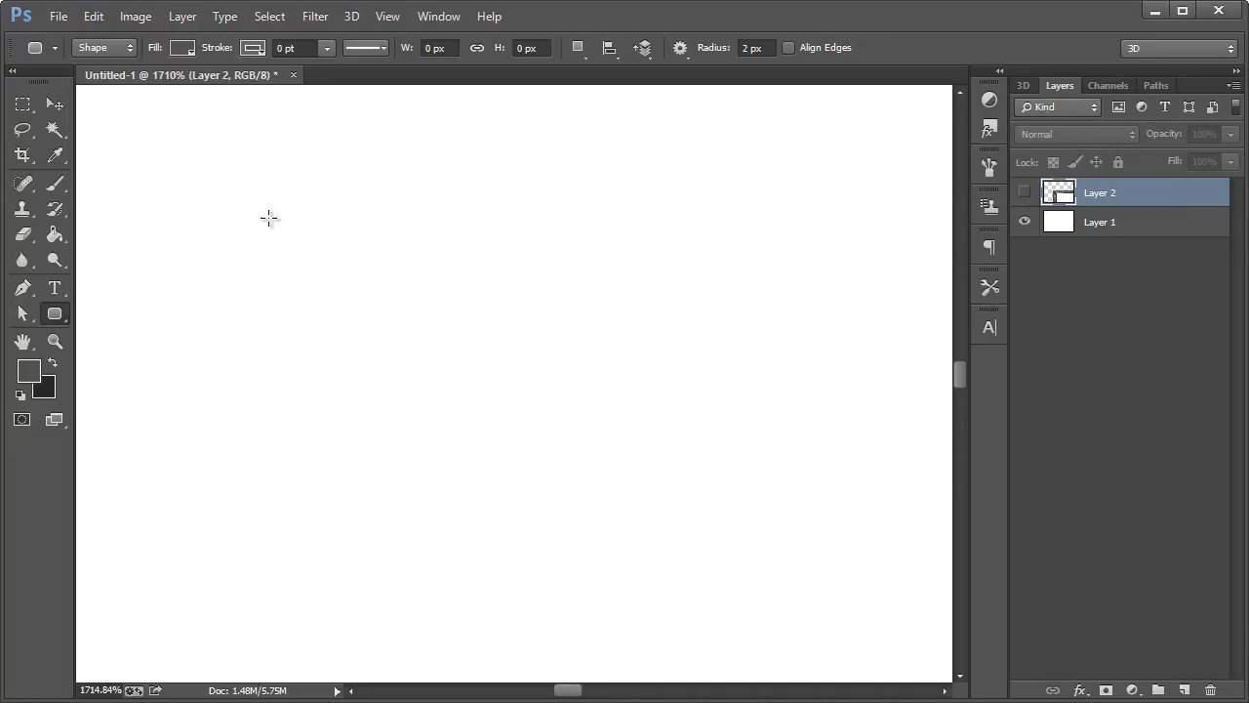
pyautogui.moveTo(273, 224)
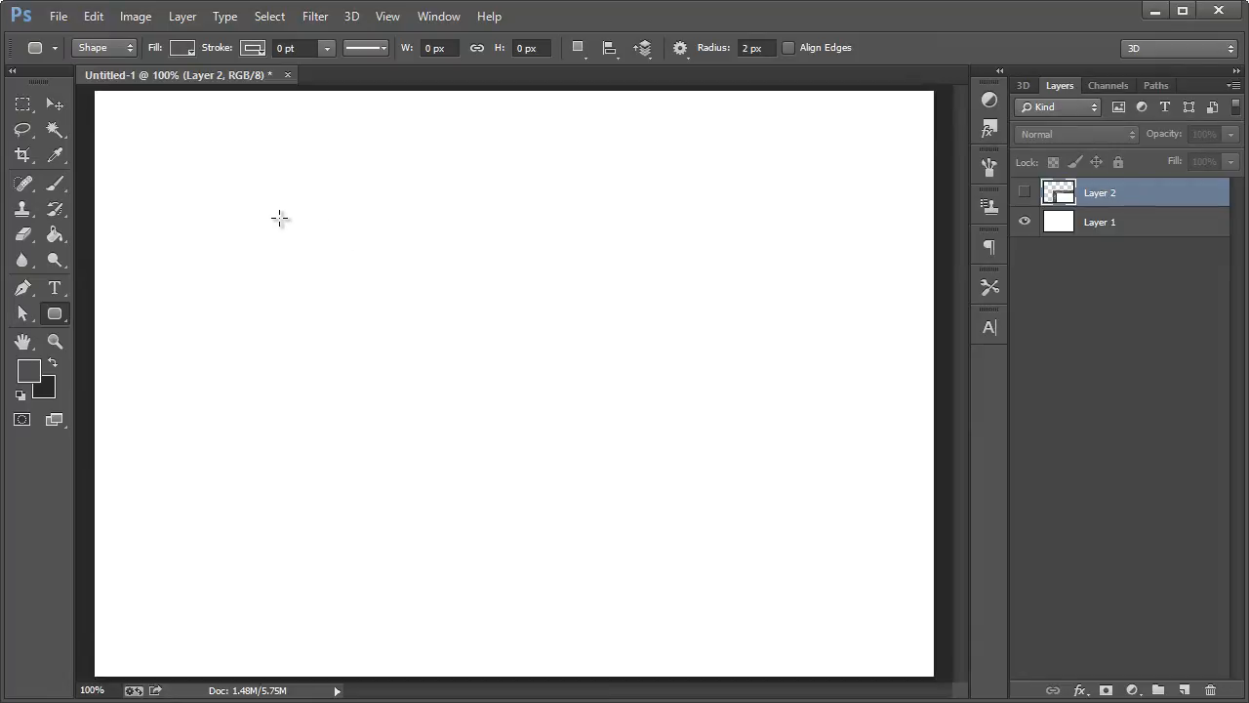
pyautogui.moveTo(279, 217); pyautogui.dragTo(707, 488)
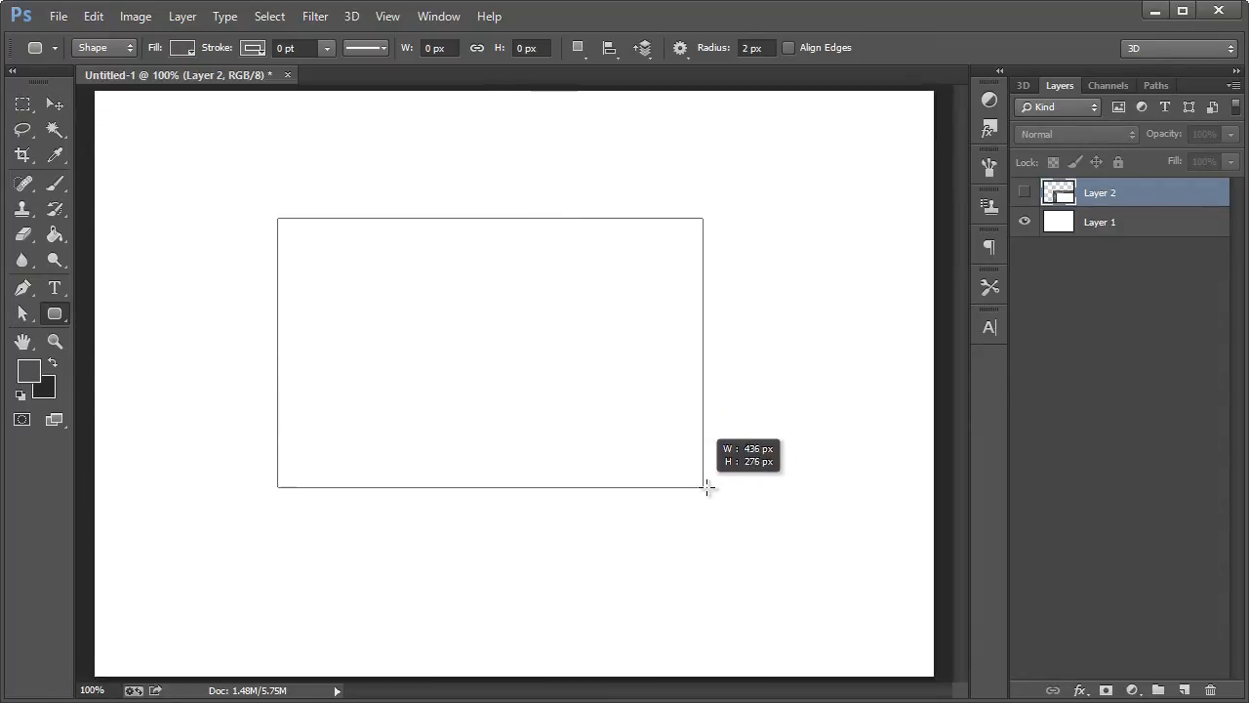
pyautogui.moveTo(277, 217); pyautogui.dragTo(714, 492)
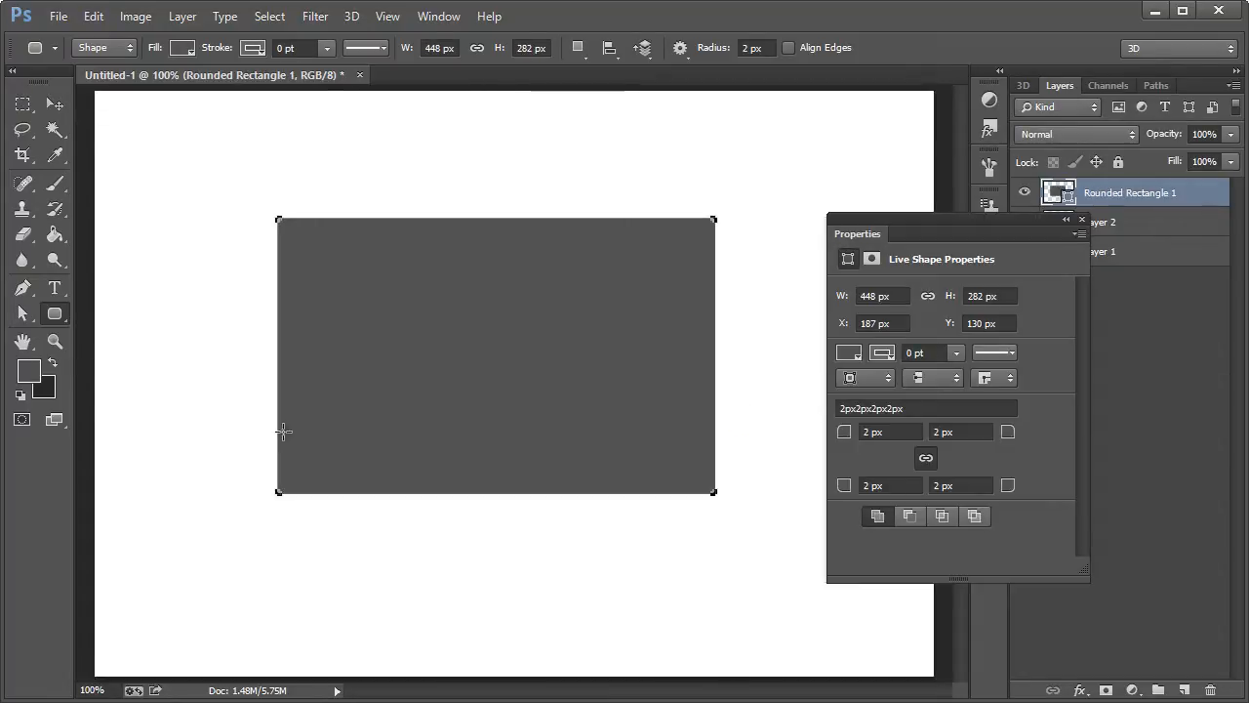
pyautogui.moveTo(108, 369)
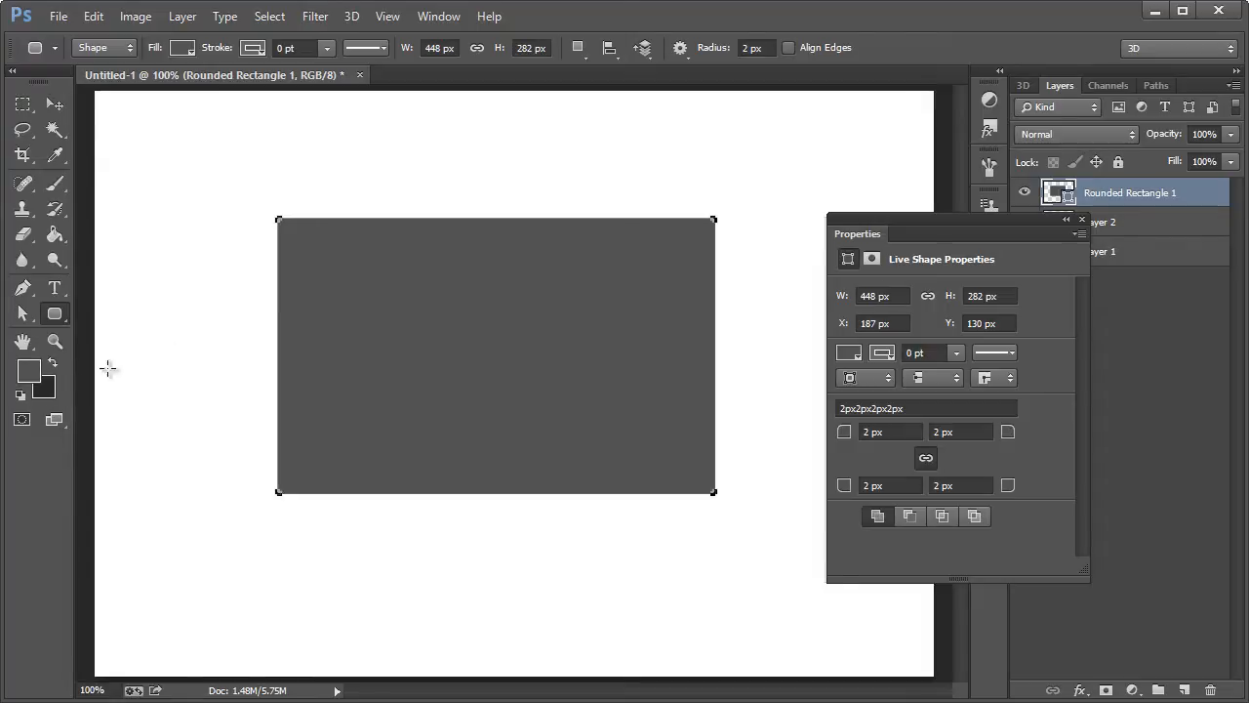
pyautogui.moveTo(939, 235)
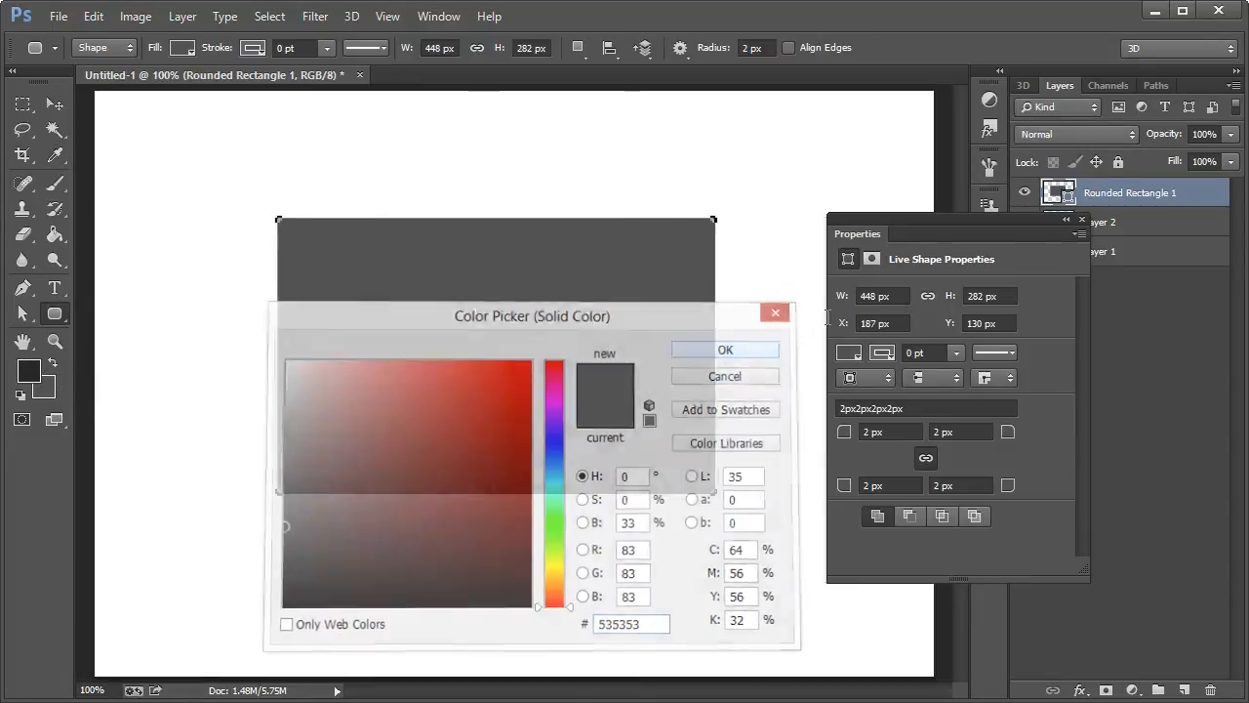
# - Accept the 535353 fill and give the rectangle a thin dark outside Stroke effect
pyautogui.click(726, 350)
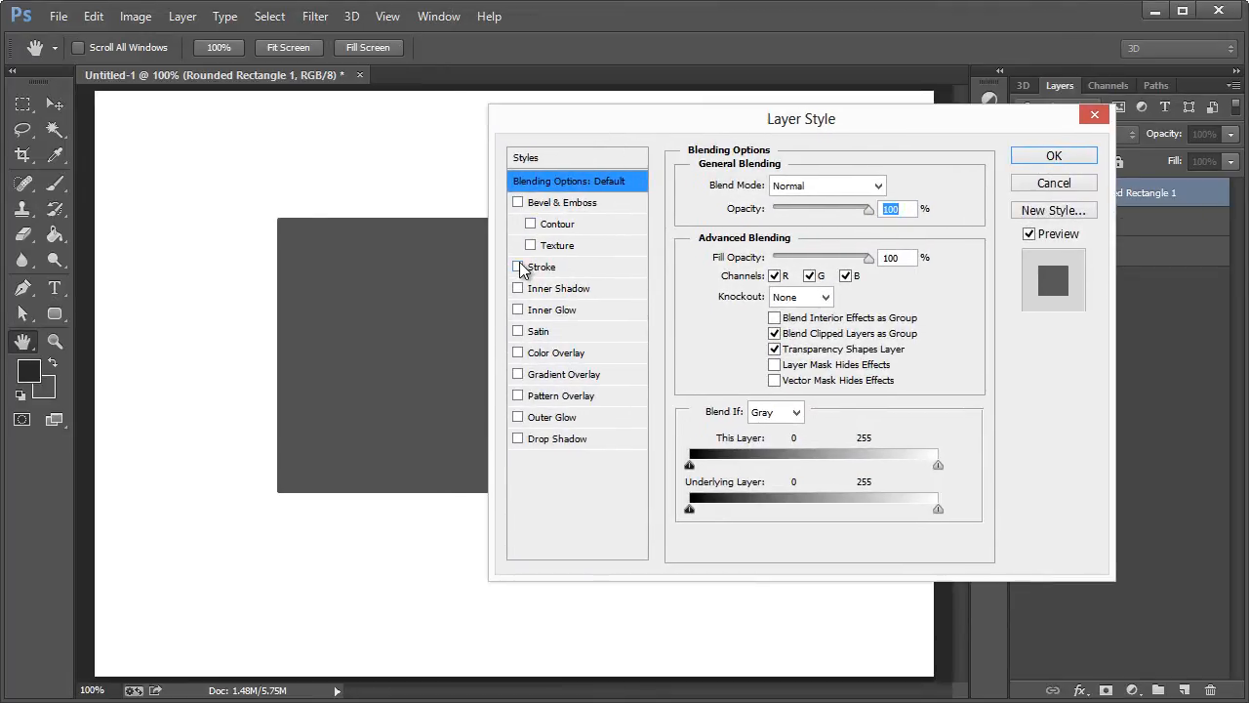
pyautogui.click(519, 265)
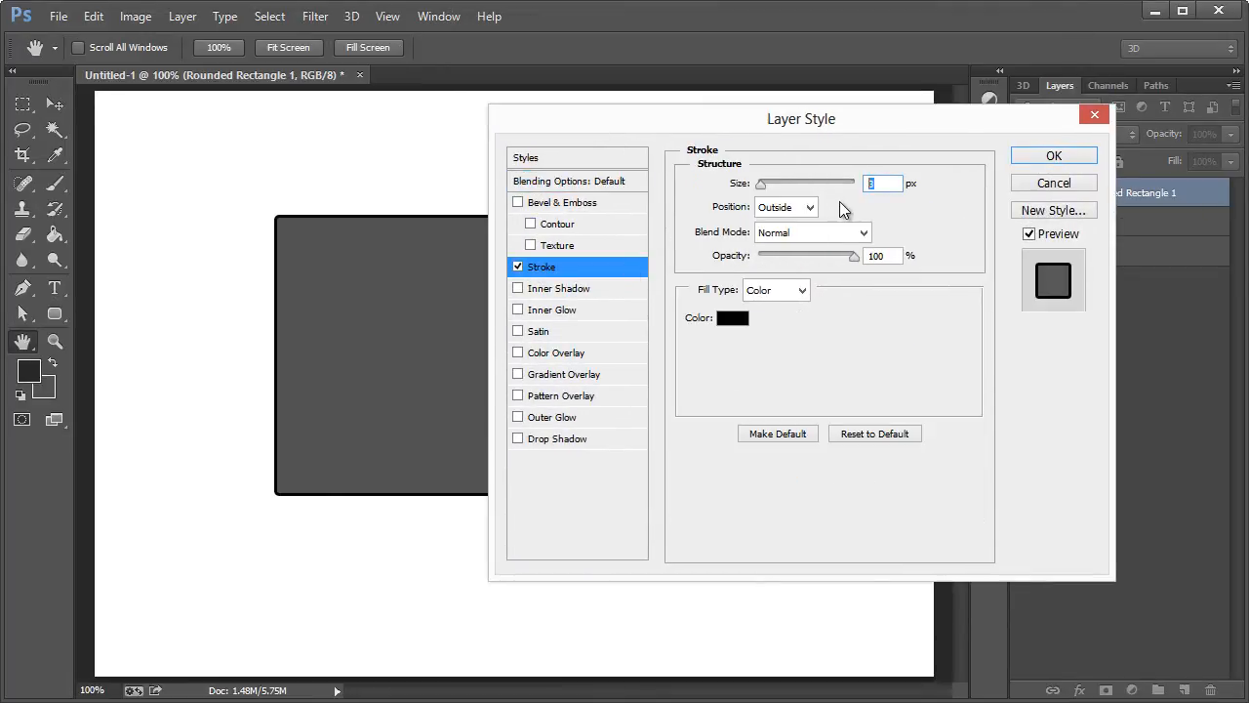
pyautogui.click(732, 316)
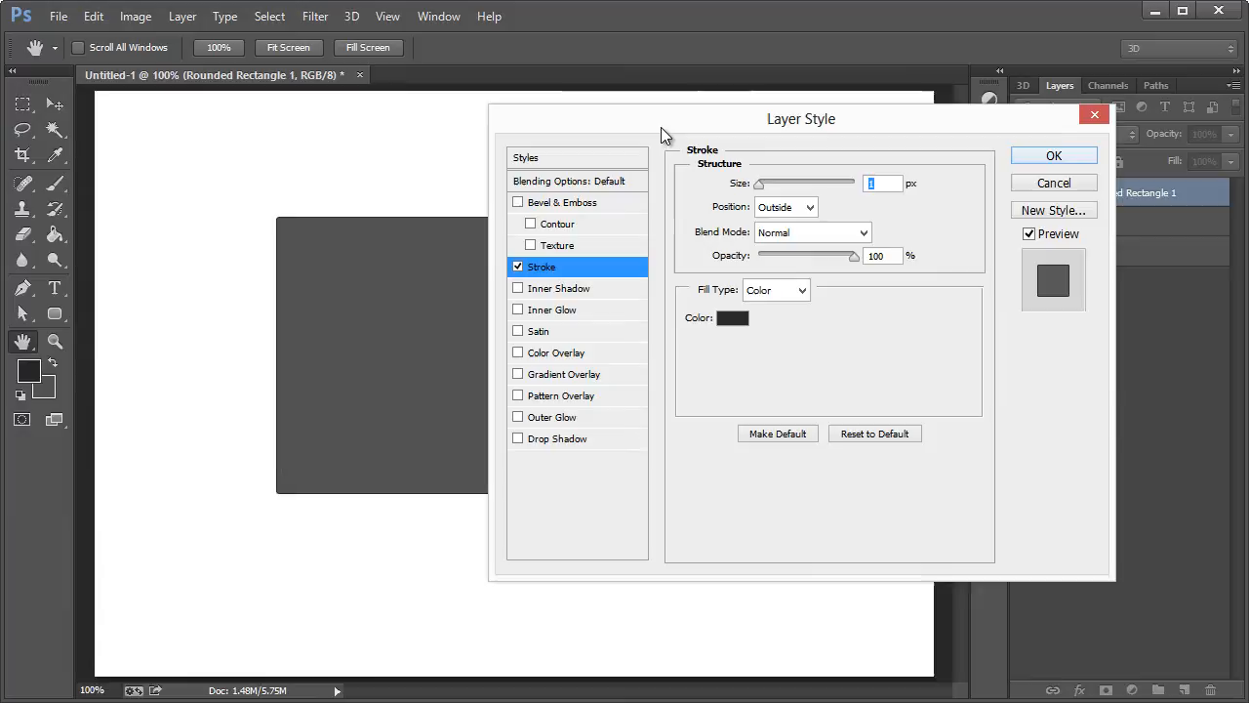
pyautogui.moveTo(800, 119); pyautogui.dragTo(718, 171)
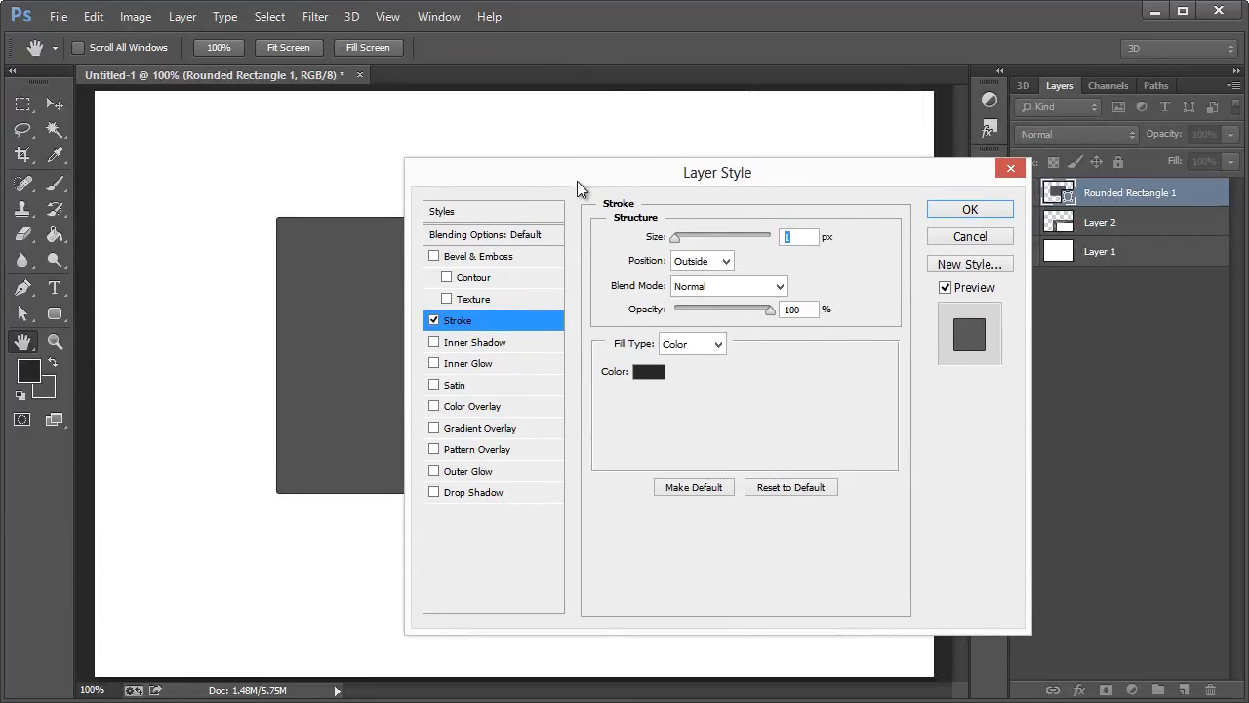
pyautogui.click(968, 209)
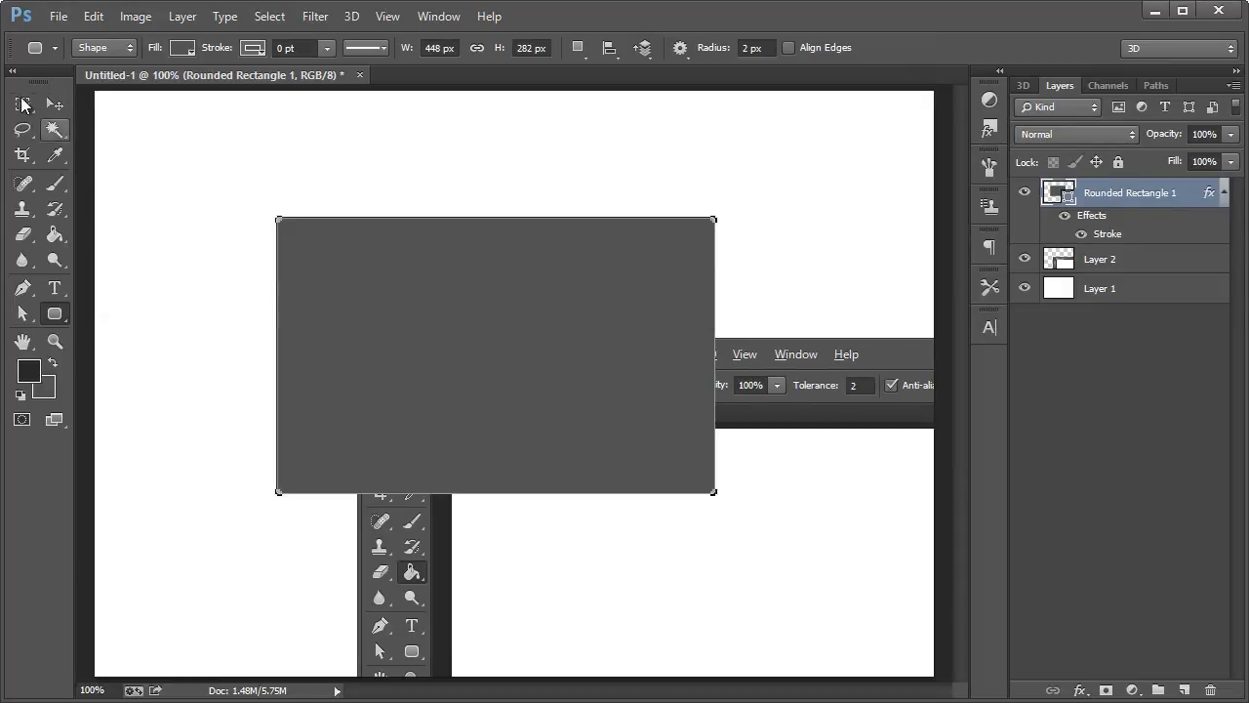
# - Select the reference screenshot layer and activate the eyedropper to sample all layers
pyautogui.click(1101, 258)
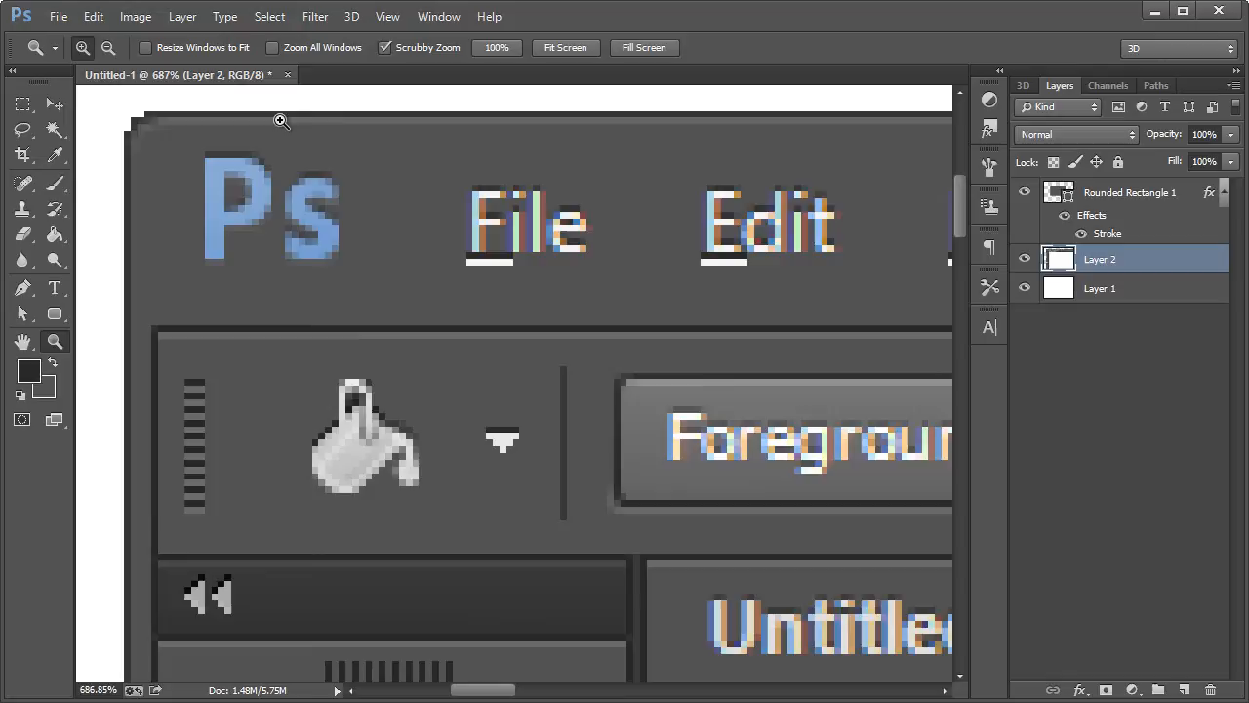
pyautogui.moveTo(54, 179)
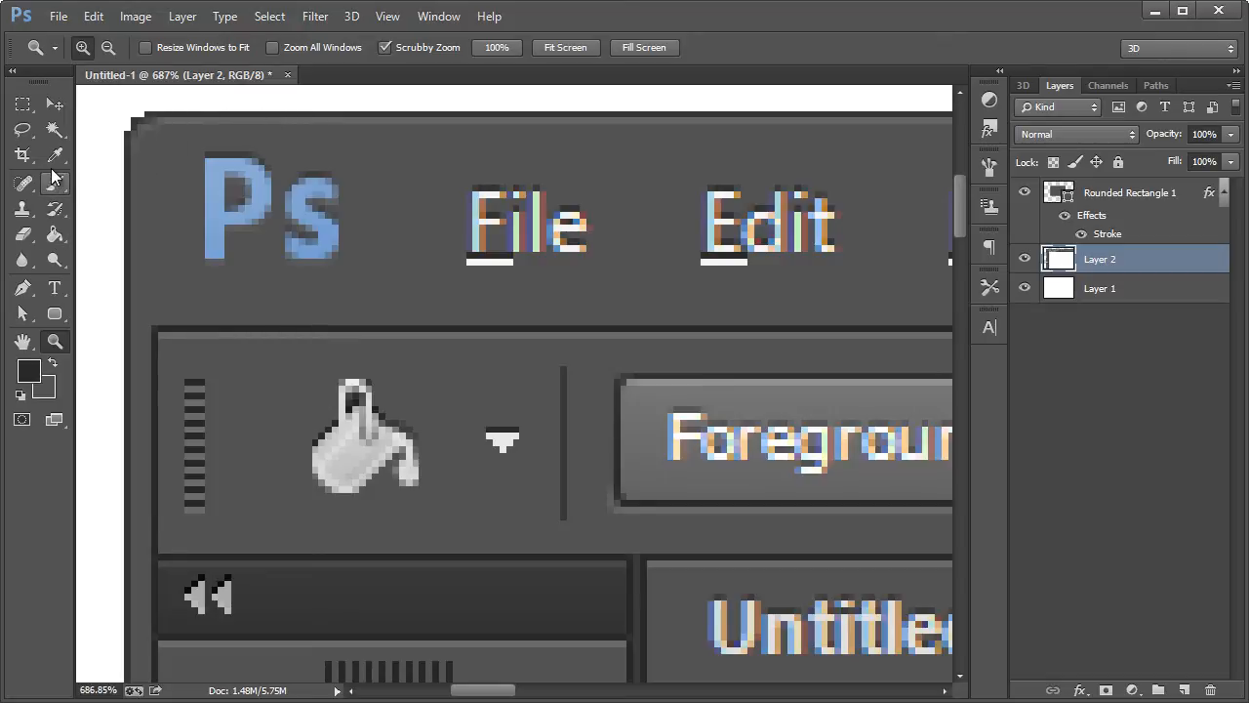
pyautogui.click(55, 156)
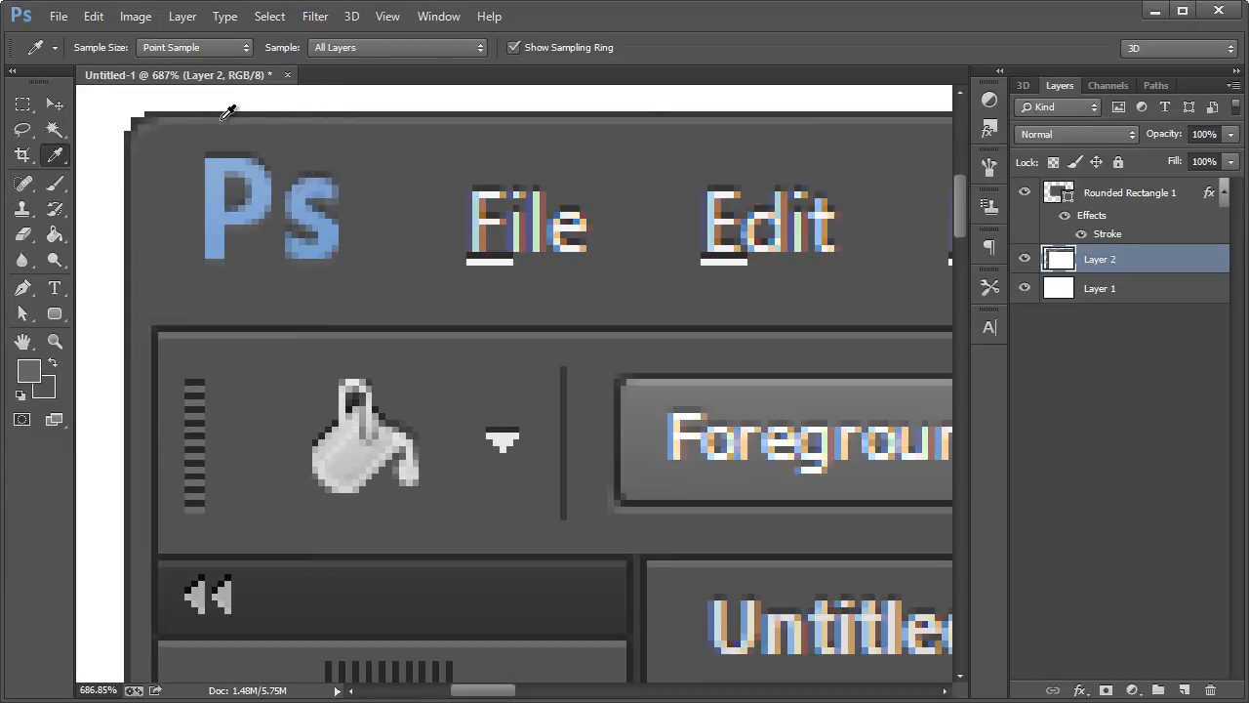
pyautogui.moveTo(195, 109)
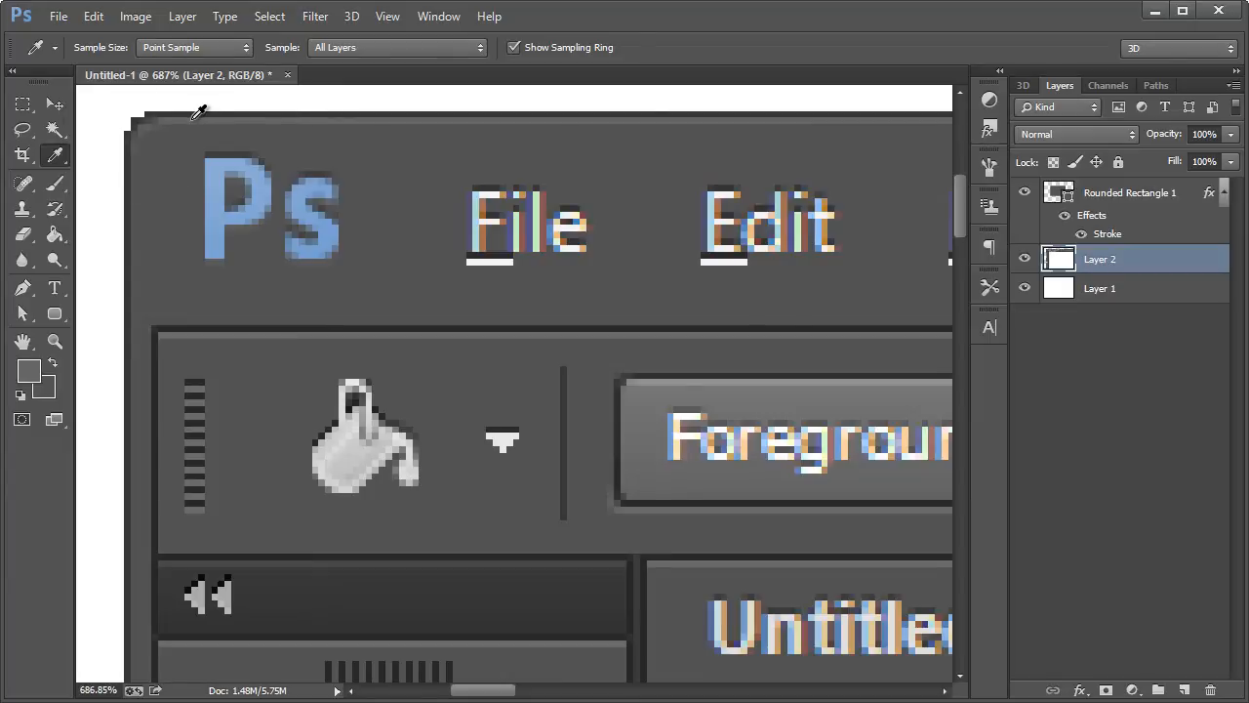
pyautogui.moveTo(238, 324)
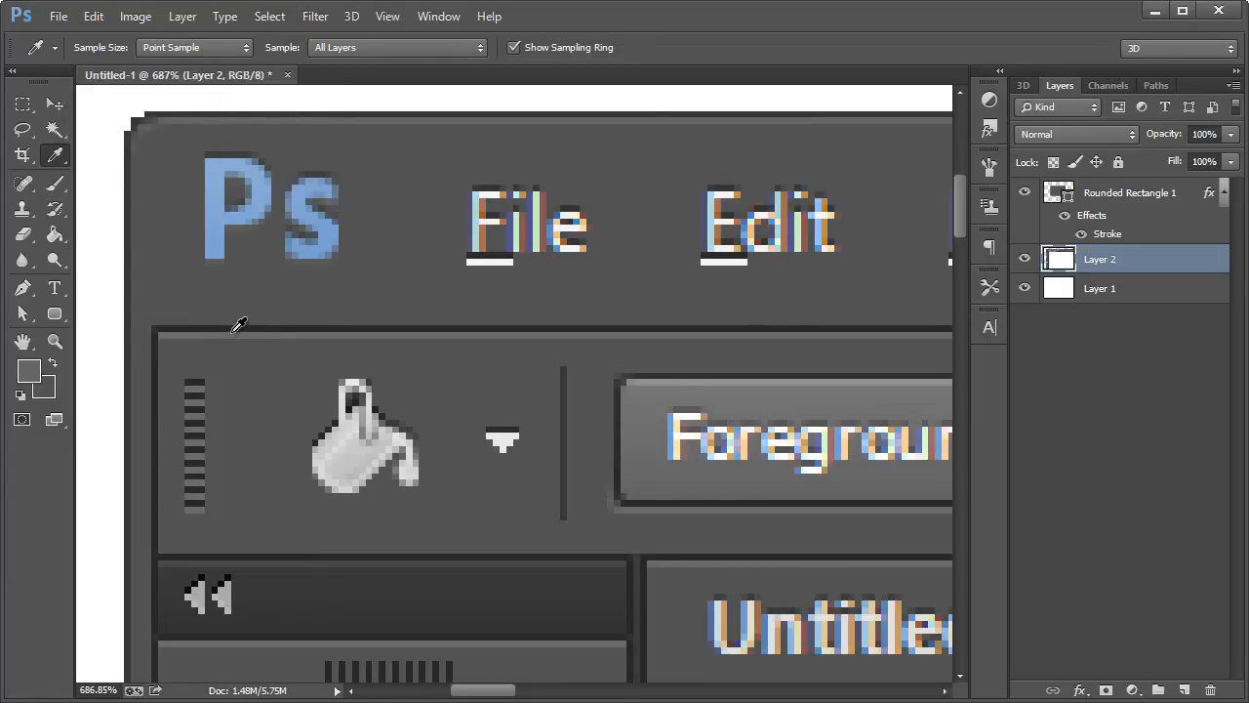
pyautogui.moveTo(230, 330)
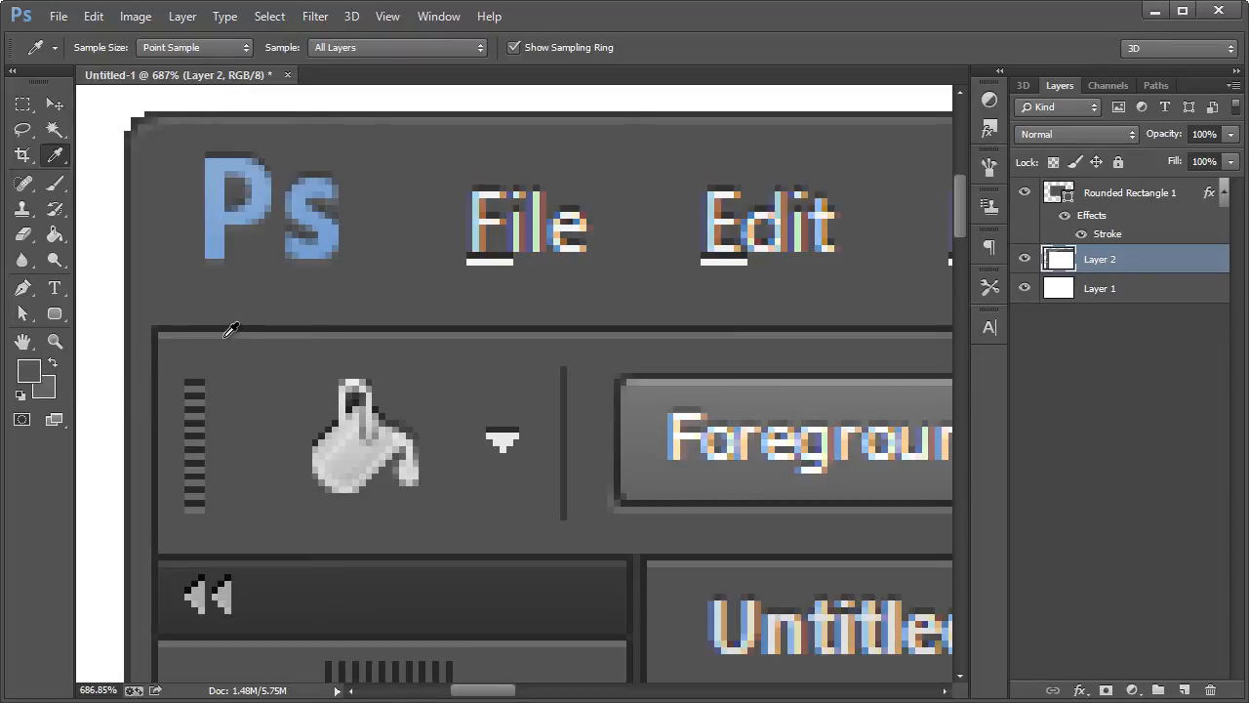
pyautogui.moveTo(32, 375)
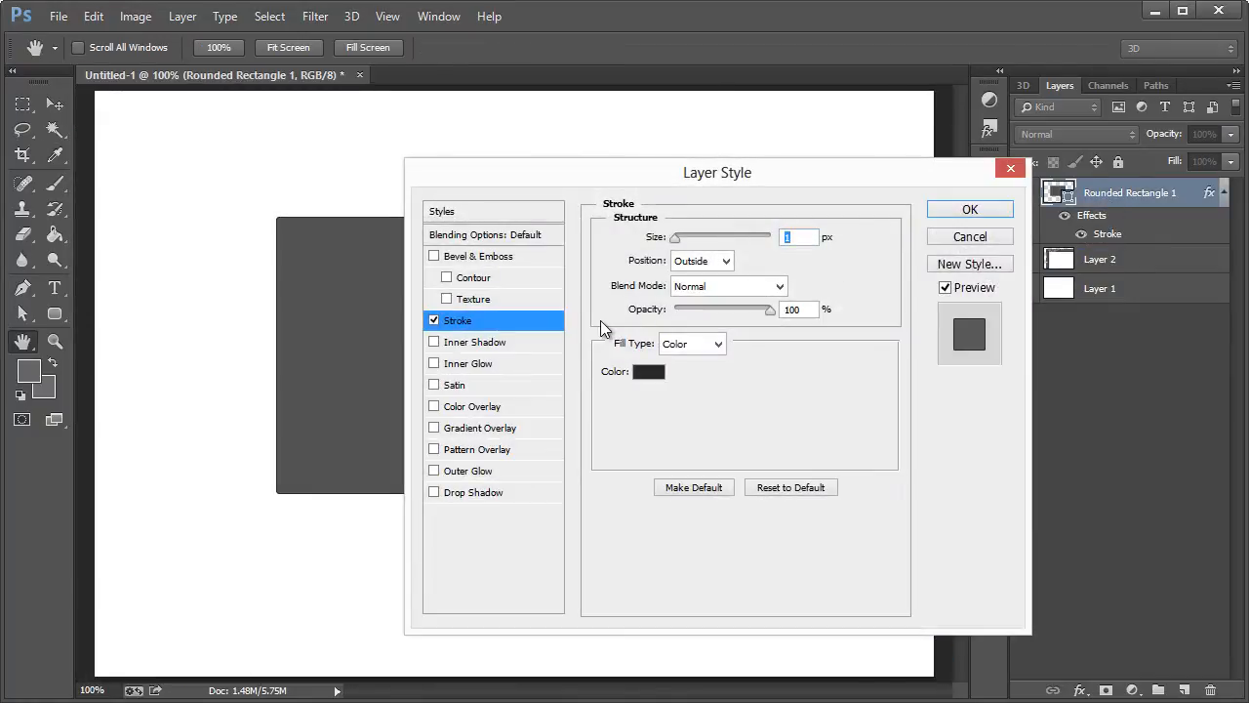
# - Add a gray (656565) Normal-mode Inner Shadow to the rectangle and apply the effects
pyautogui.click(434, 341)
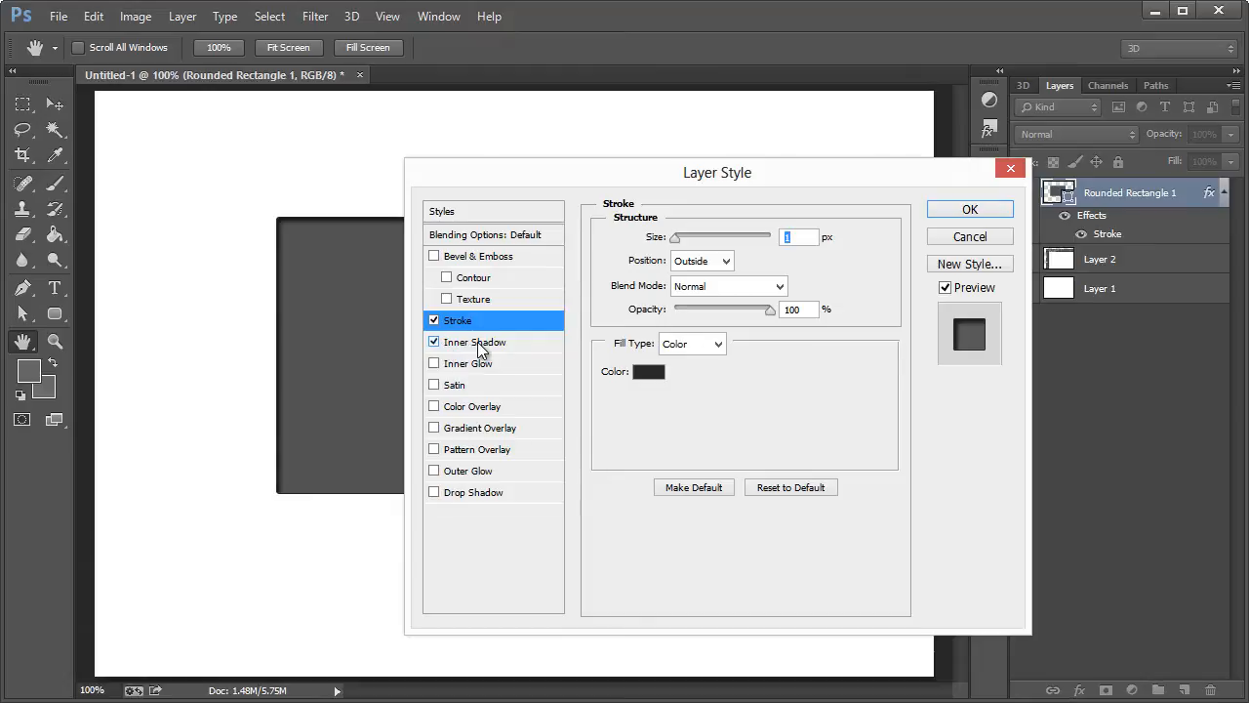
pyautogui.click(477, 341)
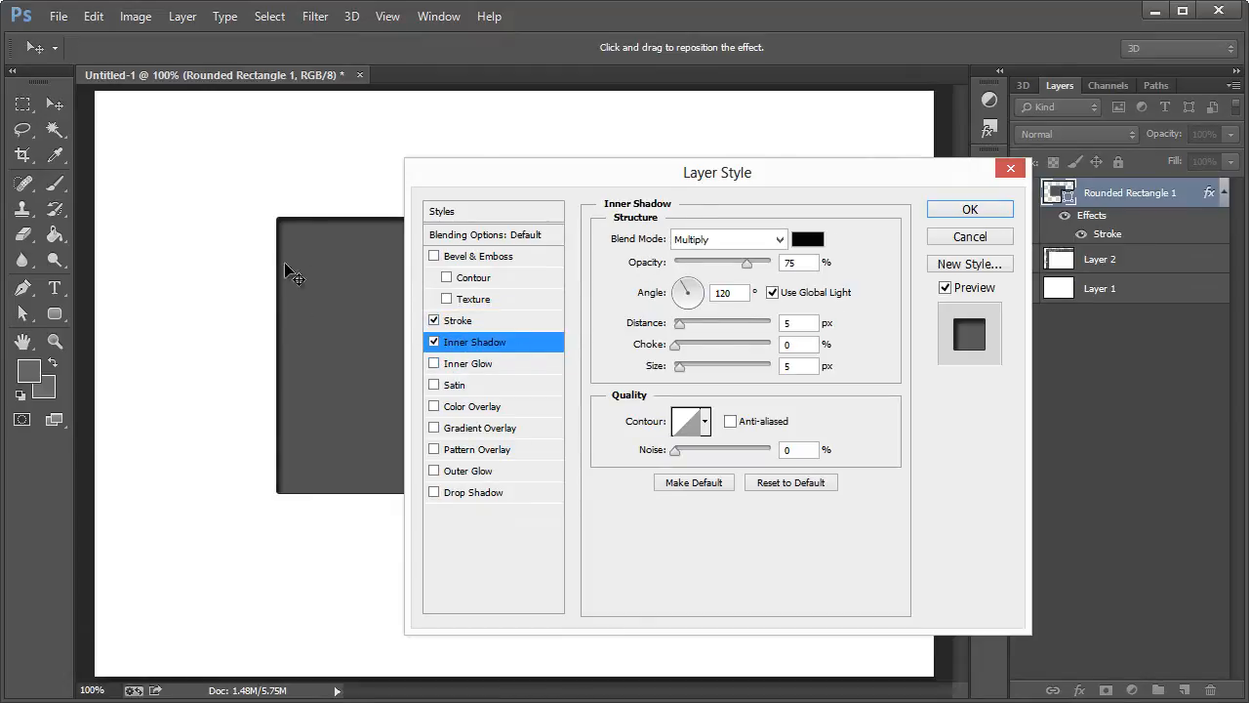
pyautogui.click(726, 238)
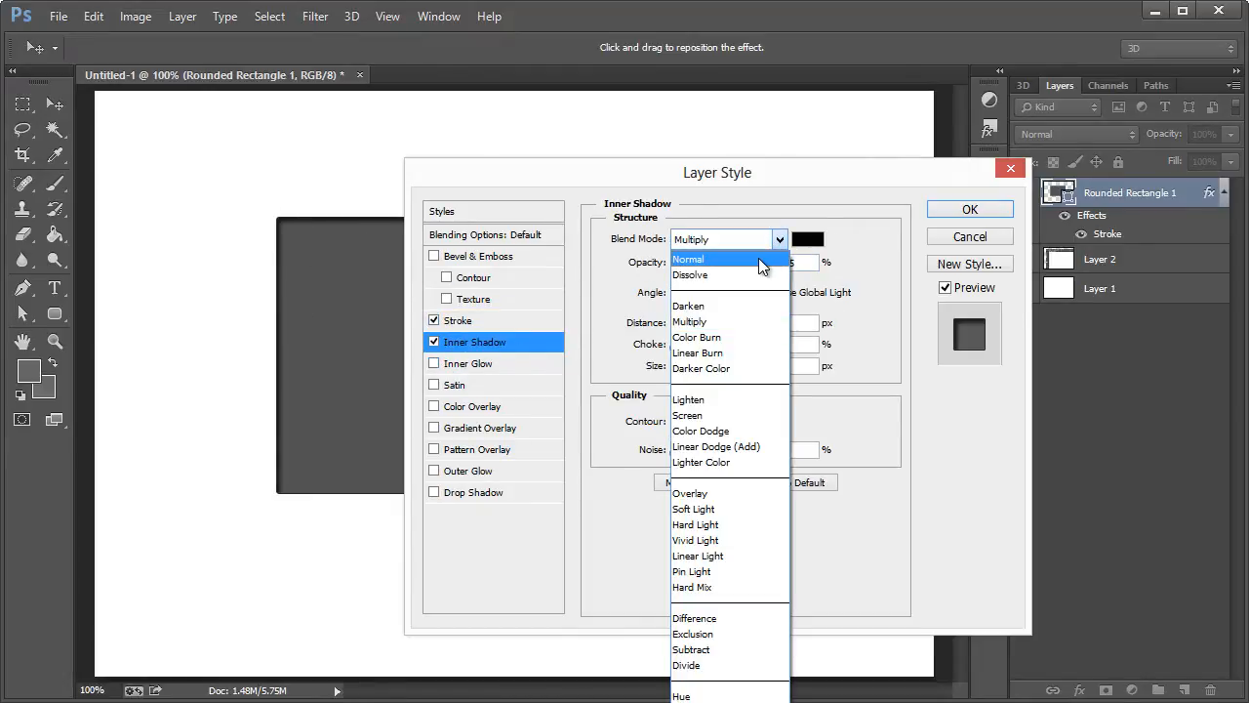
pyautogui.click(689, 258)
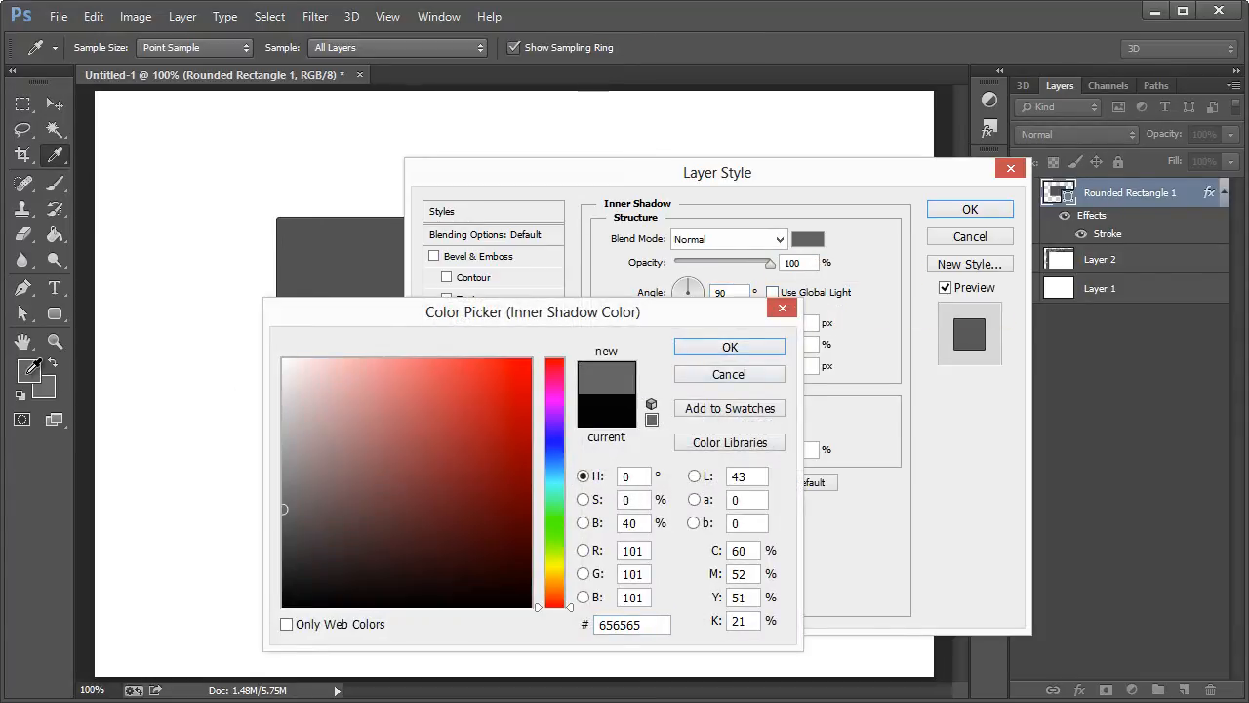
pyautogui.click(730, 347)
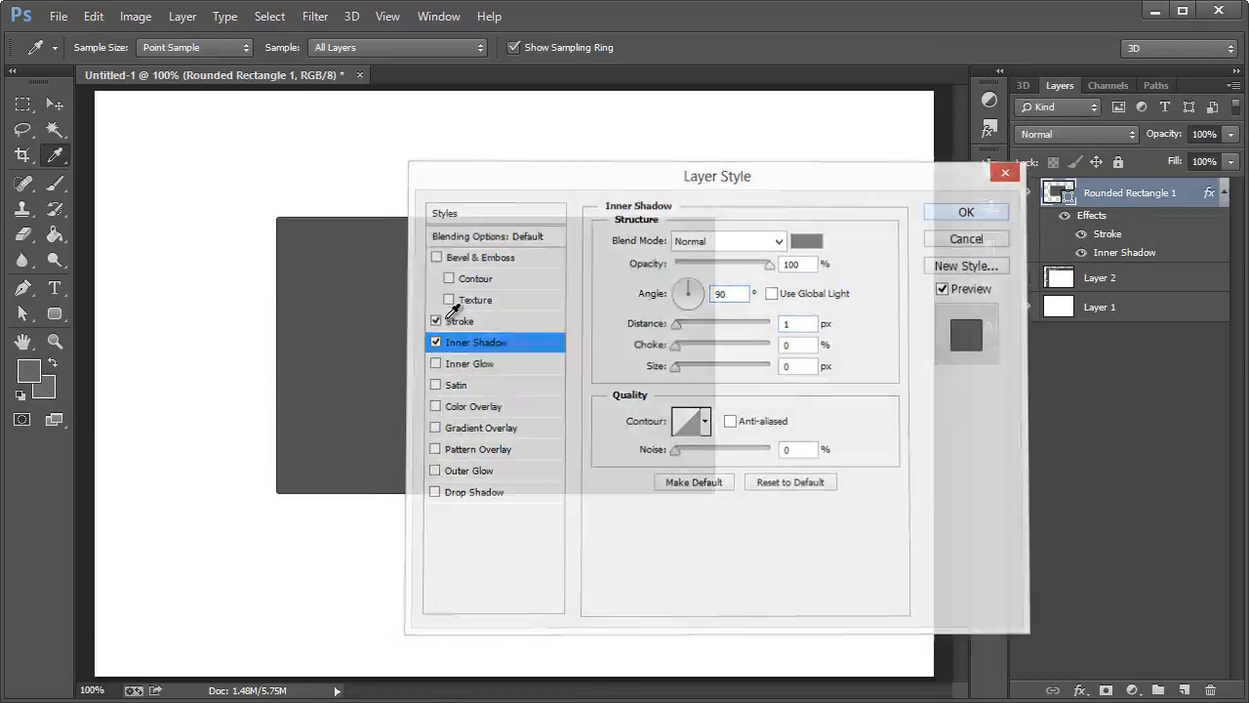
pyautogui.click(964, 211)
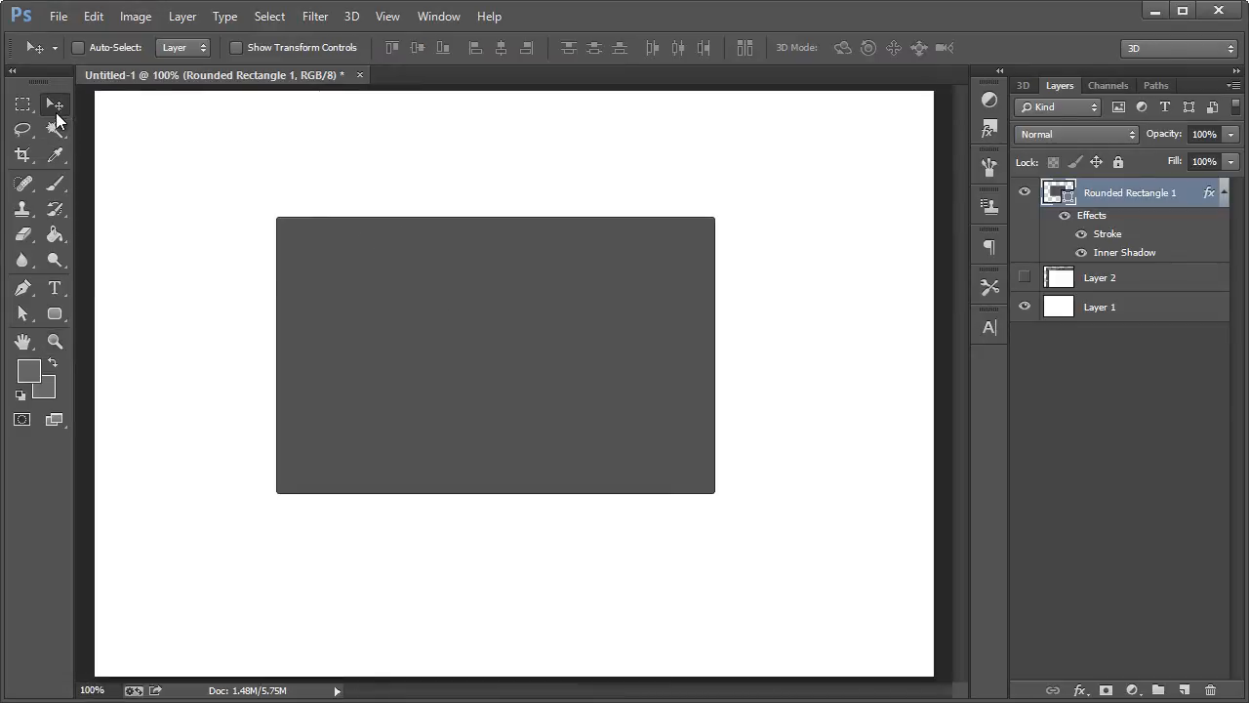
pyautogui.moveTo(648, 354)
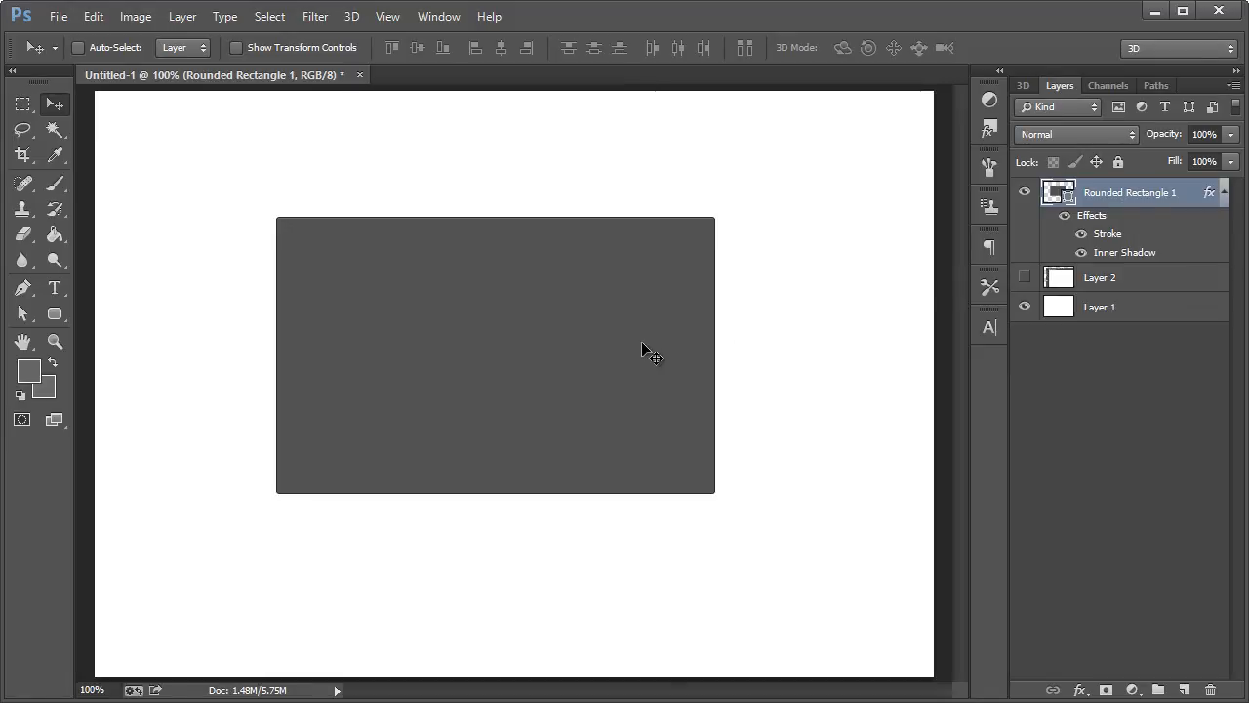
# - Duplicate the rectangle layer and shrink the copy inward to sit inside the original
pyautogui.rightClick(1130, 193)
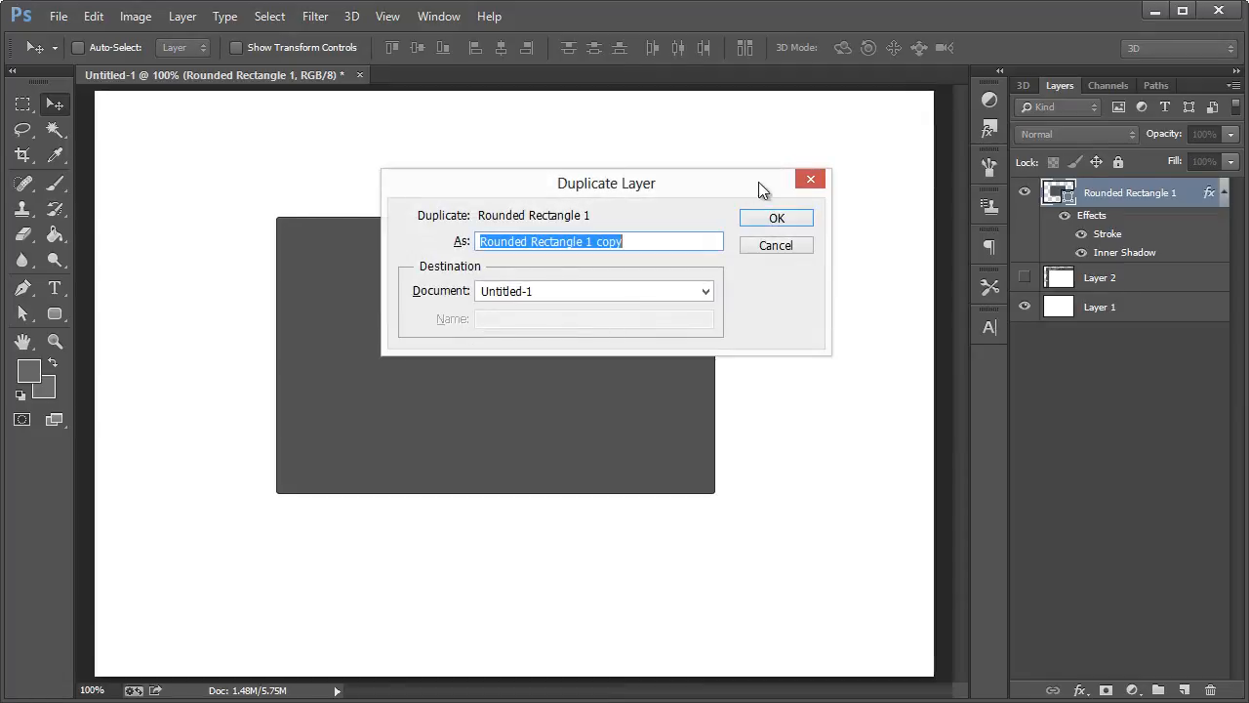
pyautogui.click(777, 219)
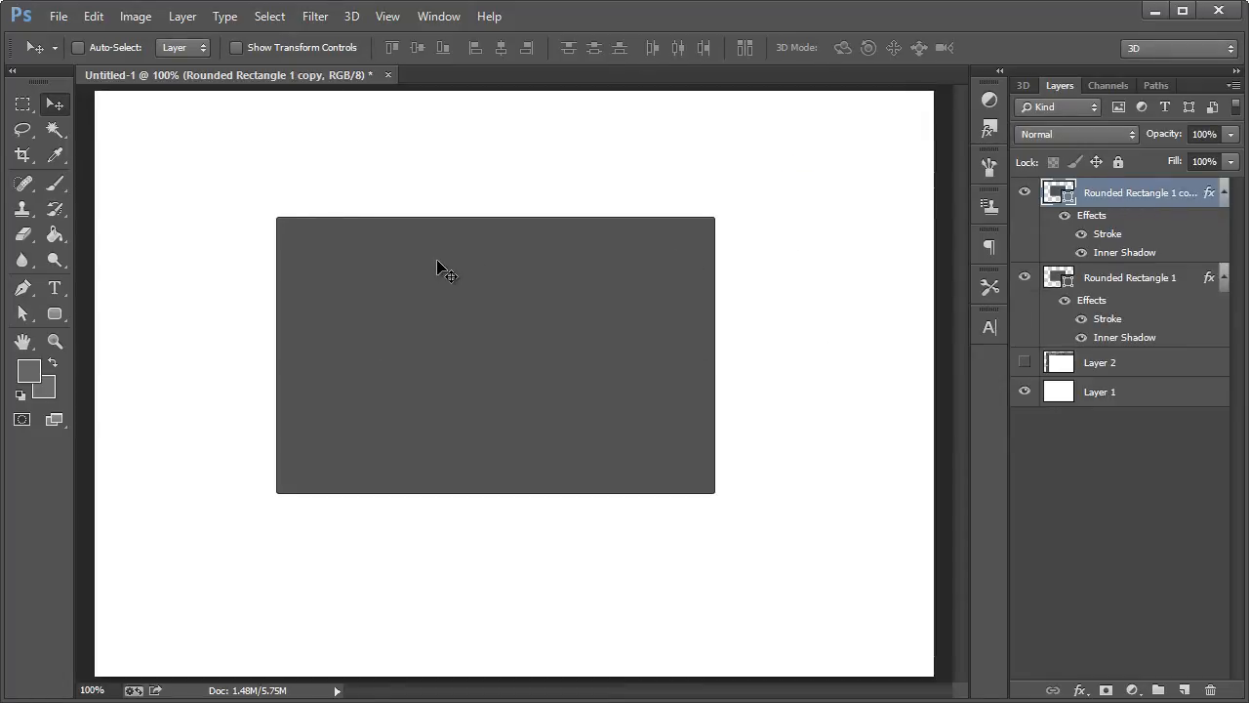
pyautogui.press('ctrl+t')
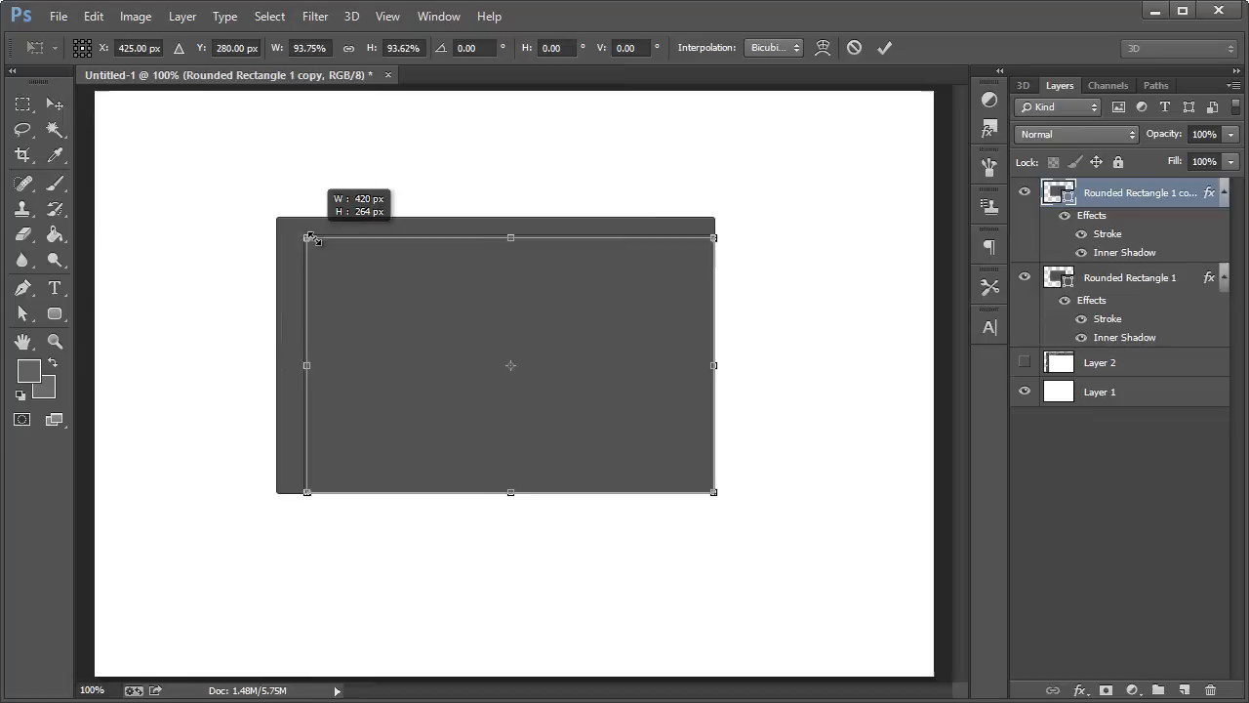
pyautogui.moveTo(309, 238); pyautogui.dragTo(289, 246)
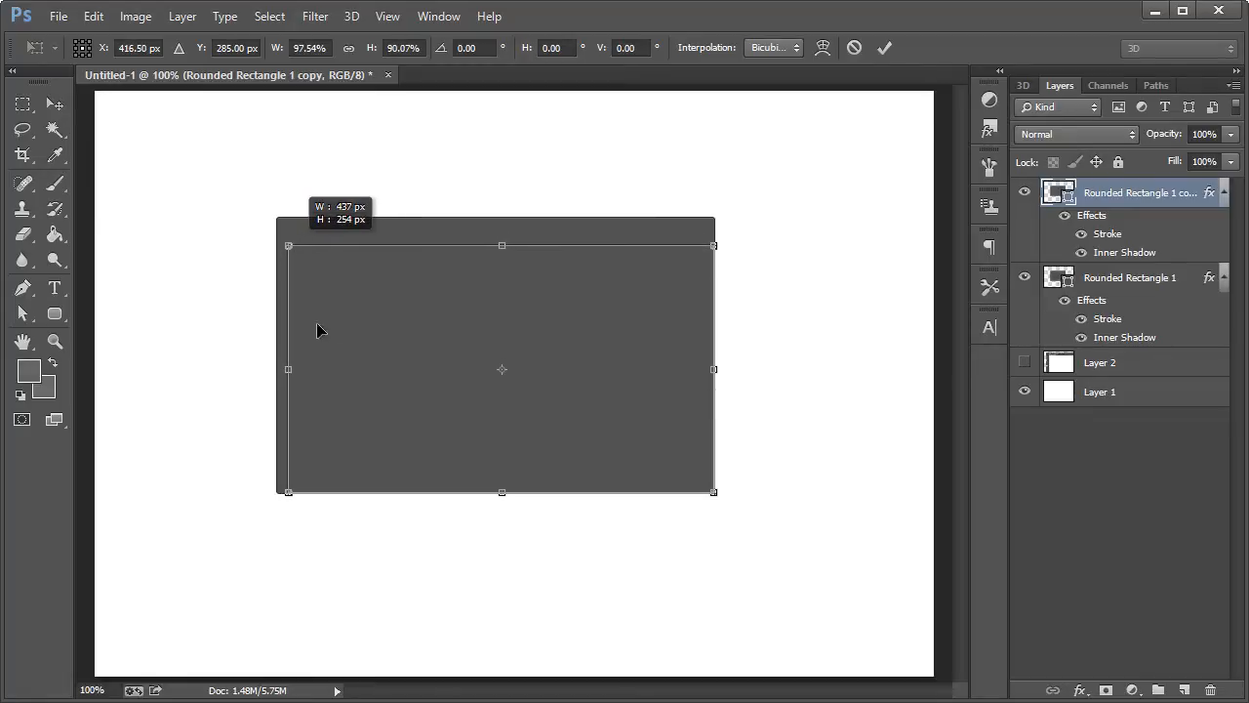
pyautogui.moveTo(502, 492); pyautogui.dragTo(501, 480)
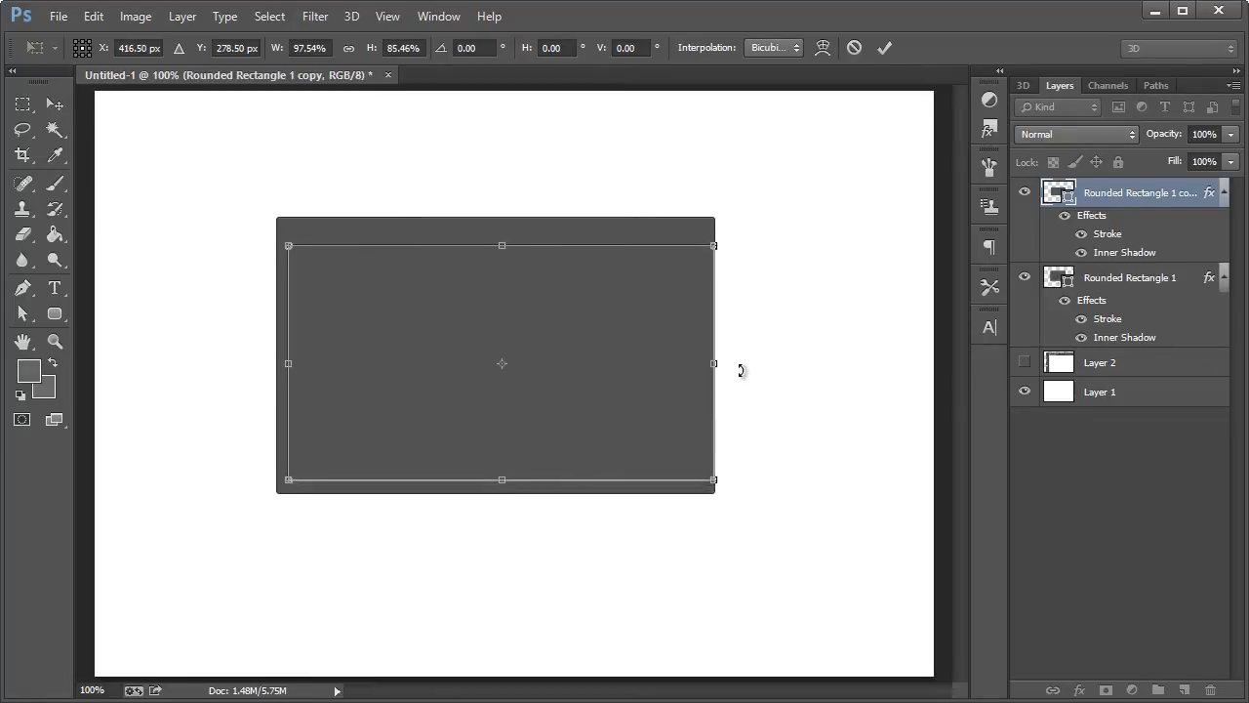
pyautogui.moveTo(714, 363); pyautogui.dragTo(703, 363)
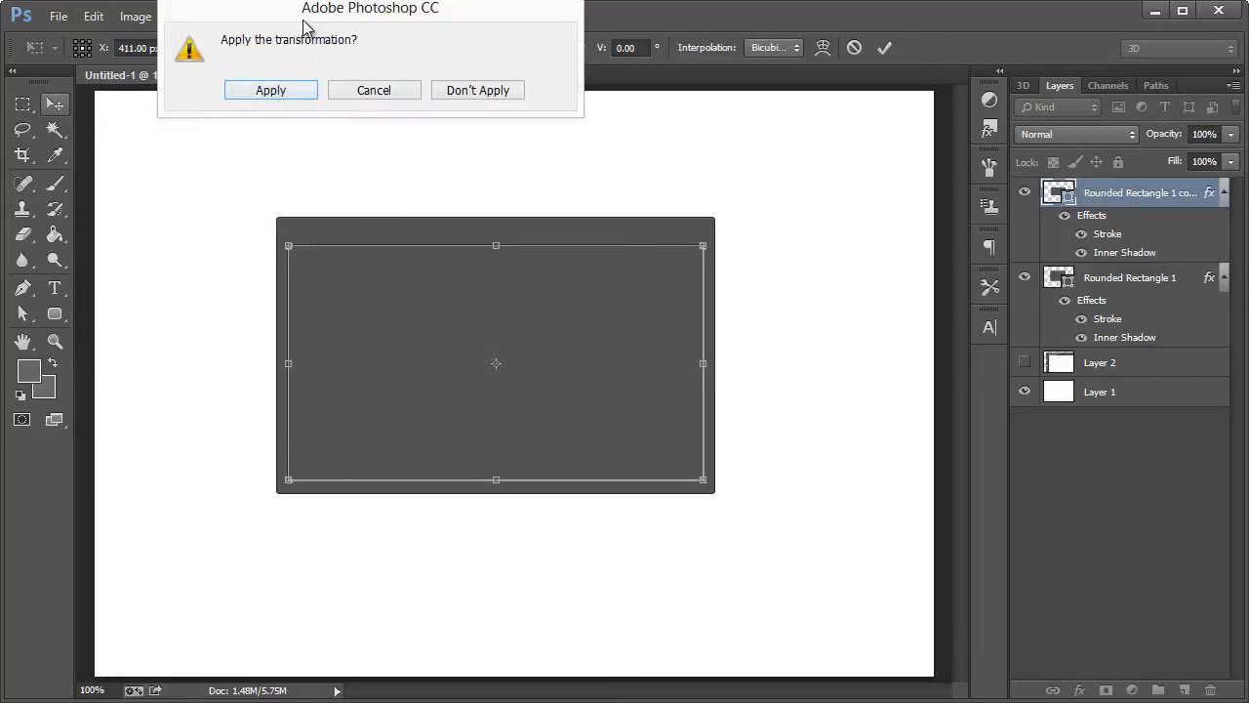
pyautogui.click(269, 90)
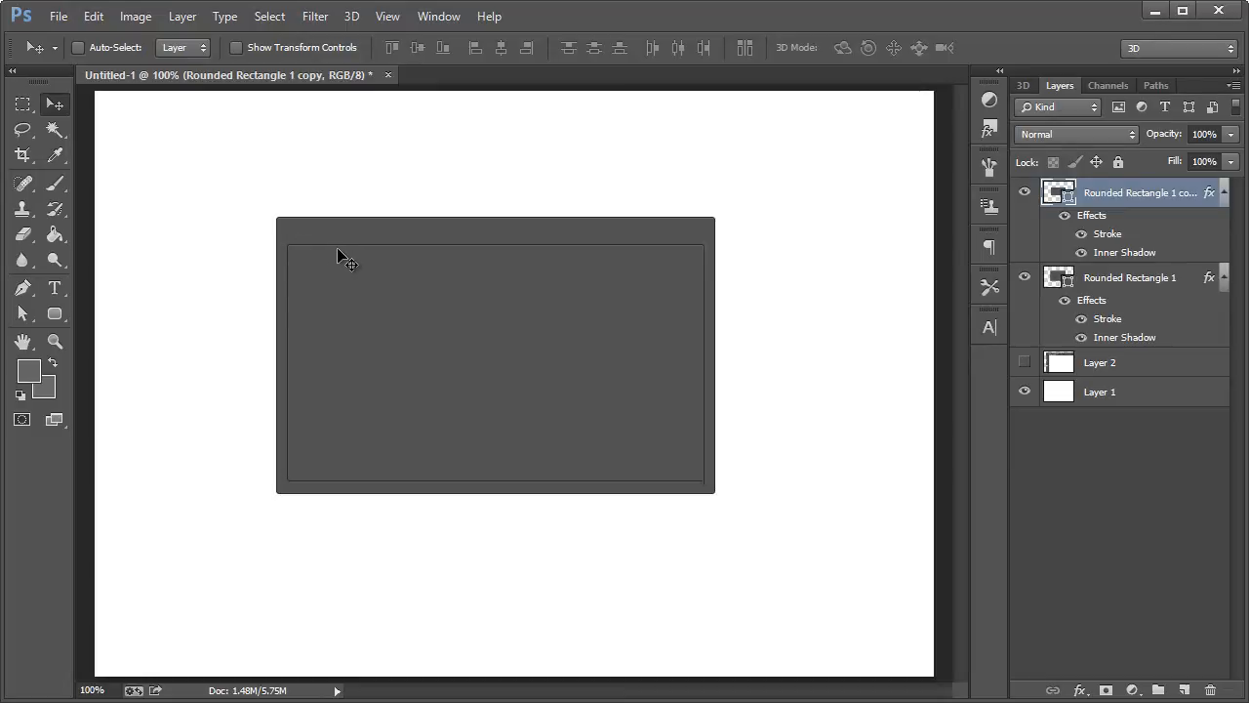
pyautogui.moveTo(556, 254)
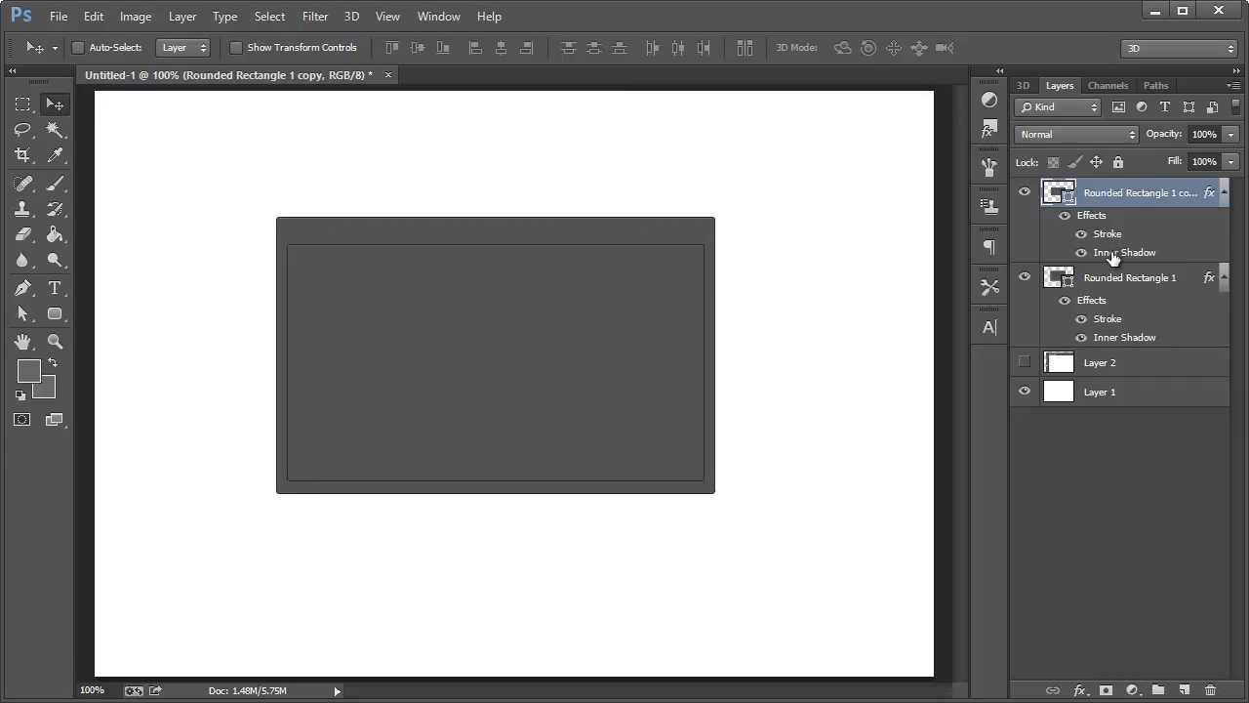
# - Change the copy's Inner Shadow colour to the lighter gray 6a6a6a
pyautogui.doubleClick(1124, 252)
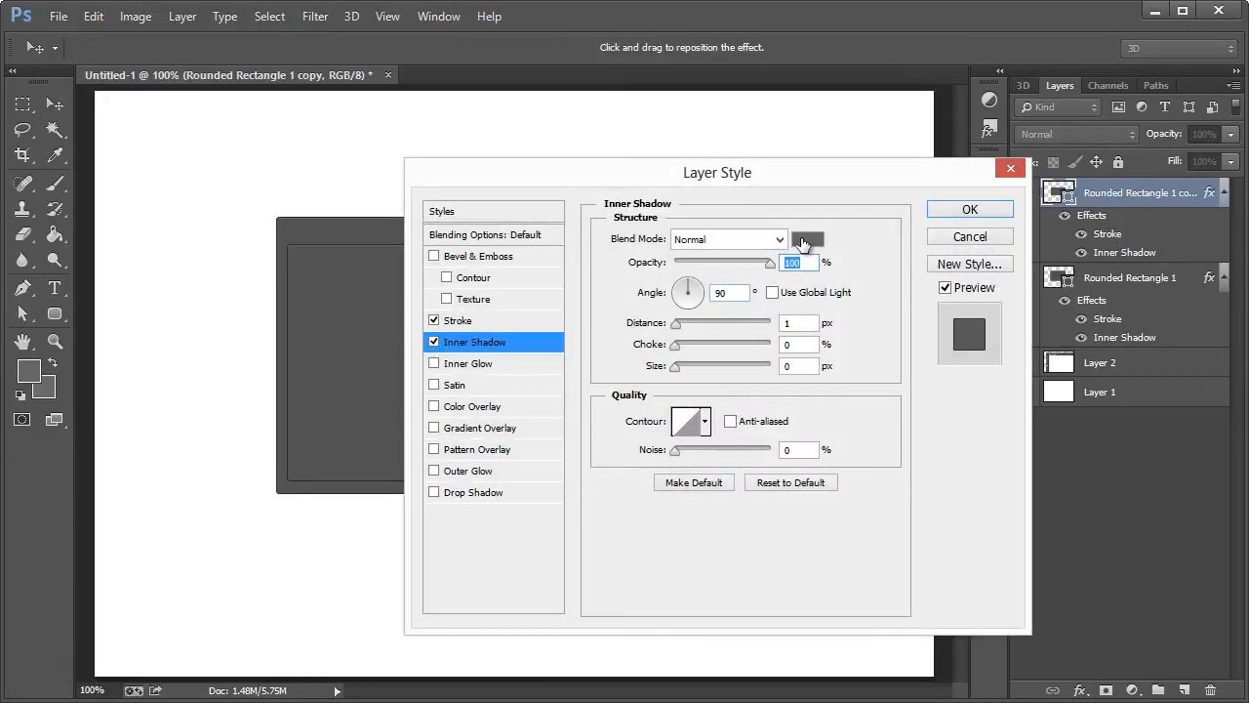
pyautogui.click(808, 238)
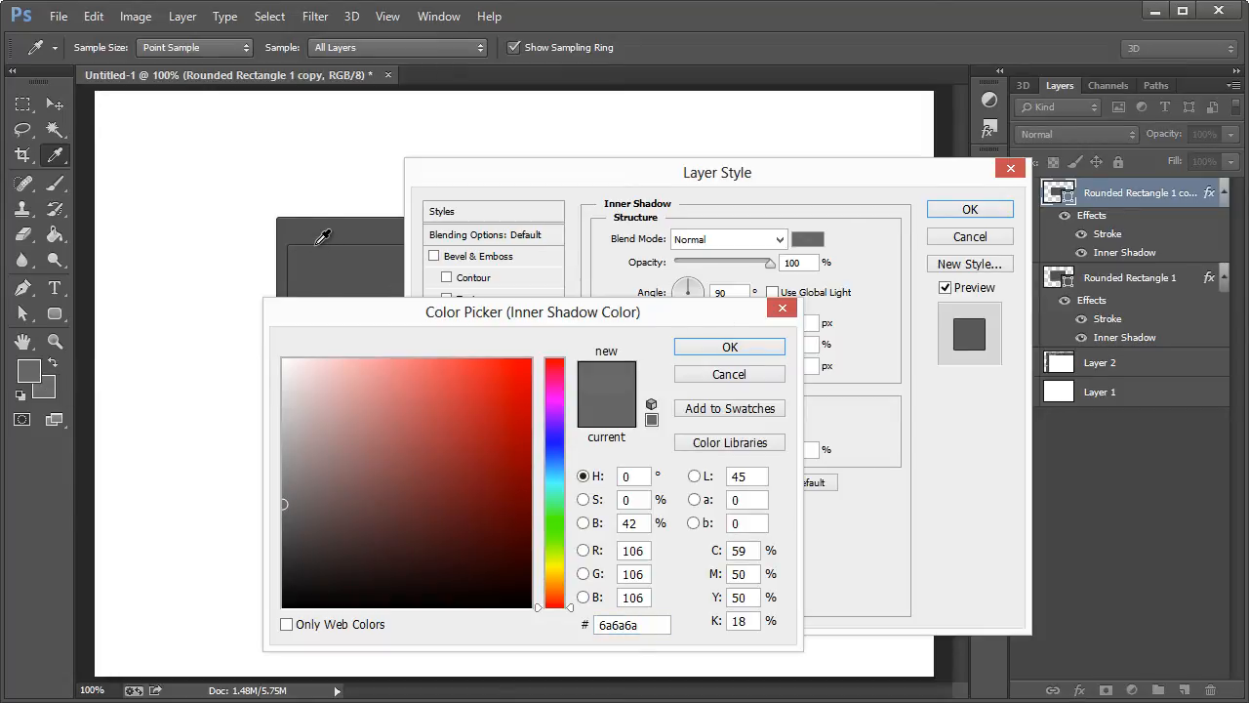
pyautogui.click(730, 347)
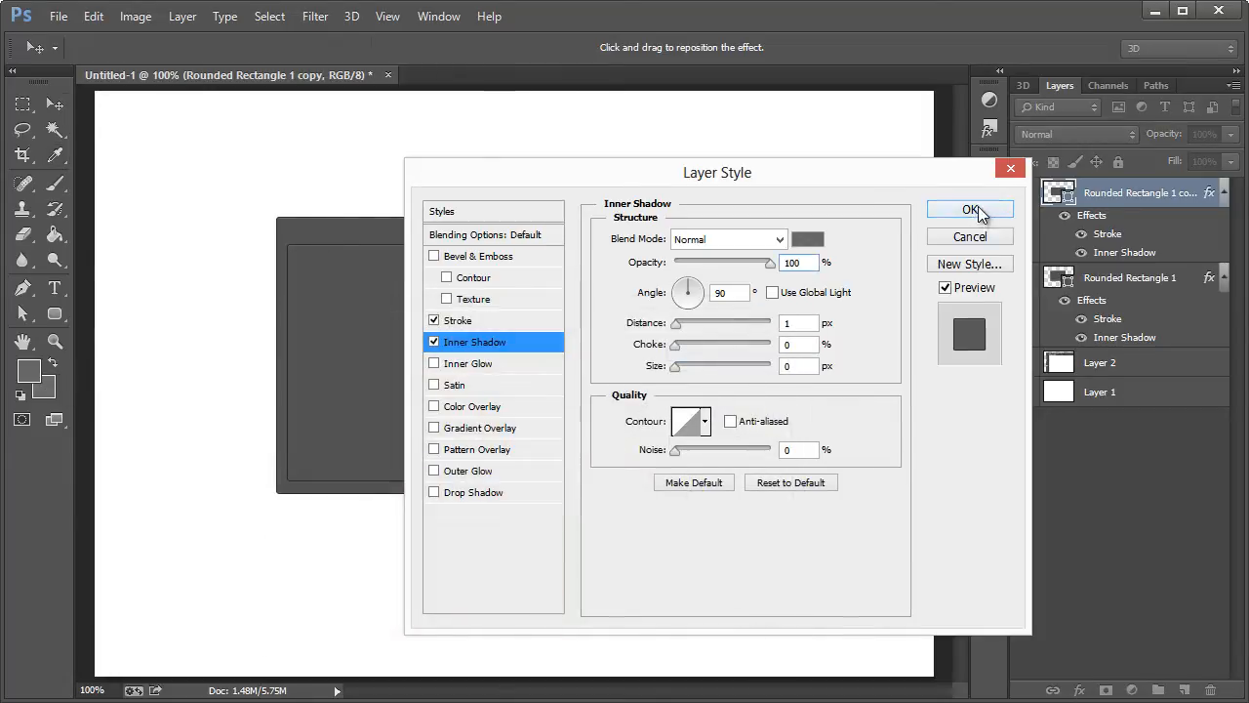
pyautogui.click(970, 211)
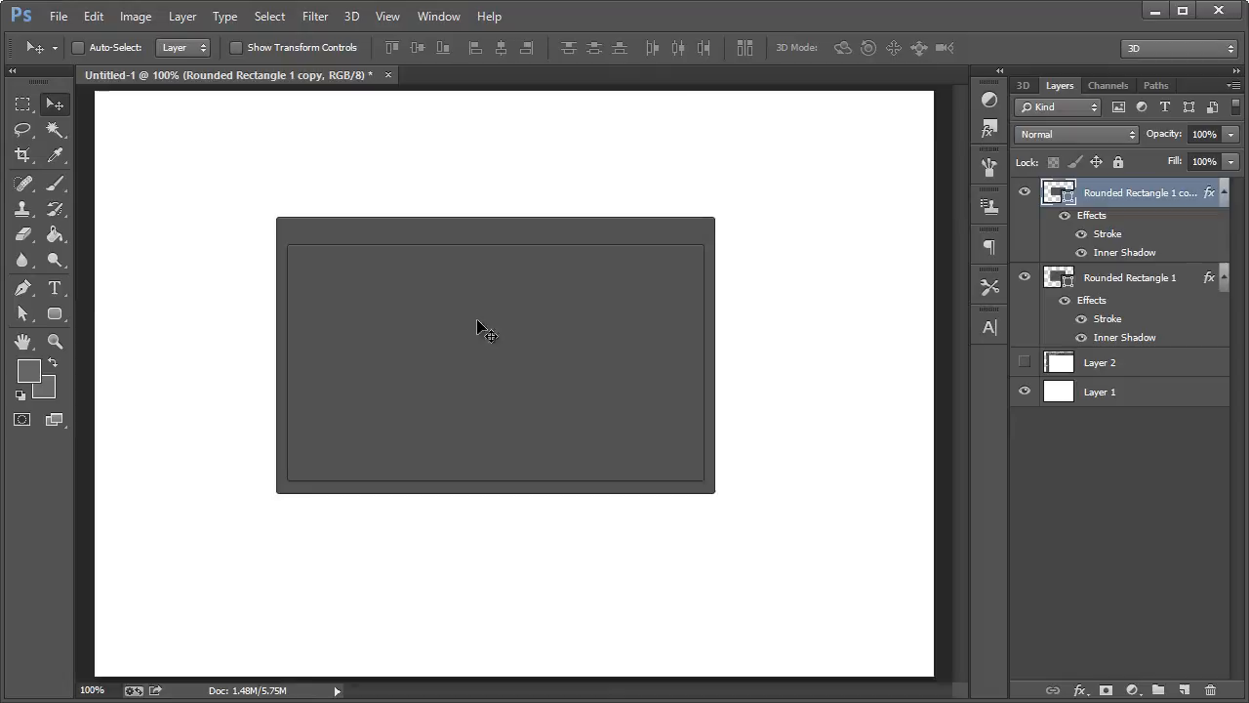
pyautogui.moveTo(15, 62)
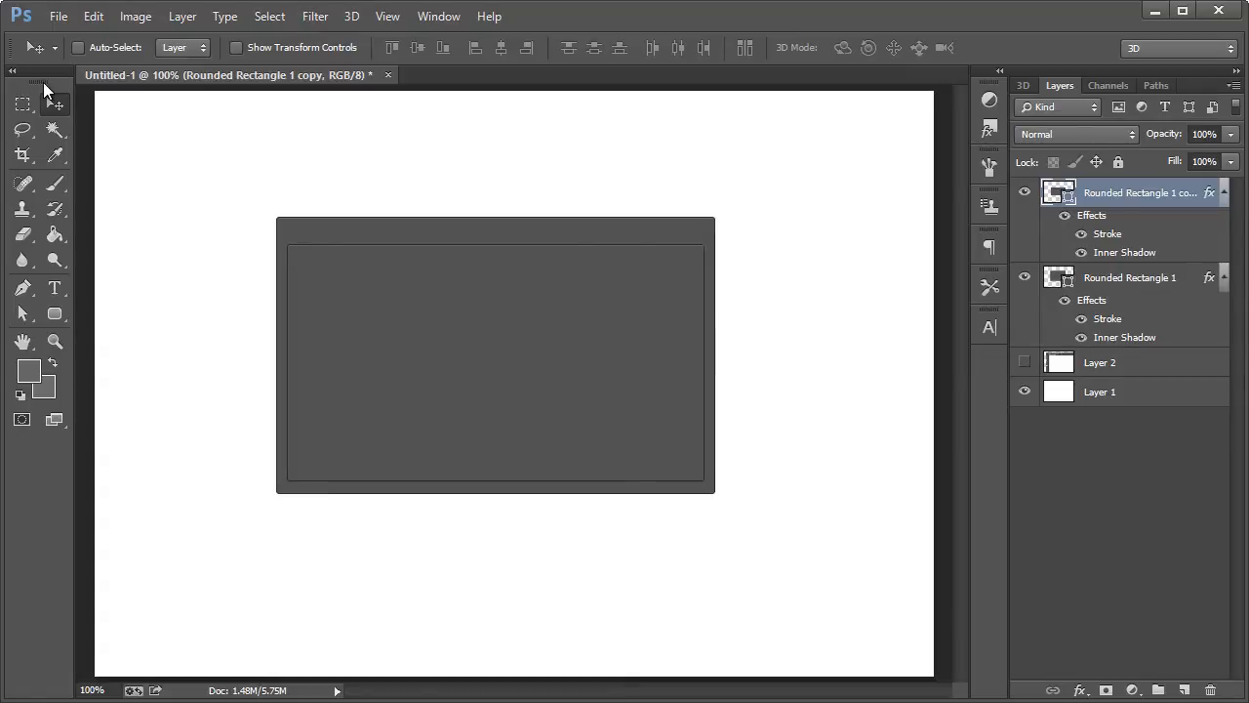
pyautogui.moveTo(508, 179)
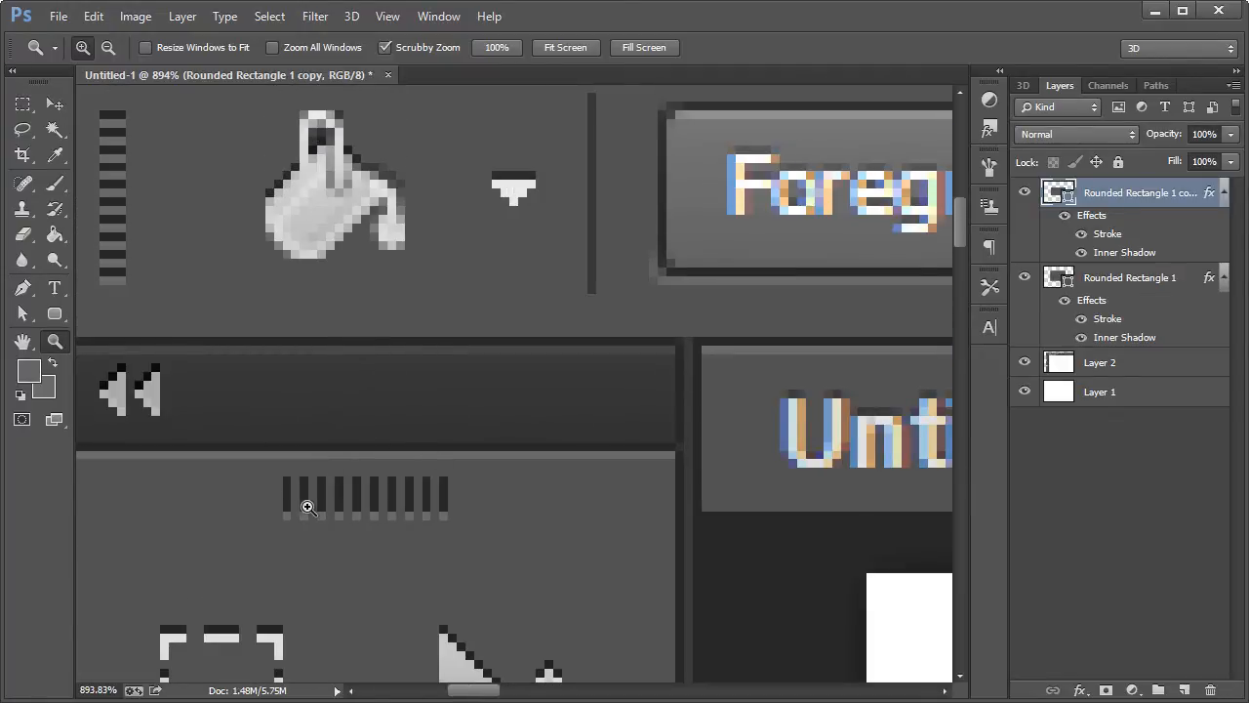
pyautogui.moveTo(328, 511)
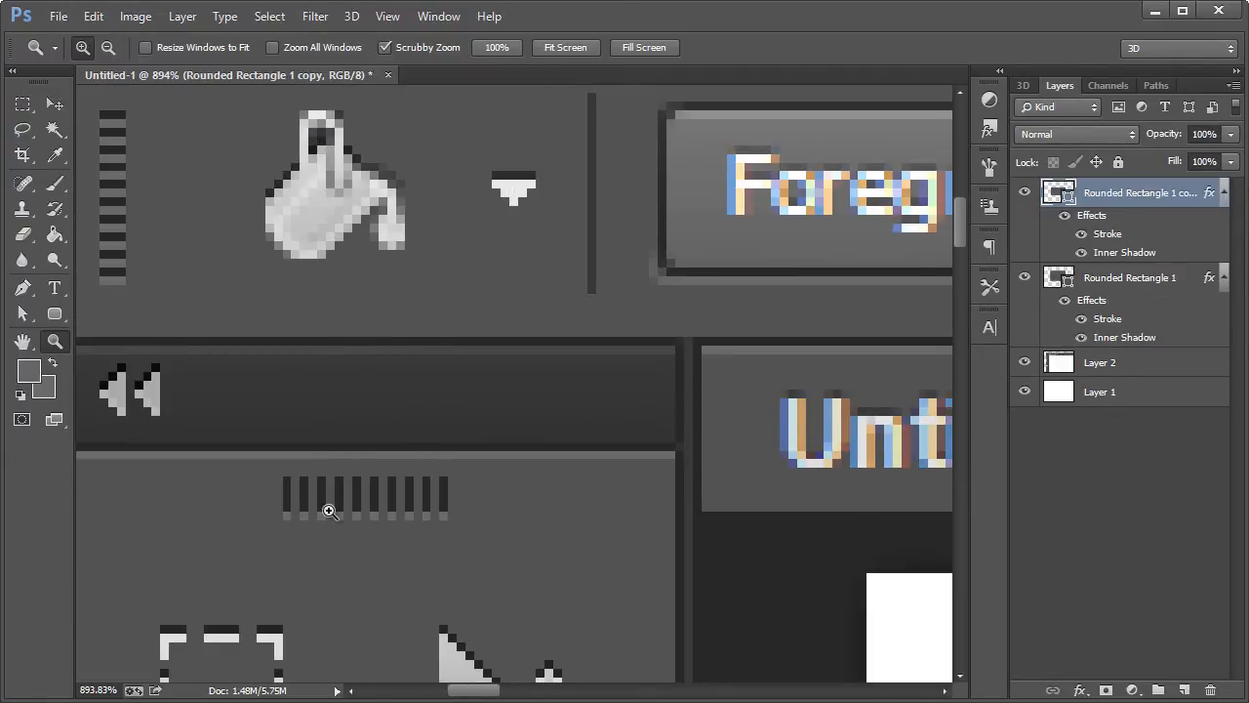
pyautogui.moveTo(131, 123)
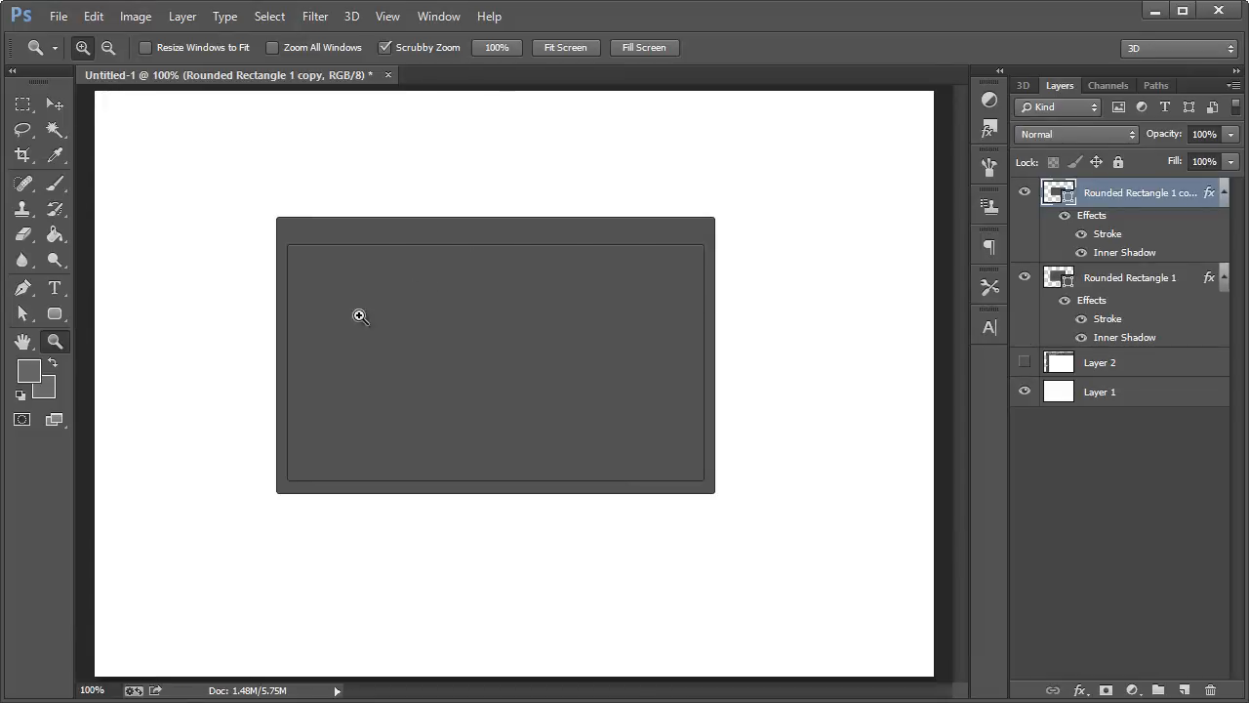
pyautogui.moveTo(141, 328)
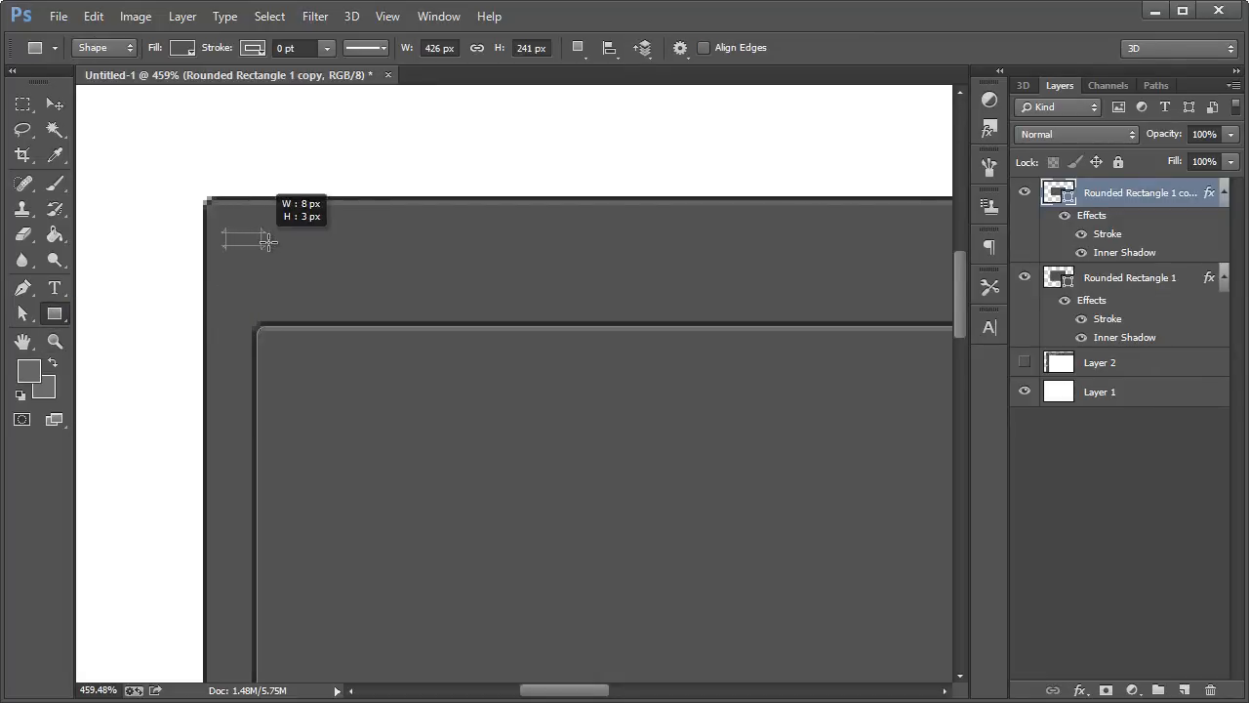
# - Draw a thin #282828 bar at the panel's top-left and paste the panel's layer style onto it
pyautogui.moveTo(263, 242); pyautogui.dragTo(336, 242)
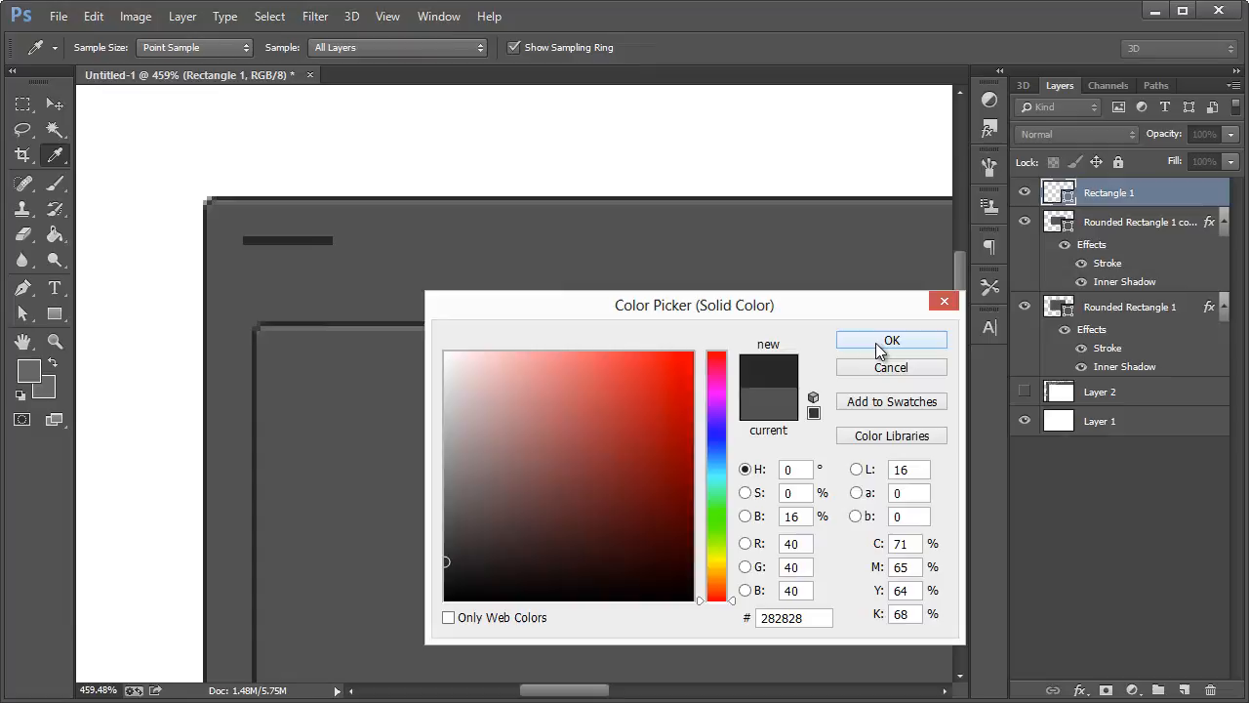
pyautogui.click(890, 339)
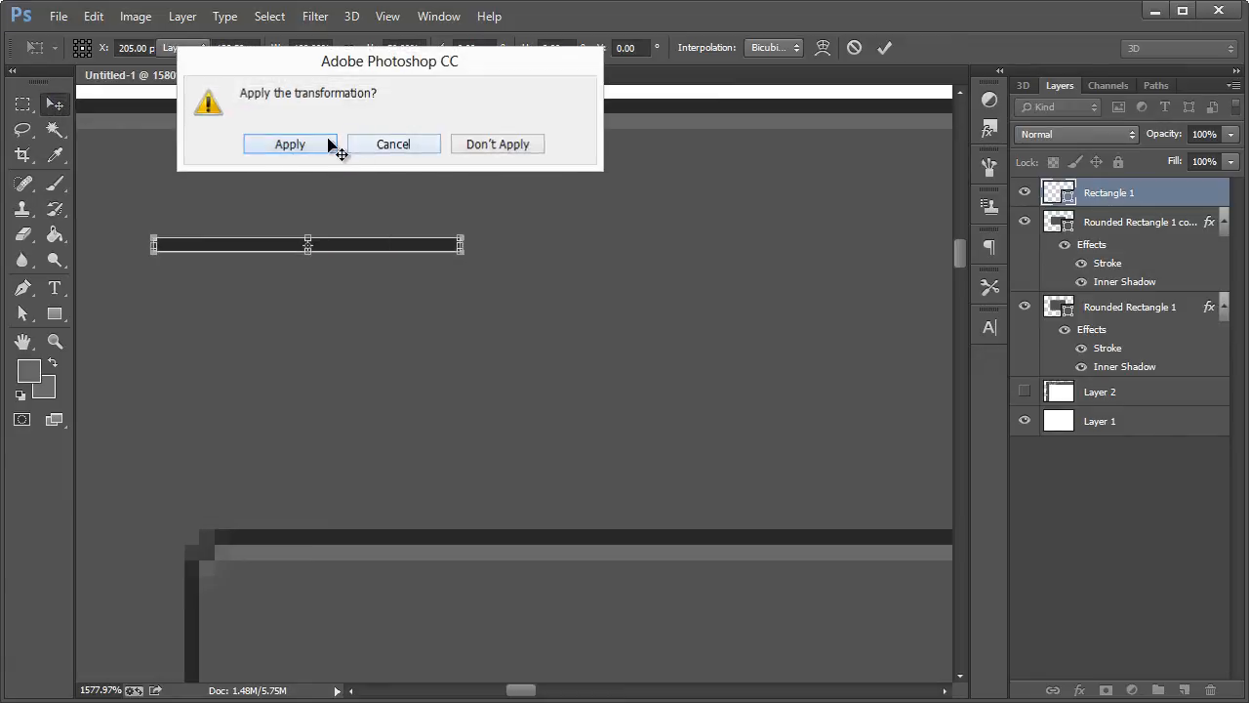
pyautogui.click(289, 144)
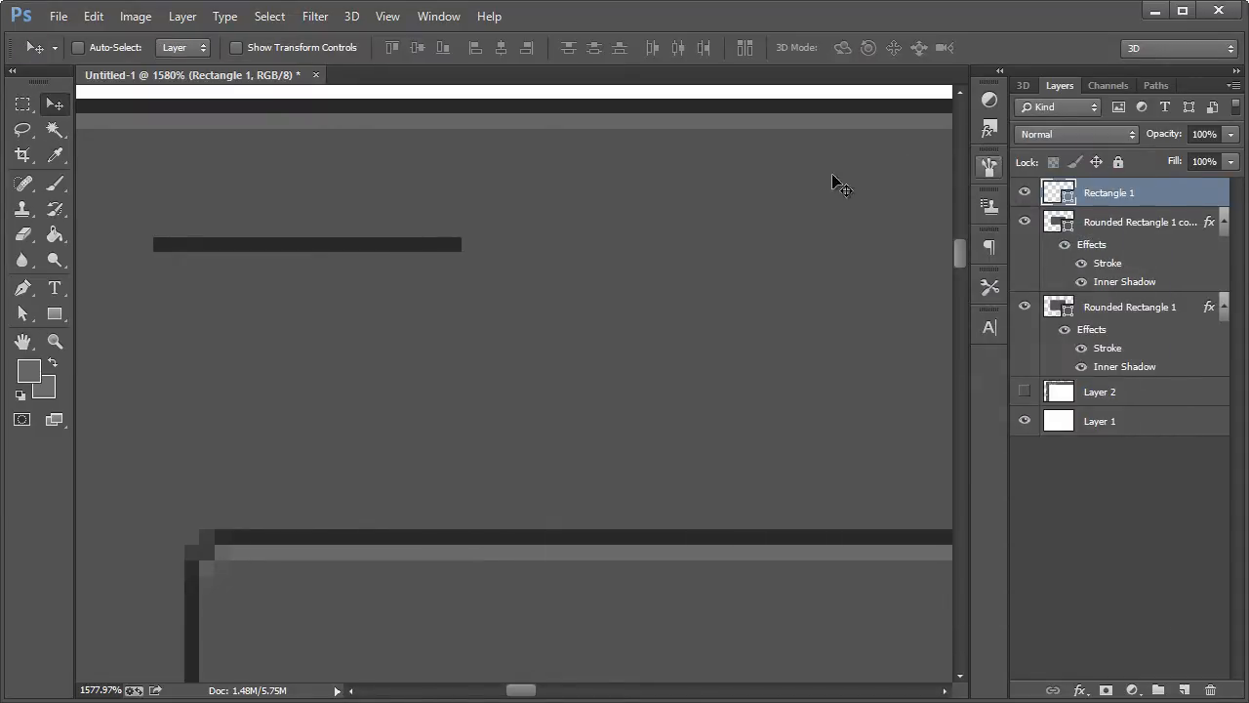
pyautogui.rightClick(1132, 222)
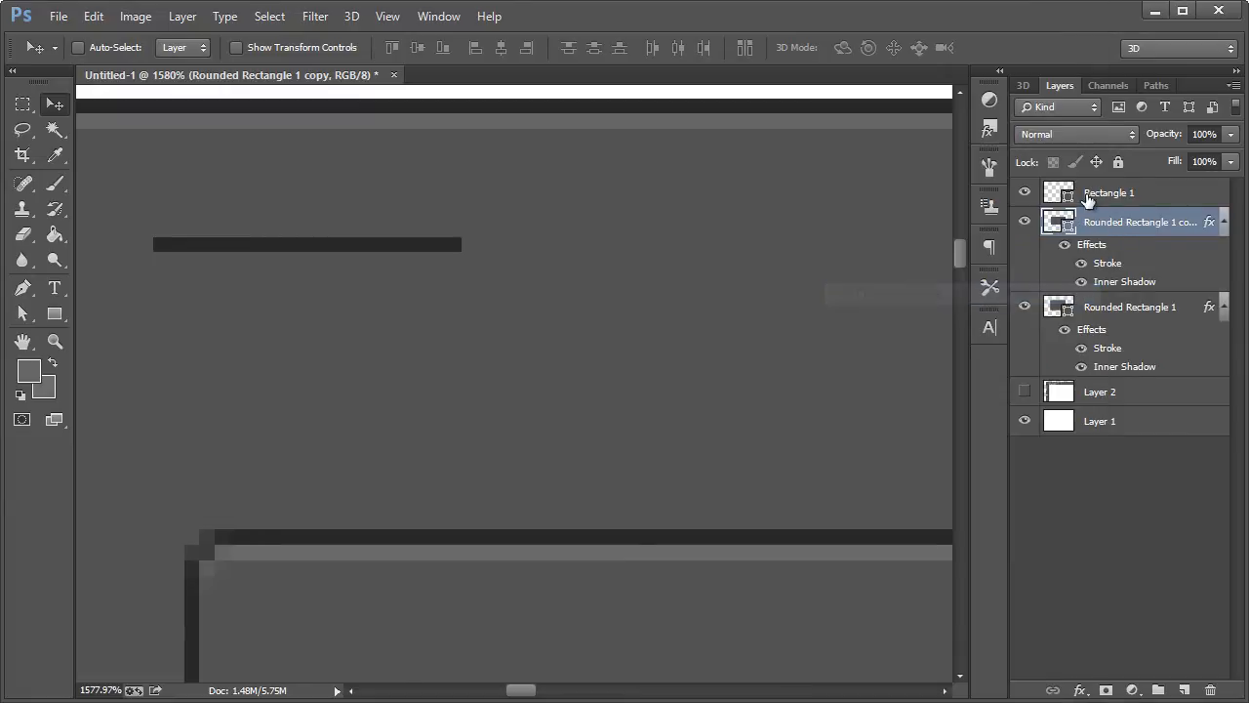
pyautogui.rightClick(1108, 193)
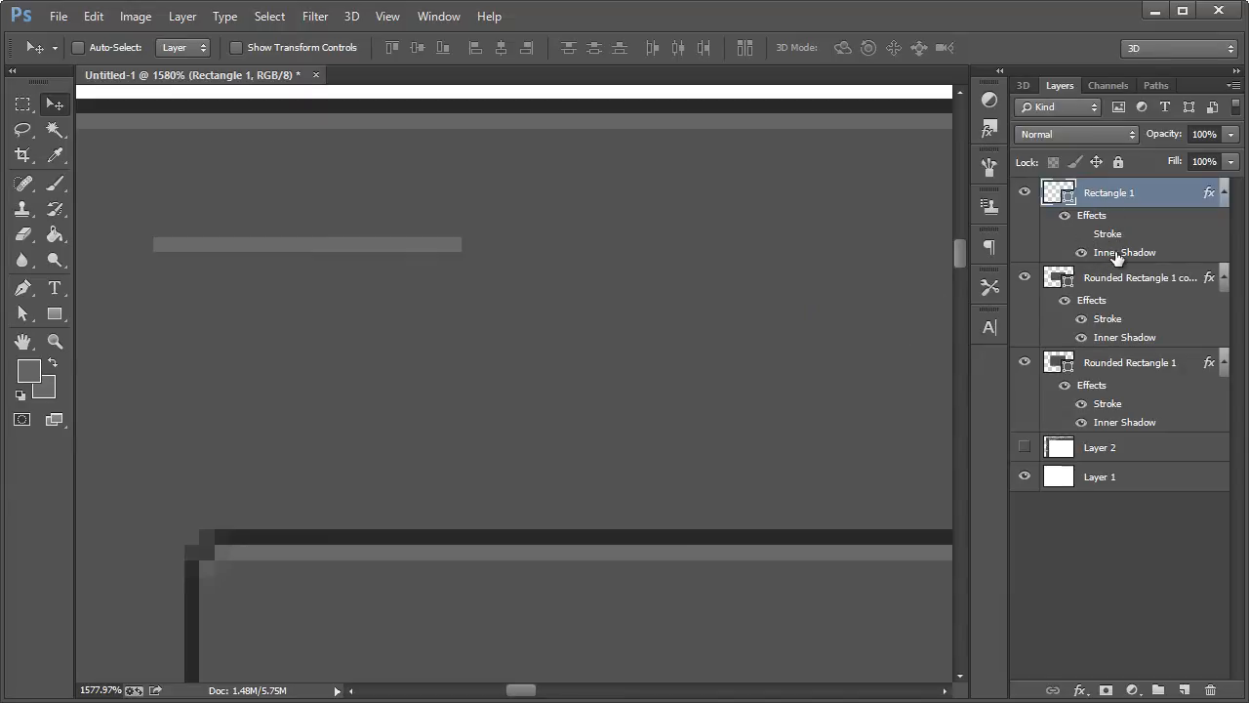
# - Switch off the bar's Inner Shadow and give it a Drop Shadow at 90 degrees
pyautogui.doubleClick(1124, 251)
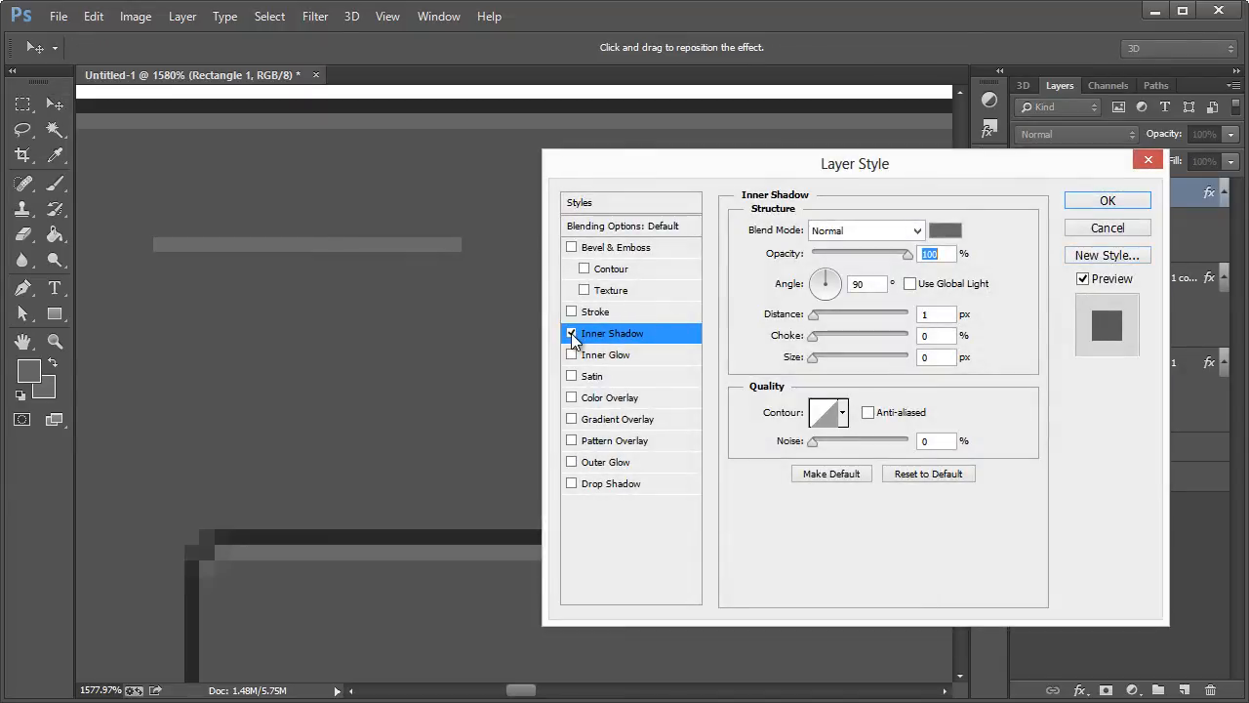
pyautogui.click(571, 331)
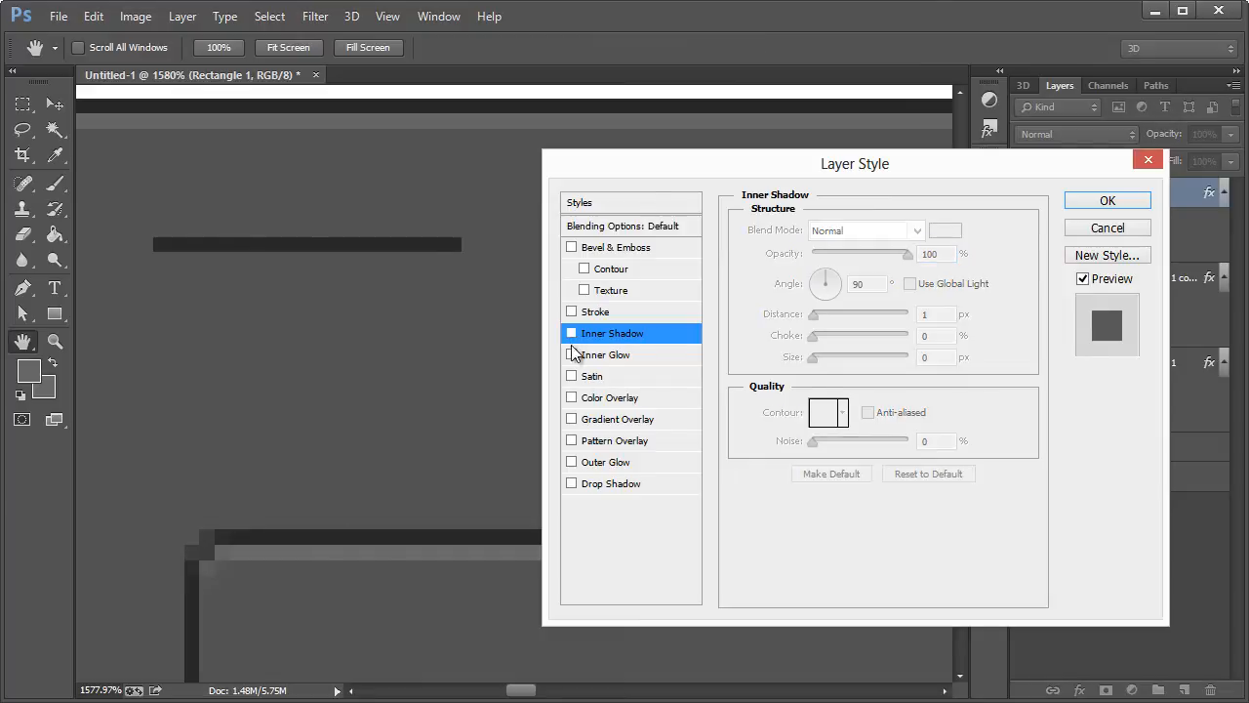
pyautogui.click(572, 484)
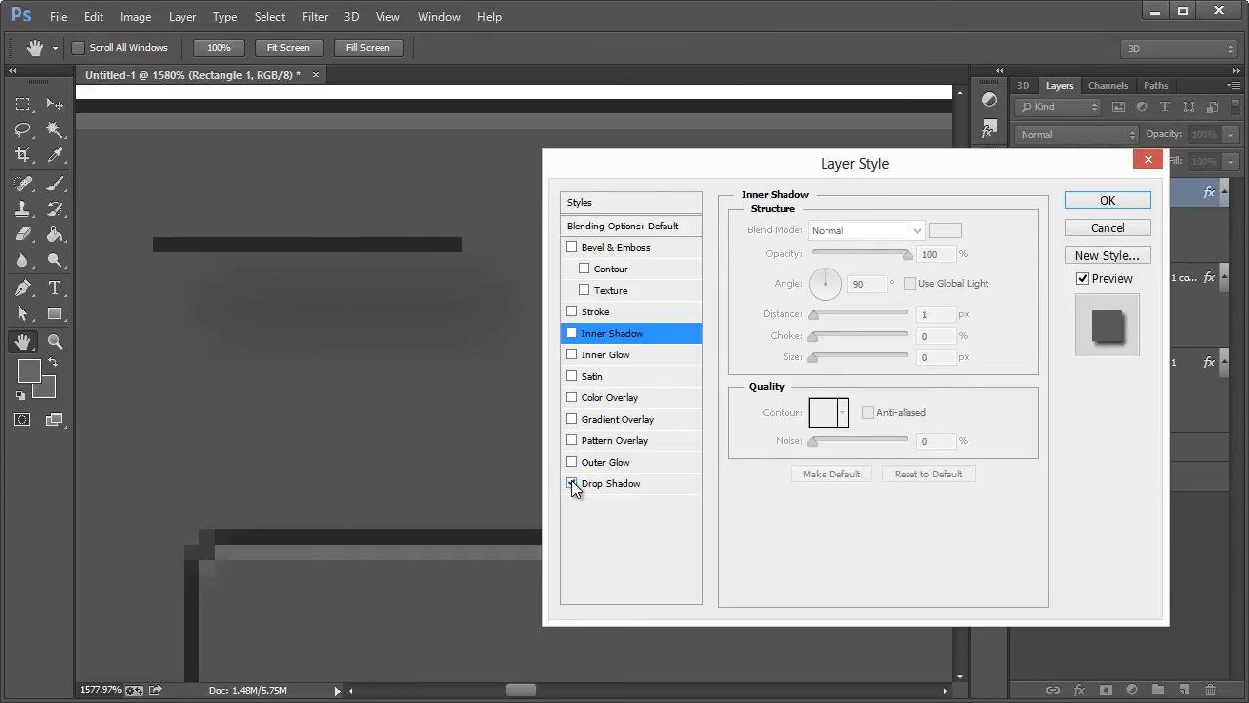
pyautogui.click(570, 484)
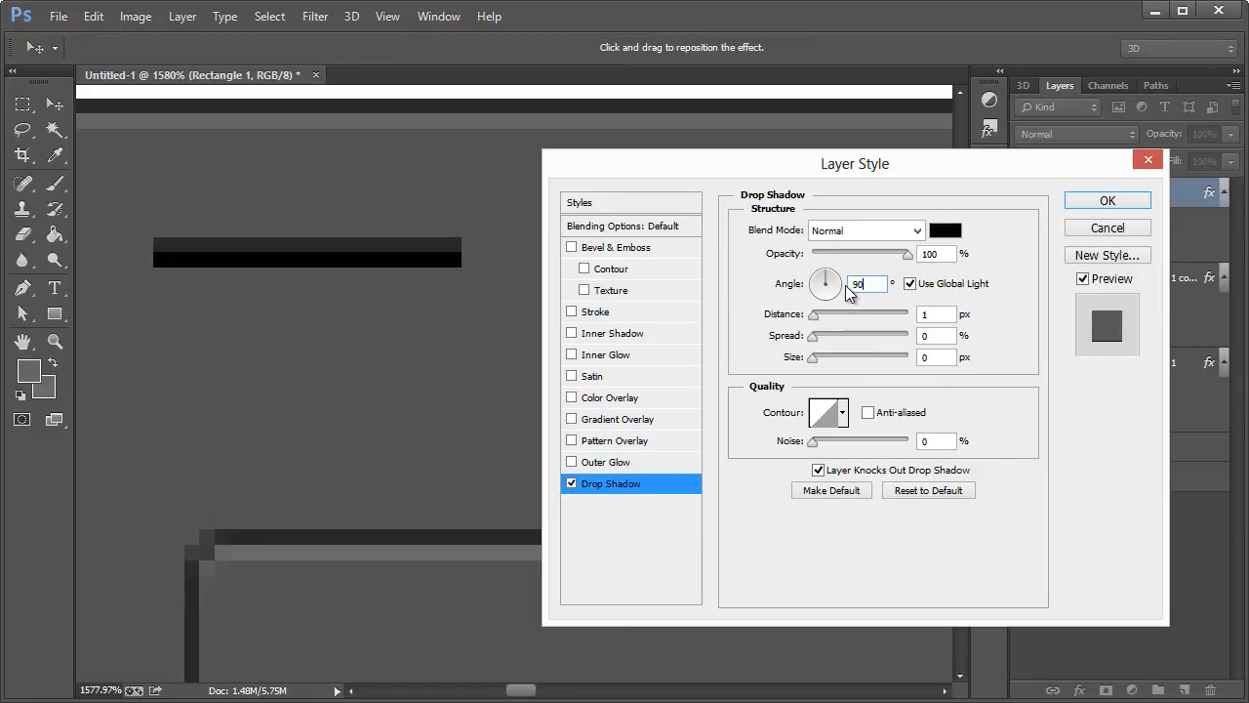
pyautogui.click(945, 230)
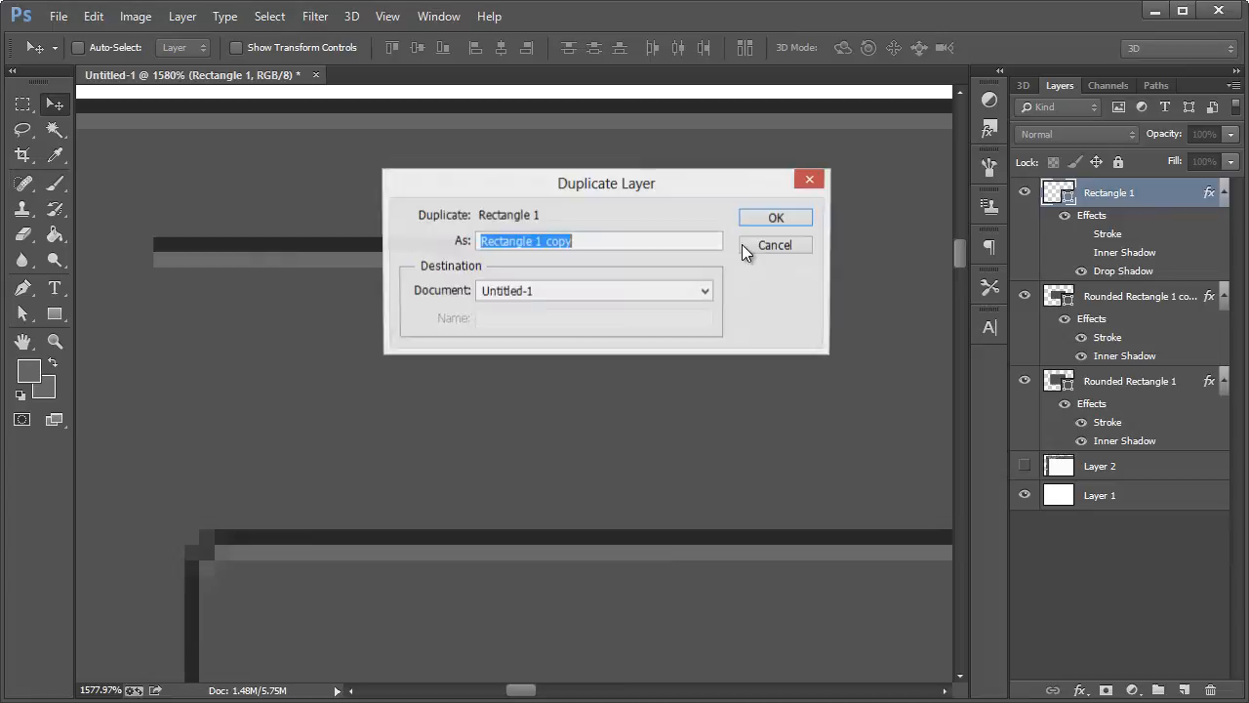
# - Duplicate the bar into grip-line stacks and move four copies into the inner frame
pyautogui.click(777, 217)
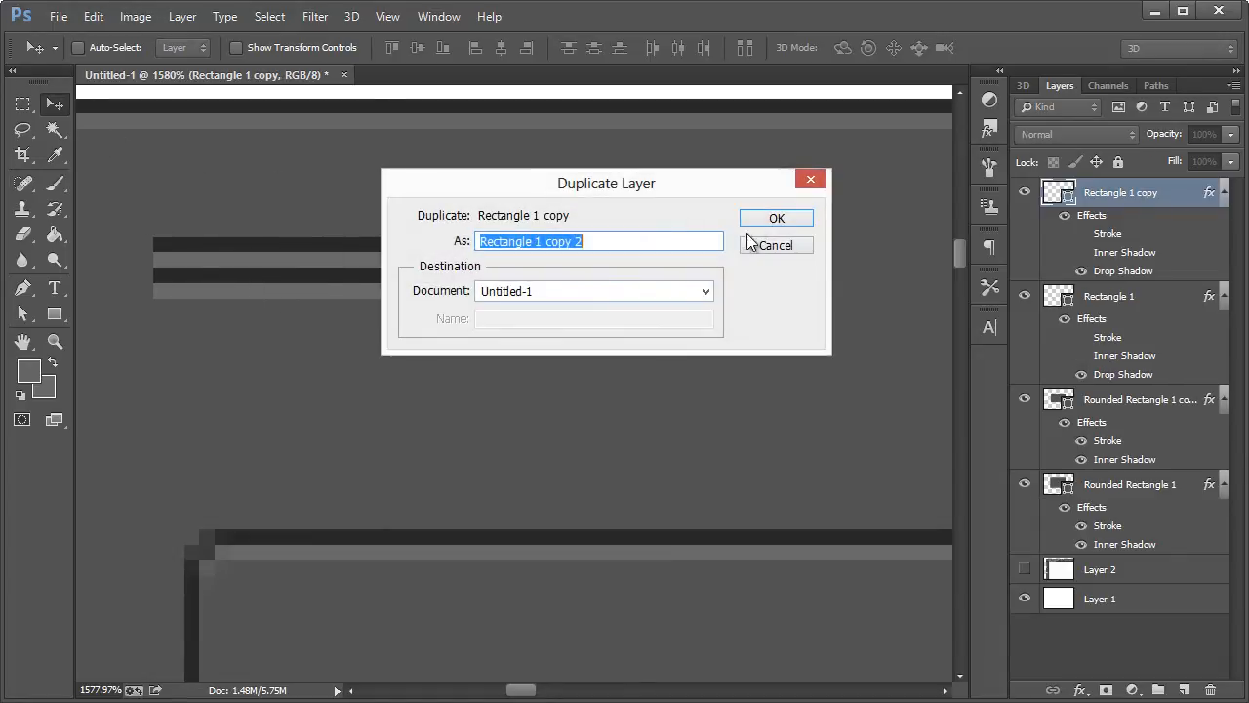
pyautogui.click(776, 219)
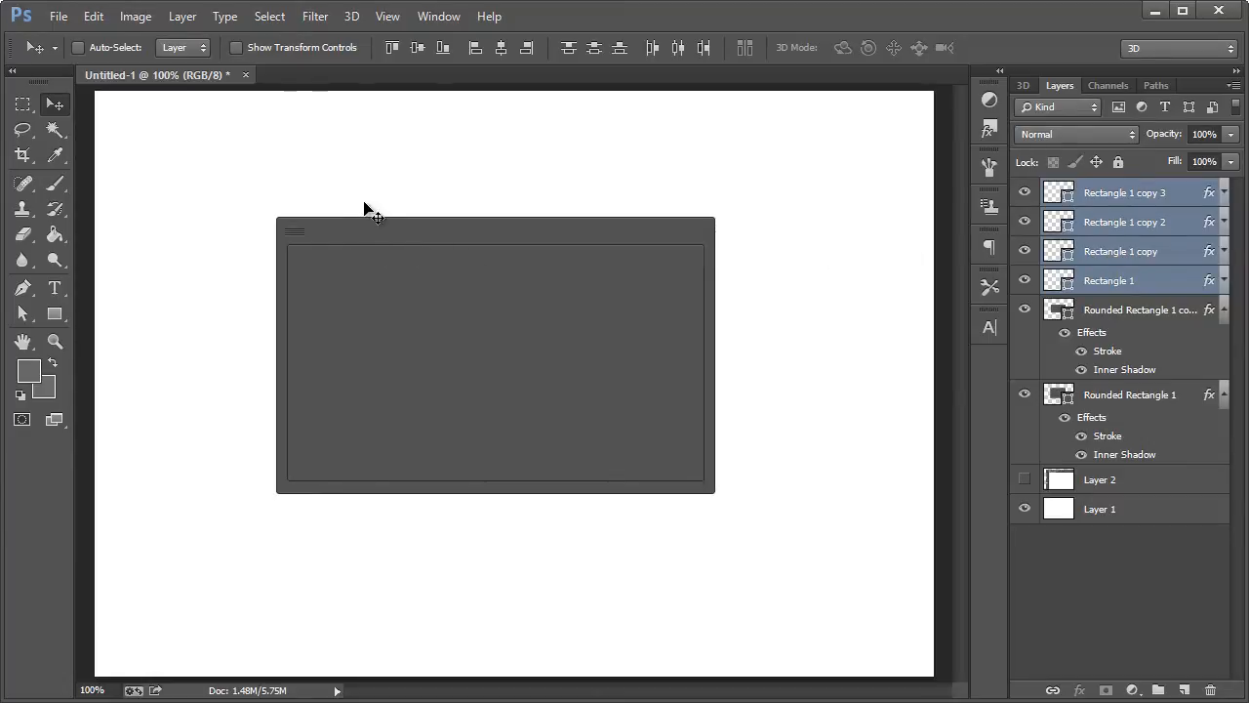
pyautogui.moveTo(871, 300)
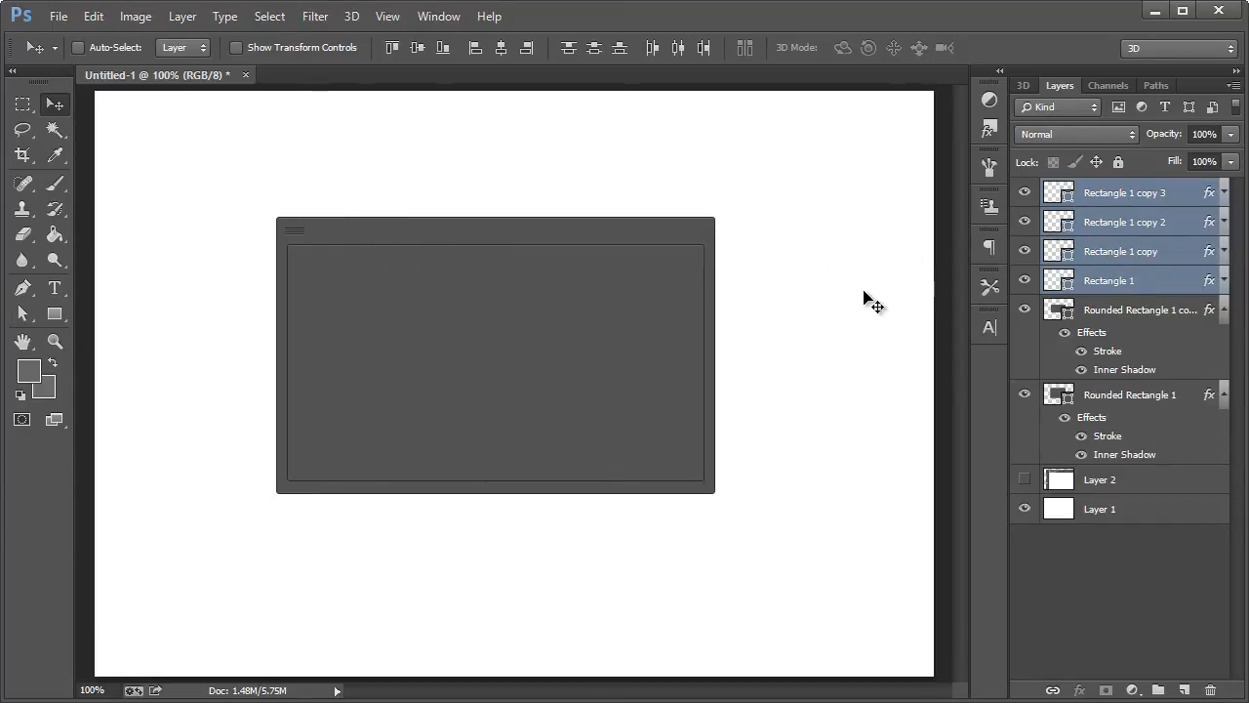
pyautogui.moveTo(1120, 193)
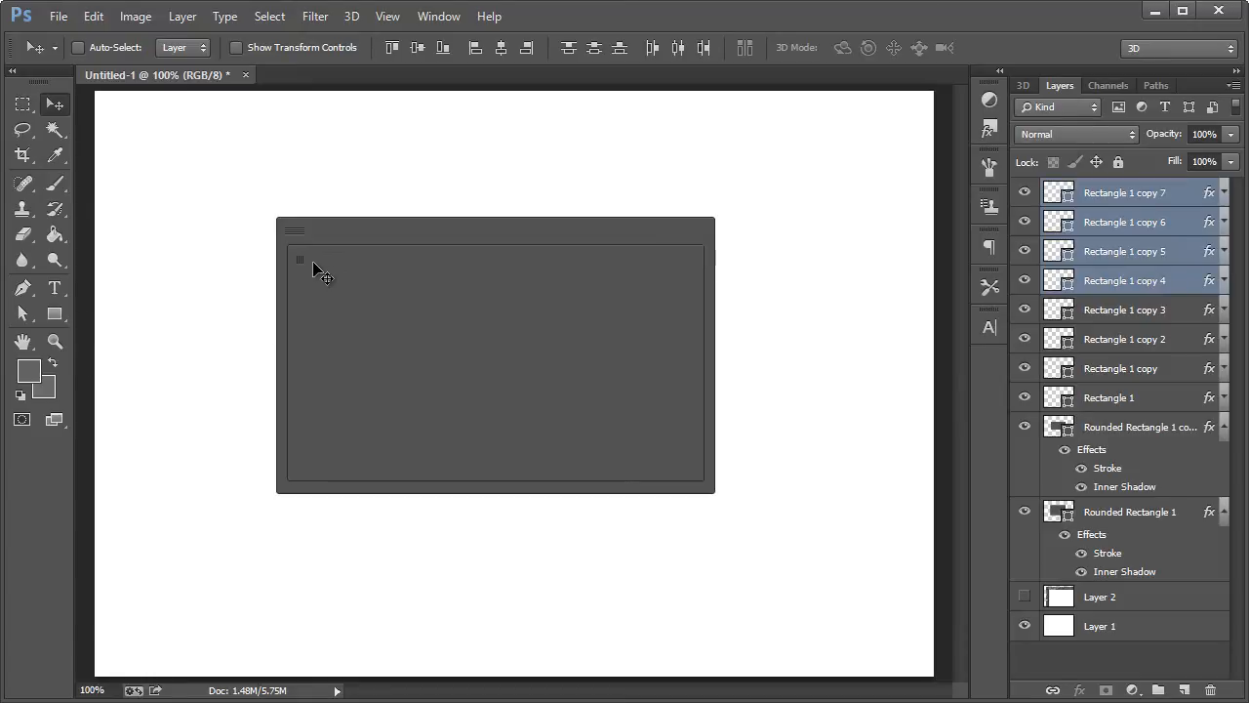
pyautogui.moveTo(341, 292)
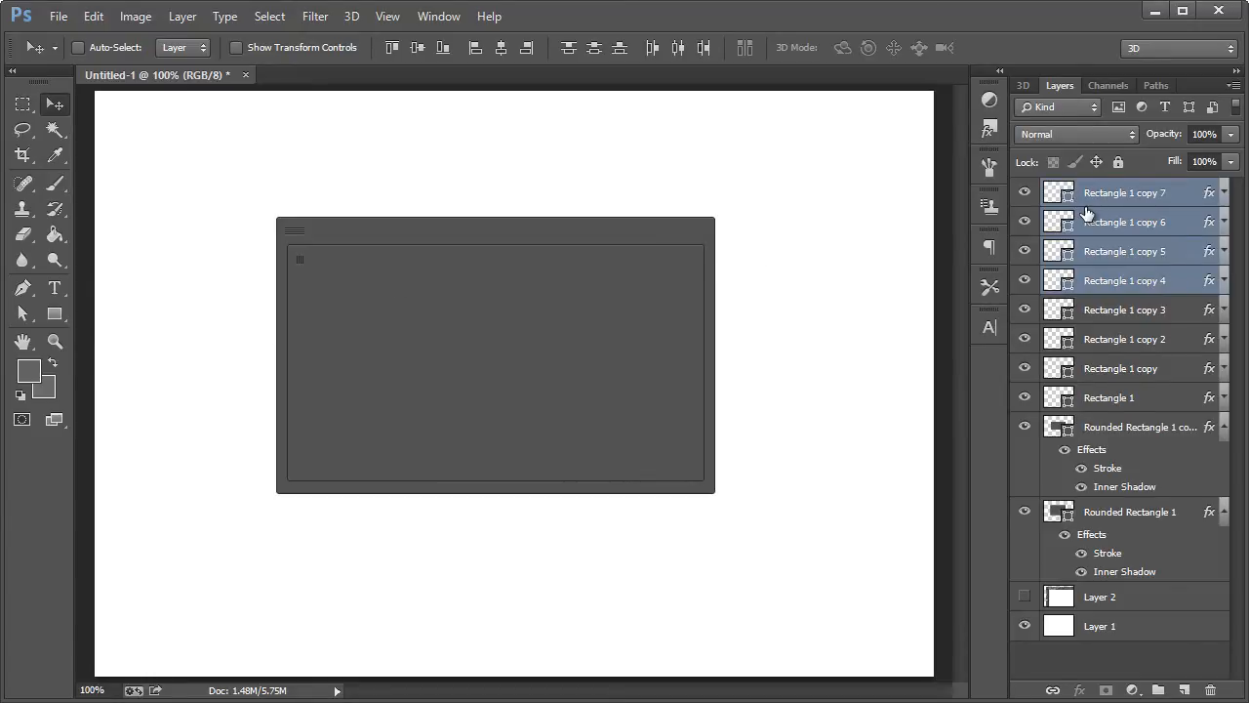
pyautogui.click(1109, 398)
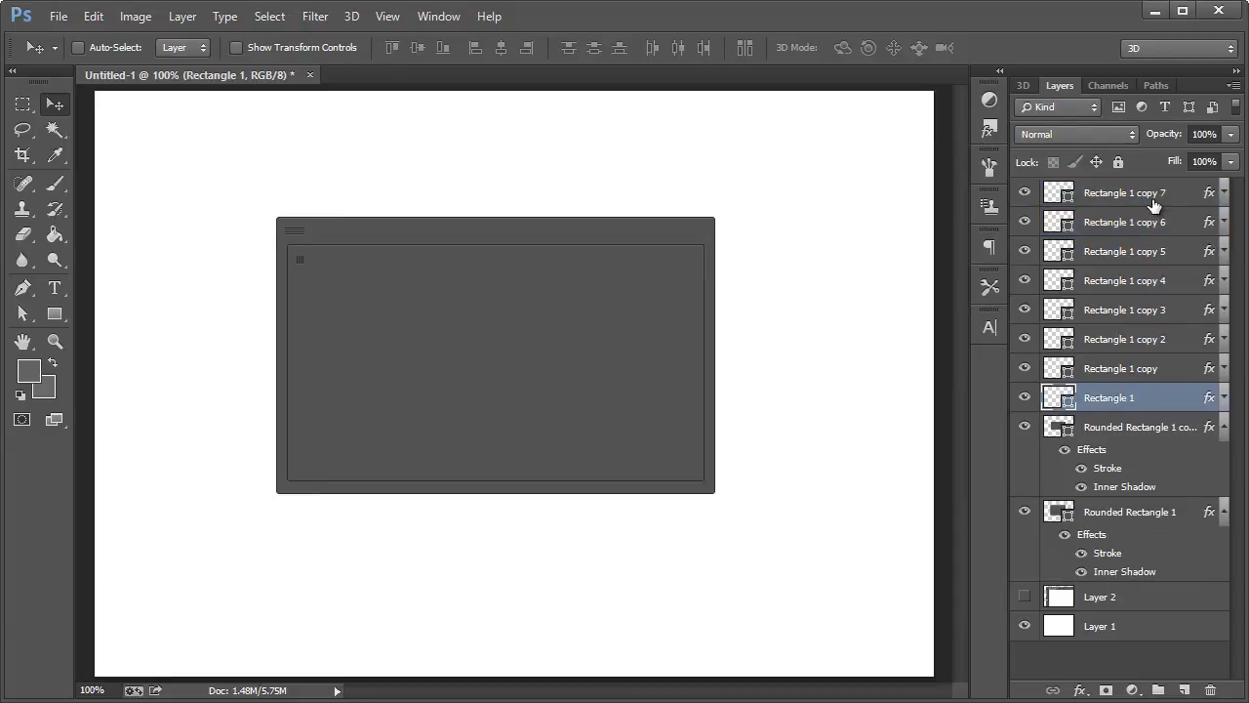
pyautogui.click(1122, 193)
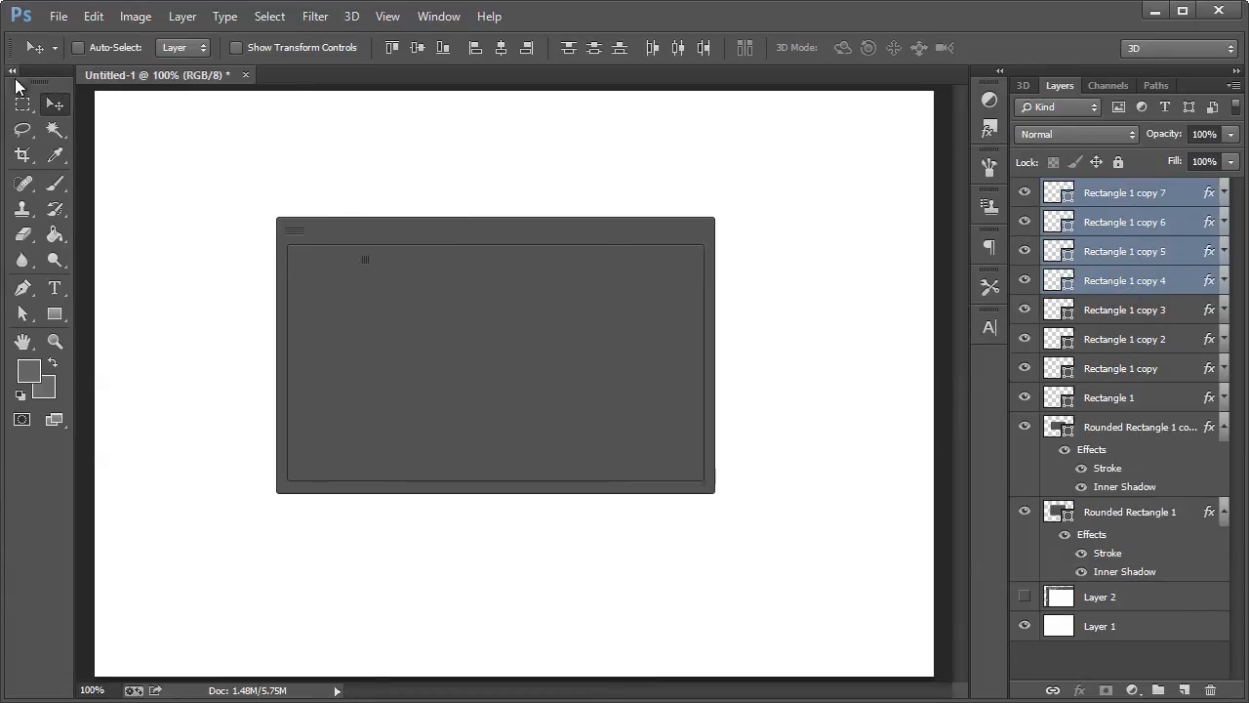
pyautogui.moveTo(51, 78)
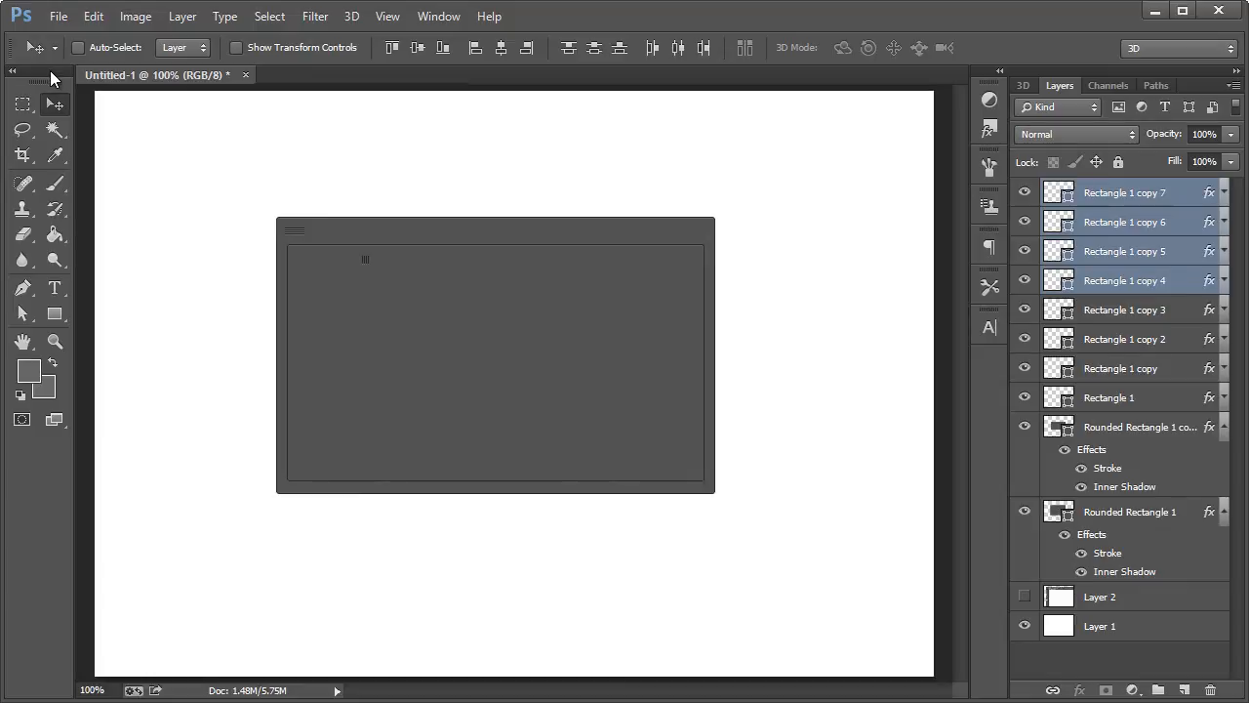
pyautogui.moveTo(277, 300)
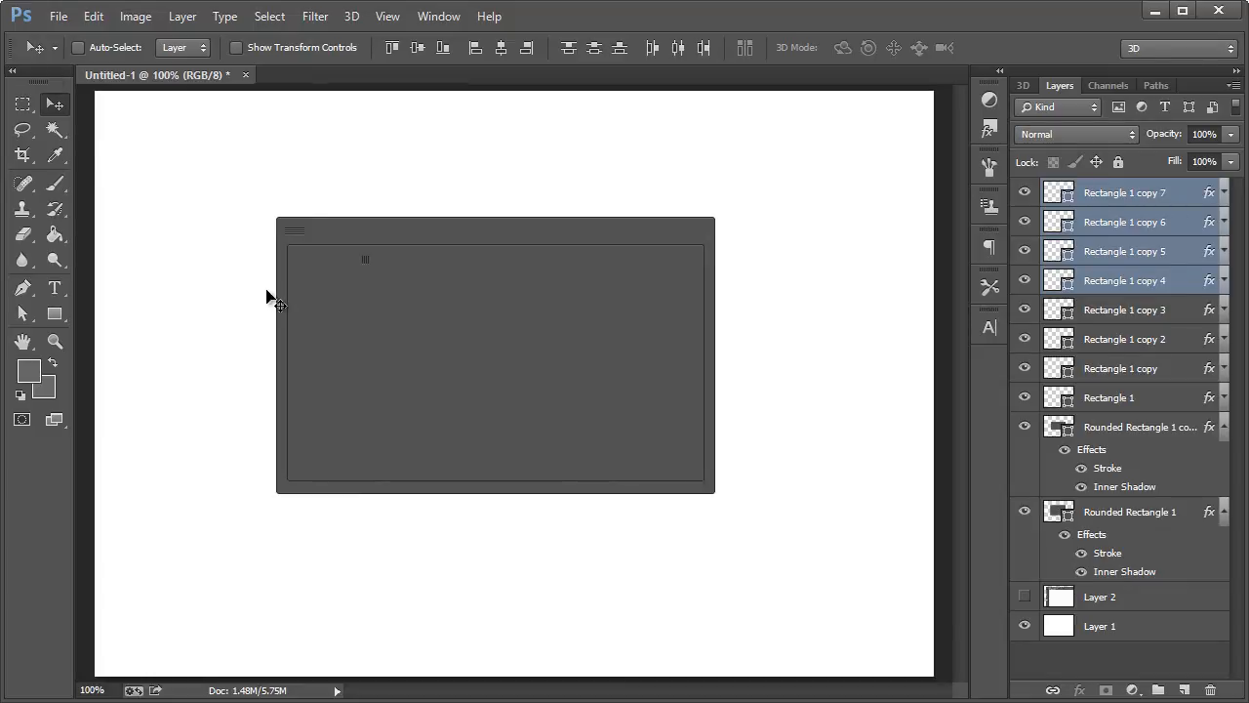
pyautogui.moveTo(55, 105)
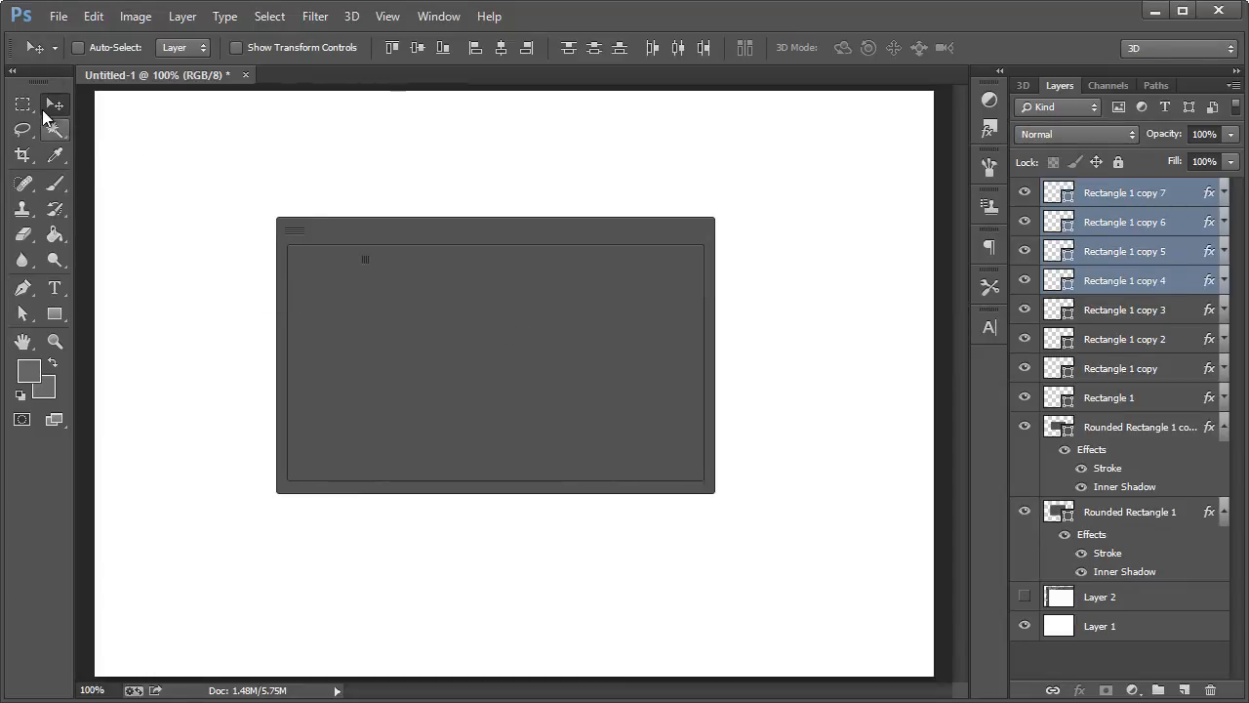
pyautogui.click(1140, 426)
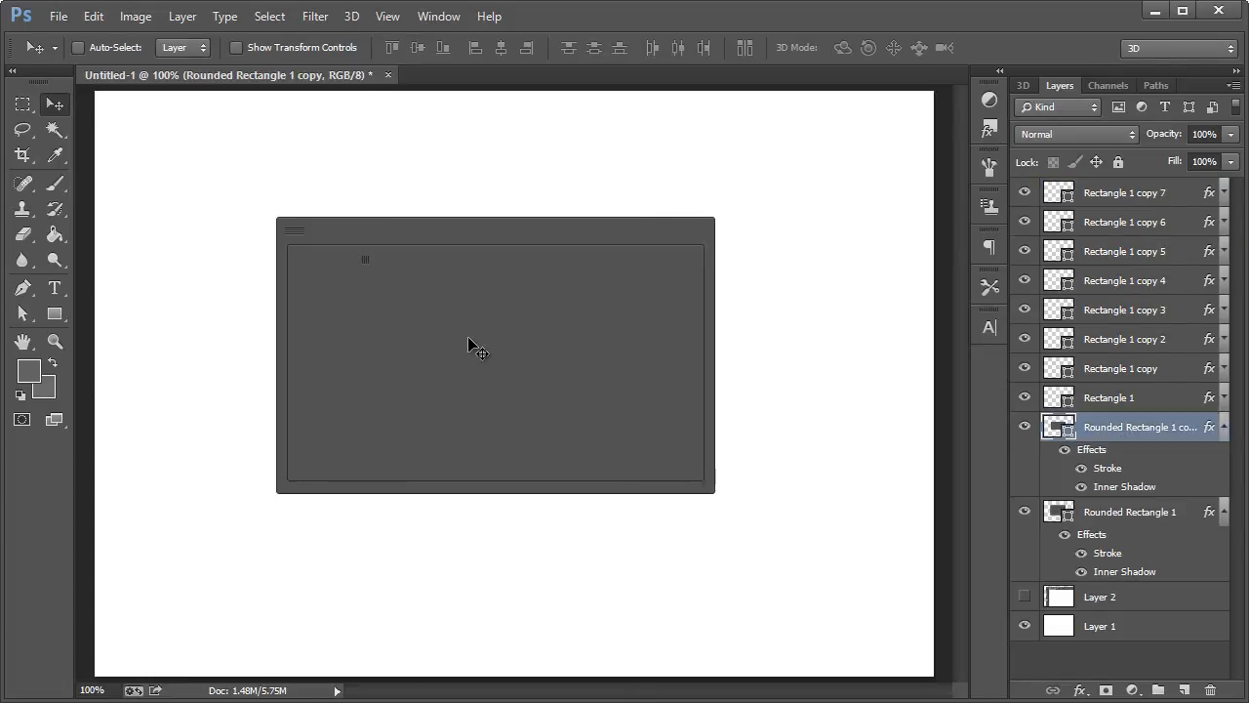
pyautogui.moveTo(388, 332)
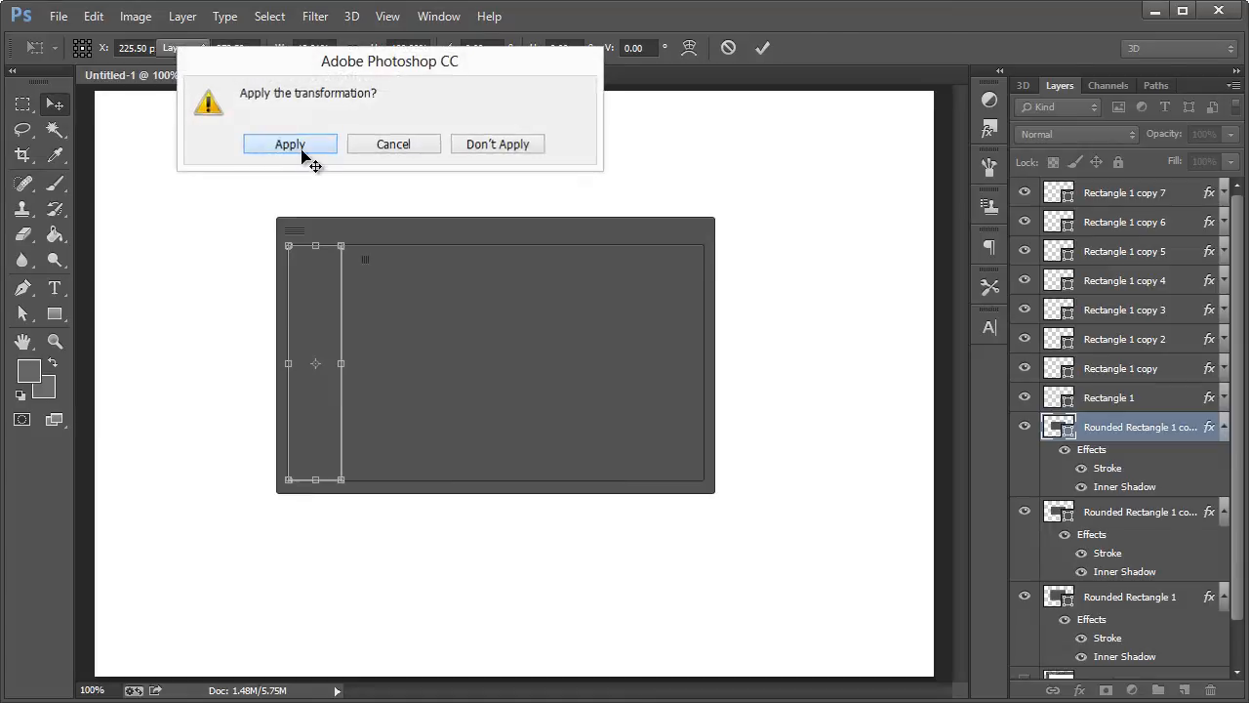
# - Free Transform the tall rectangle copy into a short tab at the inner panel's top-left
pyautogui.click(289, 145)
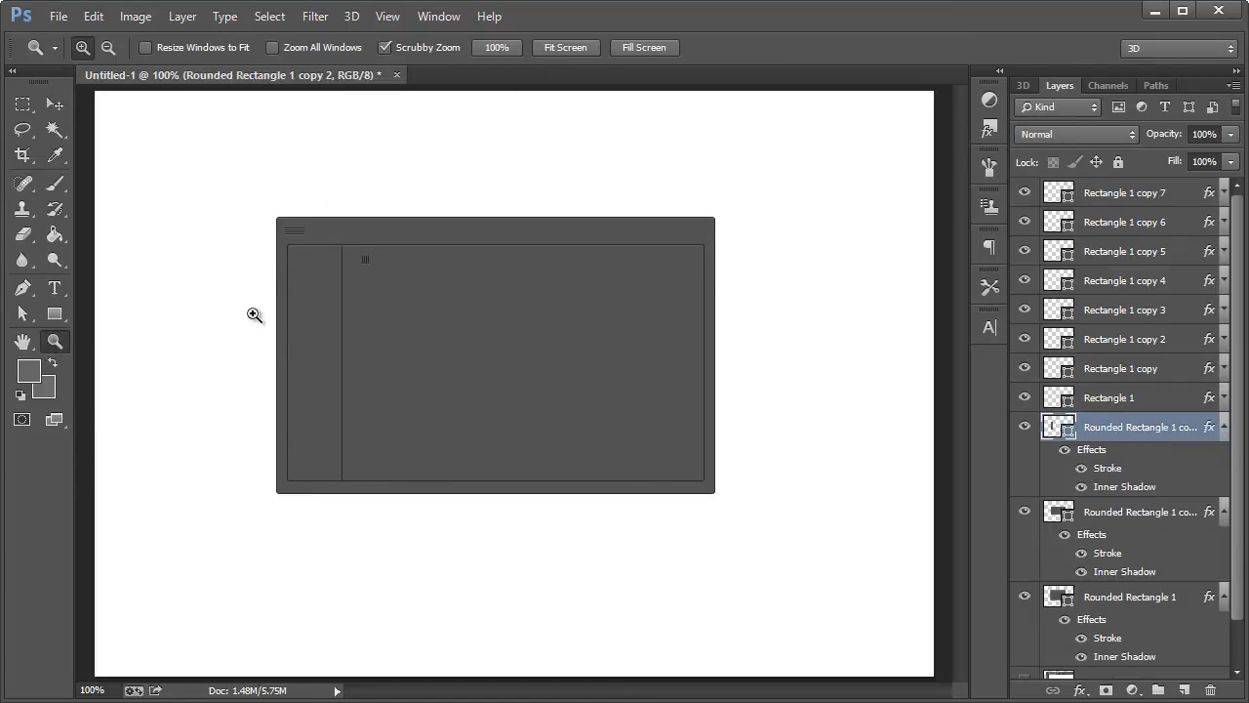
pyautogui.click(254, 314)
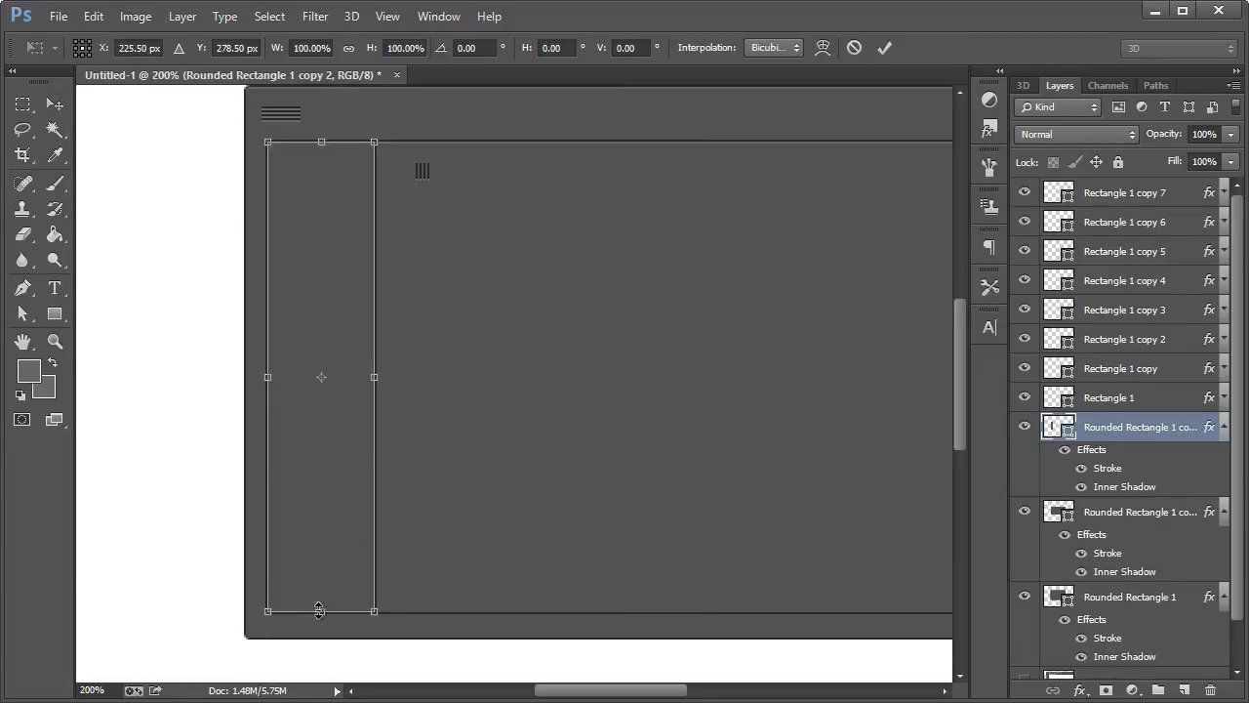
pyautogui.moveTo(318, 613); pyautogui.dragTo(366, 166)
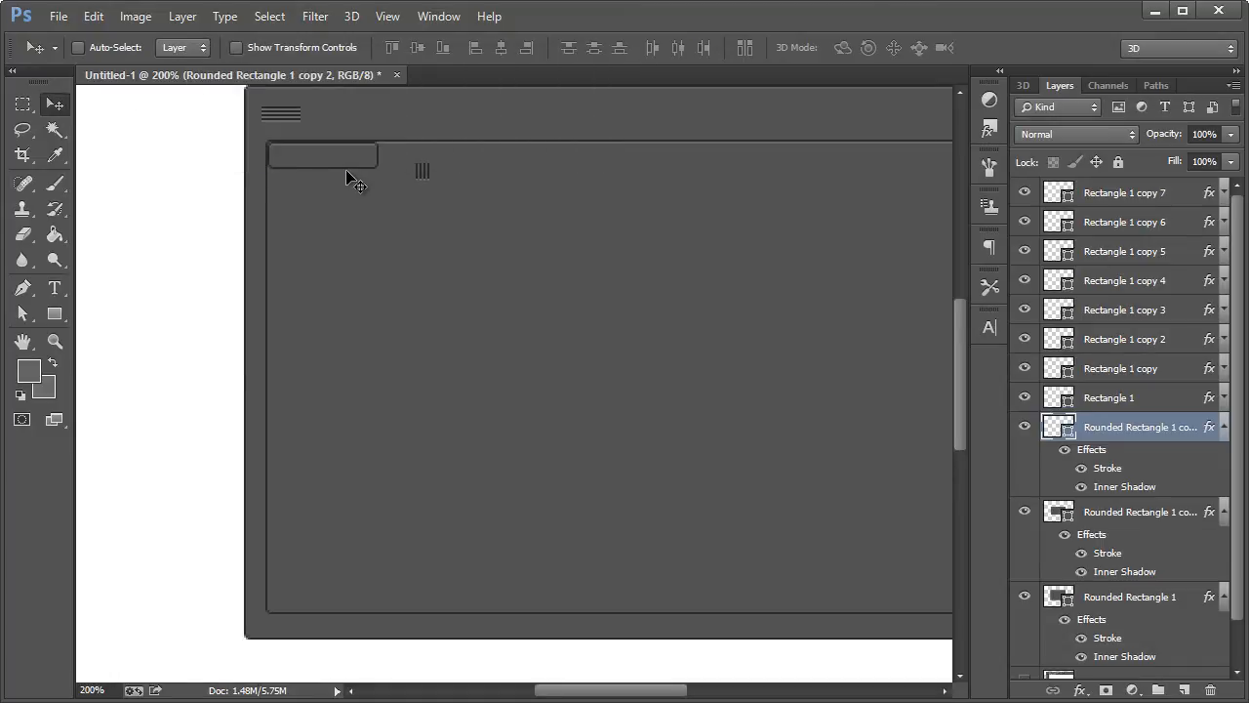
pyautogui.moveTo(250, 166)
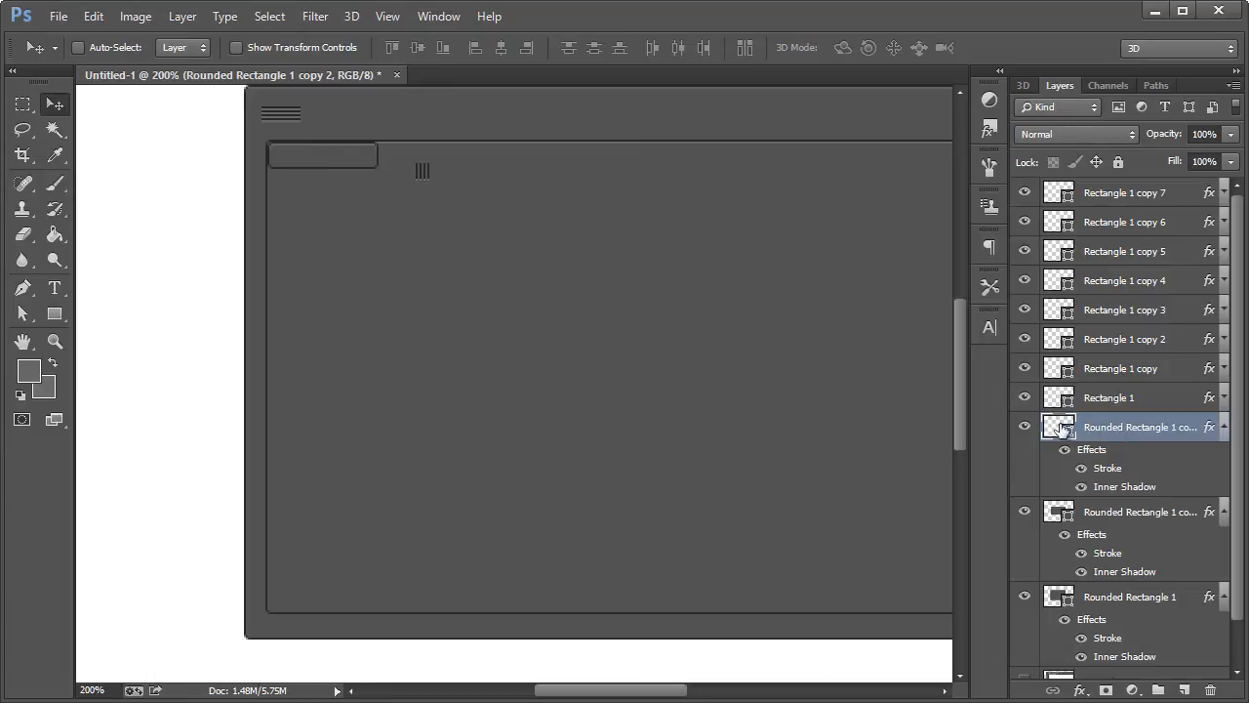
pyautogui.moveTo(1058, 429)
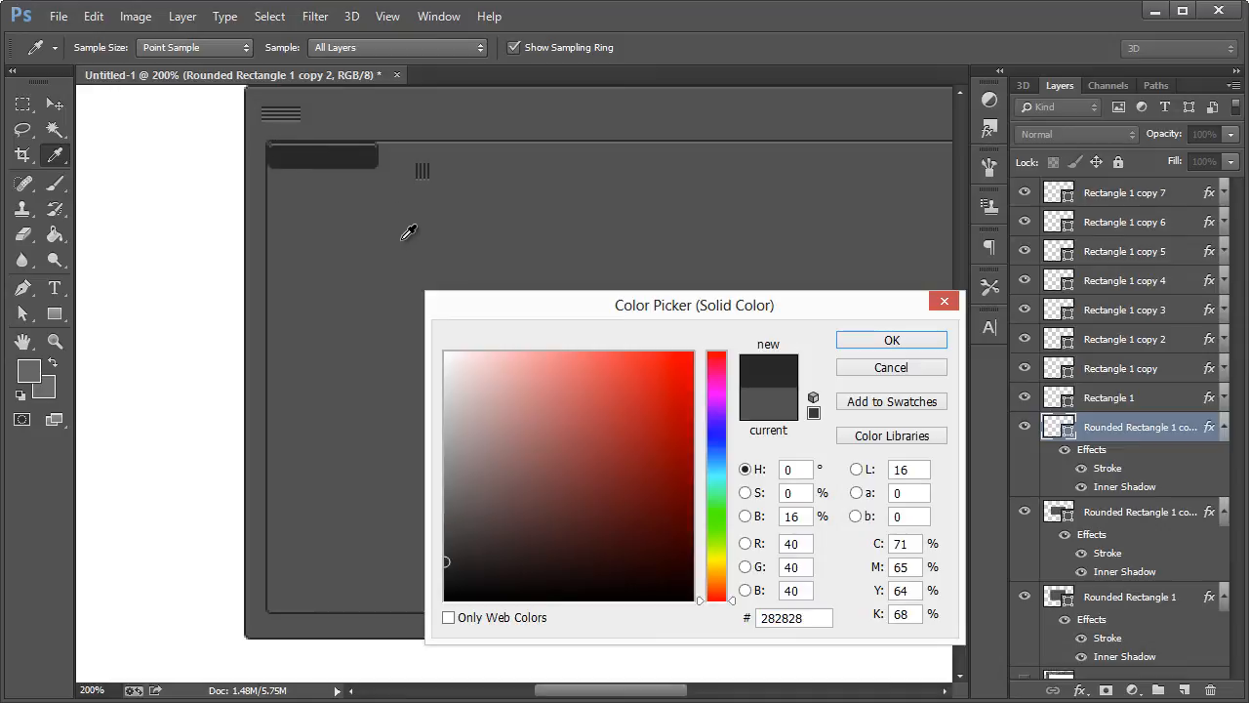
# - Fill the small tab with near-black #282828 and reduce its Inner Shadow opacity
pyautogui.click(890, 340)
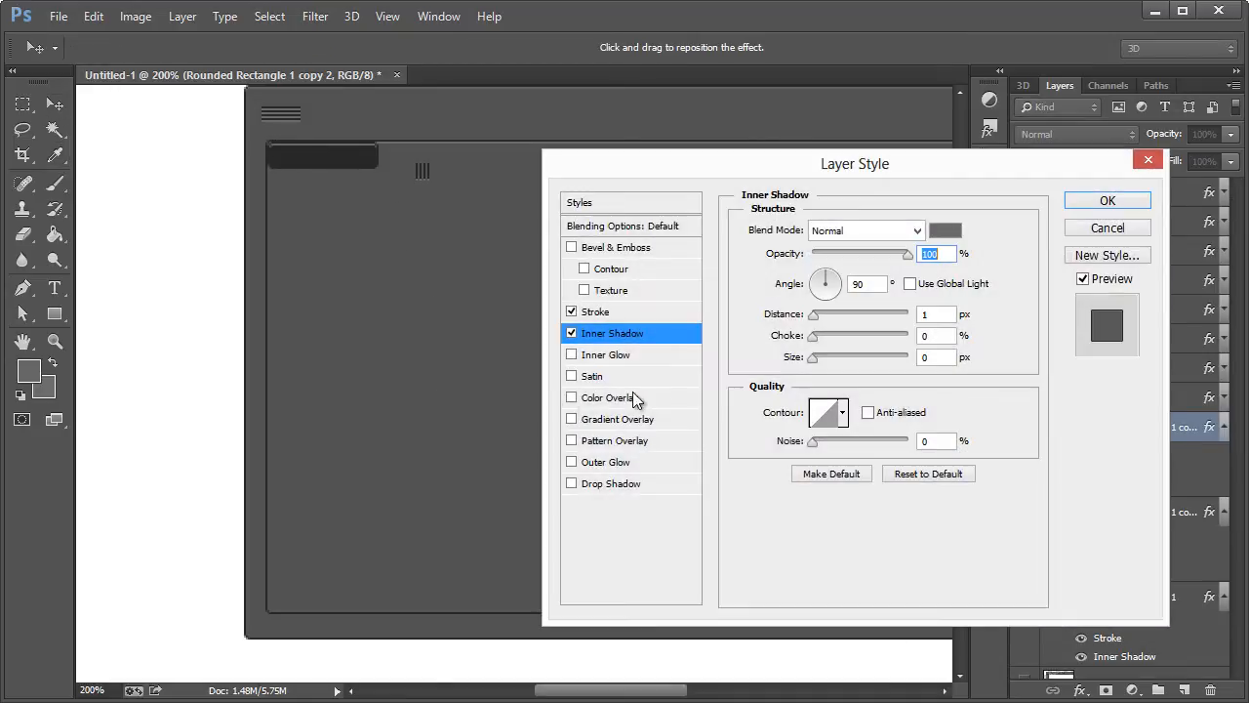
pyautogui.moveTo(908, 269)
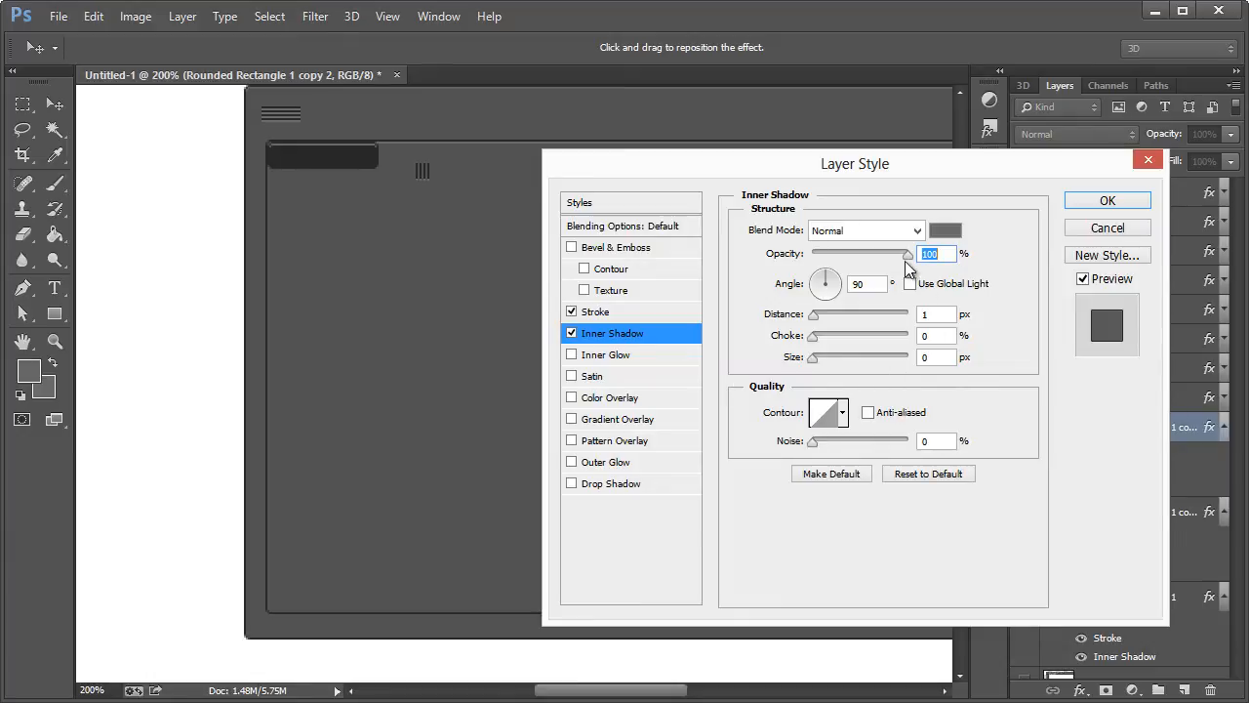
pyautogui.moveTo(906, 254); pyautogui.dragTo(828, 253)
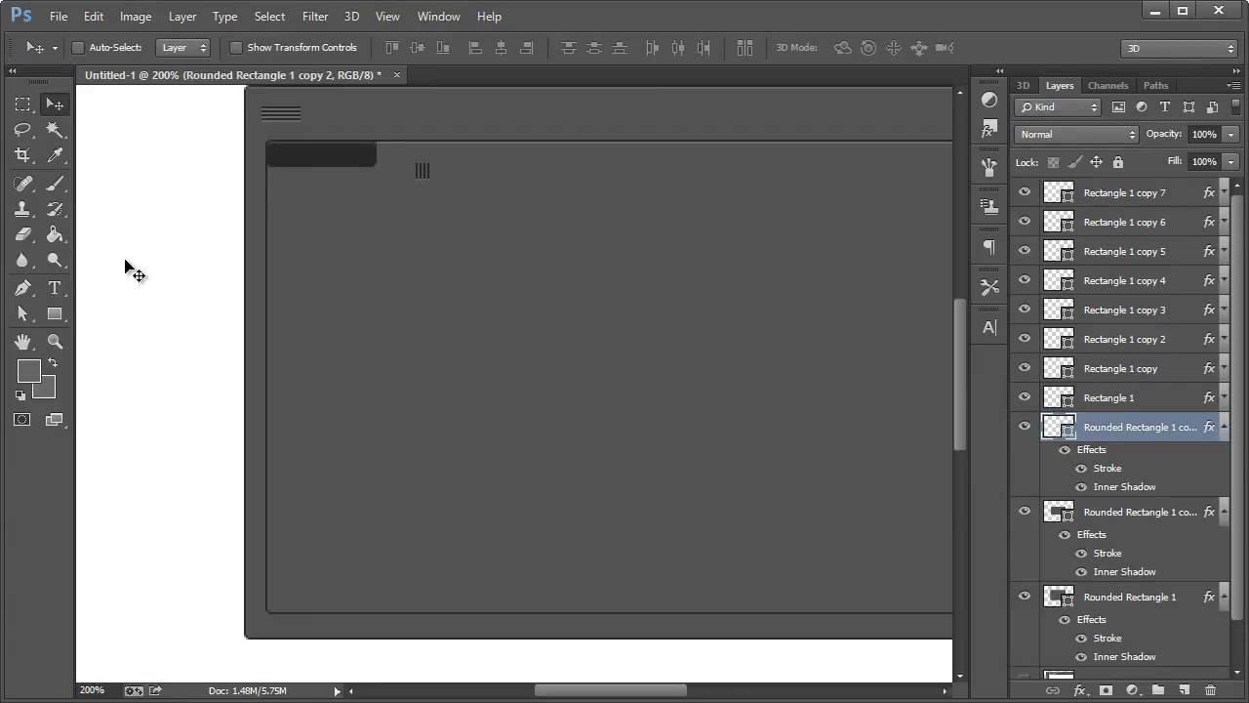
pyautogui.moveTo(90, 365)
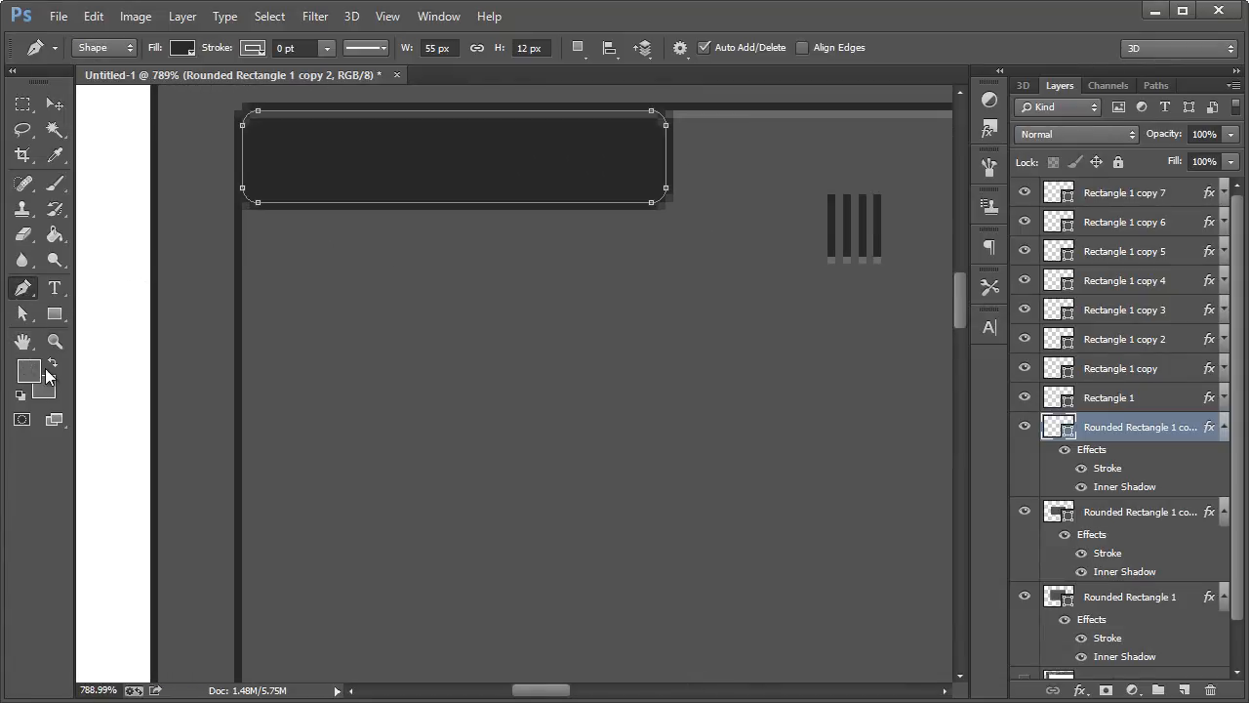
# - Draw a small white Pen shape inside the left end of the dark tab
pyautogui.click(29, 369)
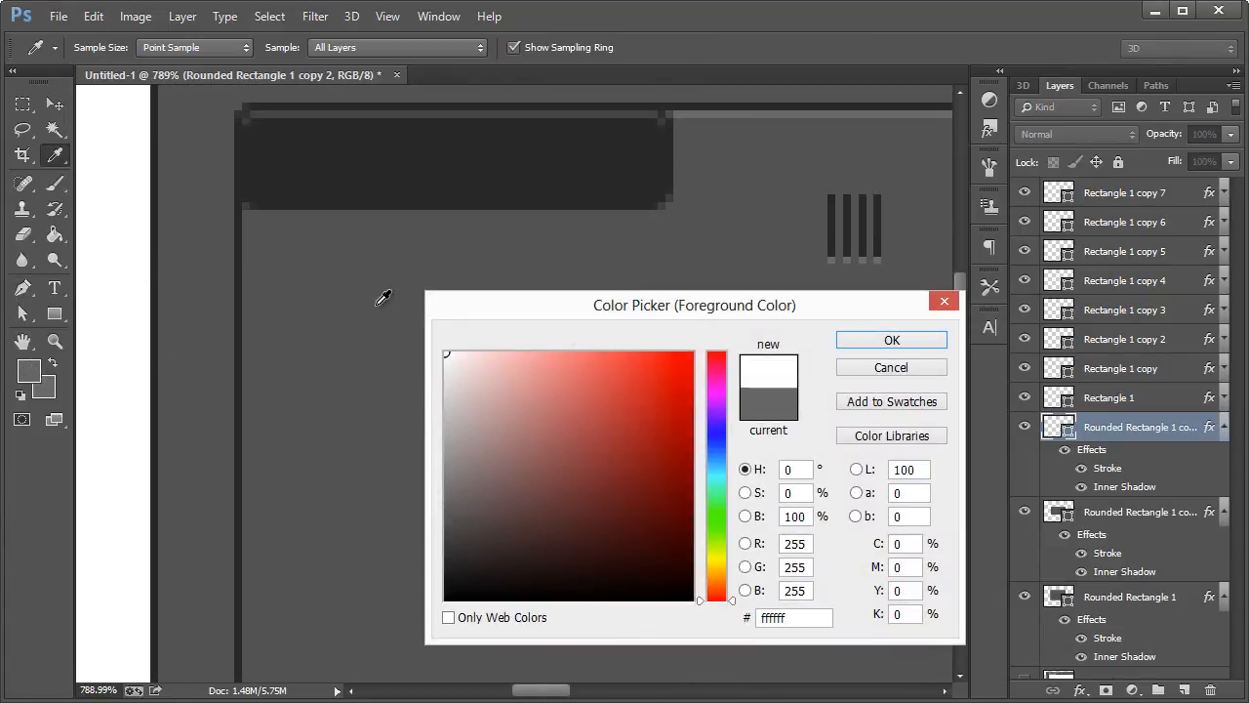
pyautogui.click(890, 340)
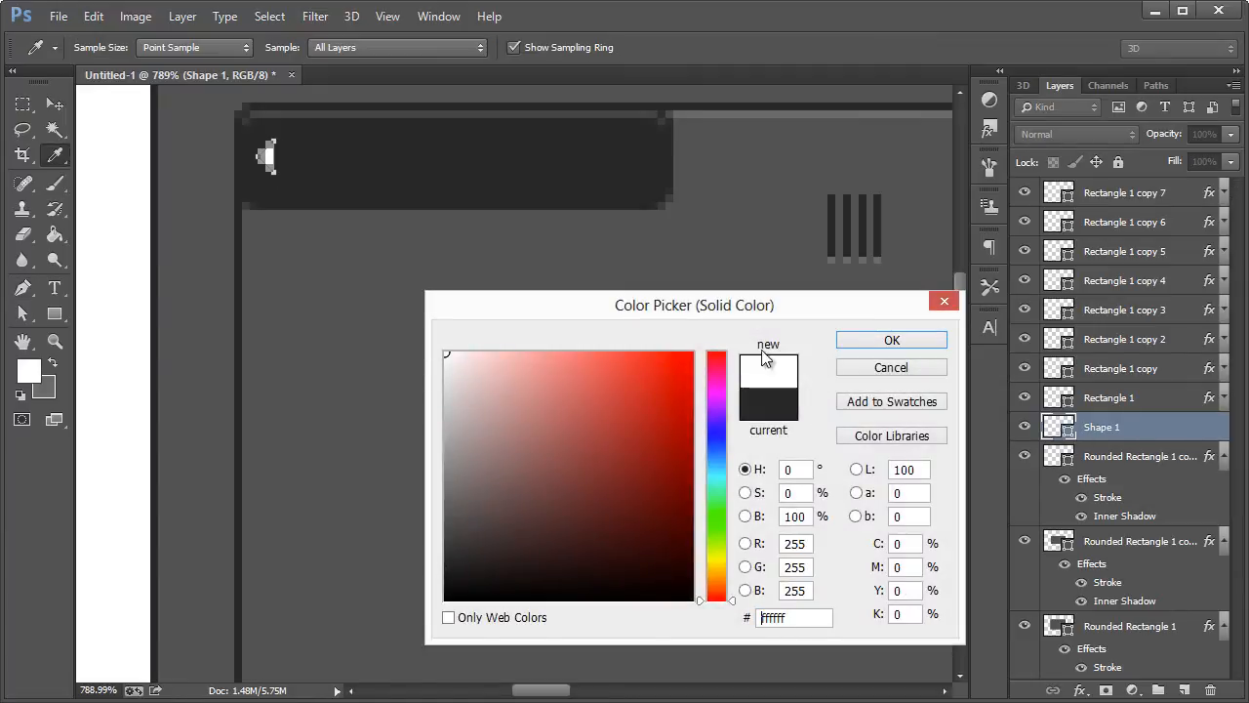
pyautogui.click(890, 339)
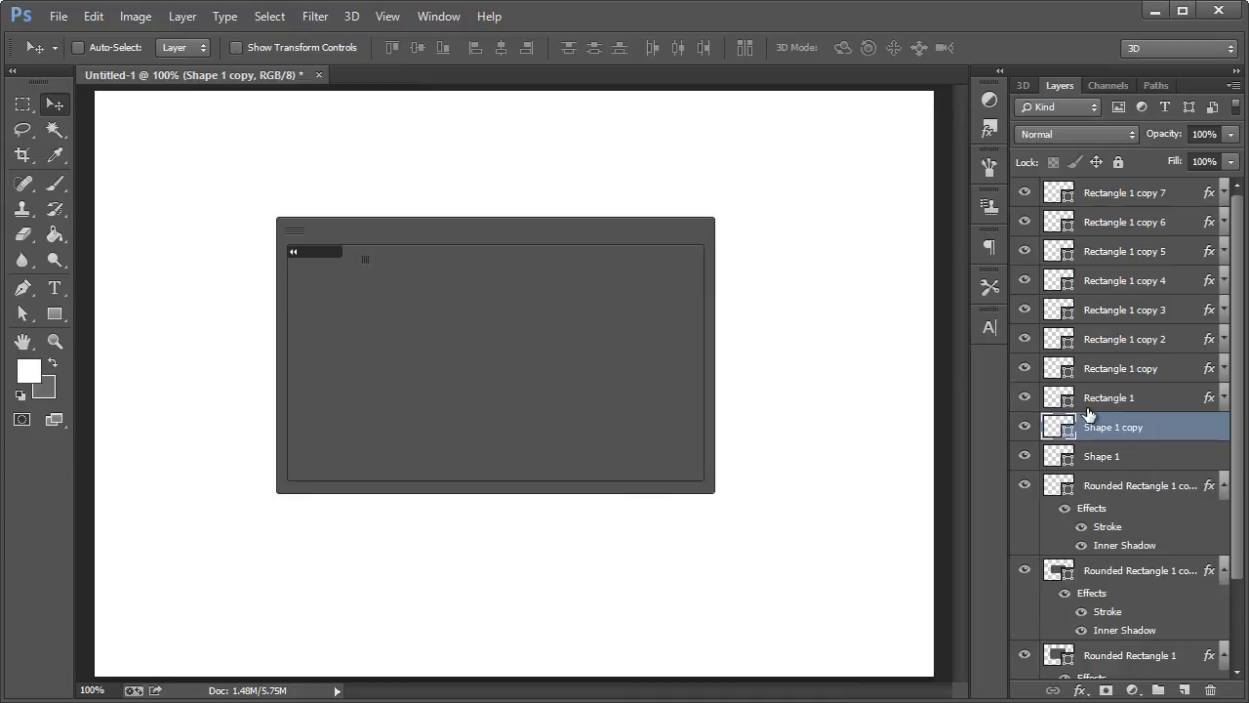
# - Select the grip-line rectangle layers and move them to the frame's top-right corner
pyautogui.click(1101, 457)
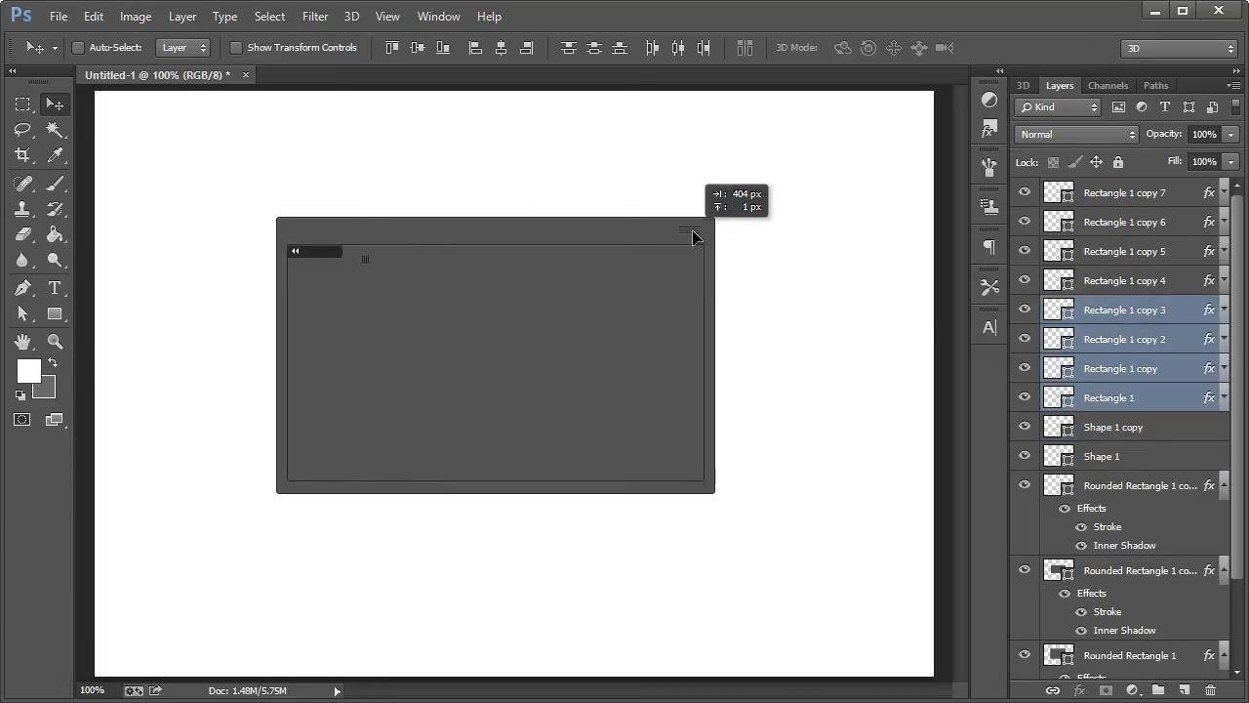
# - Add a text layer reading 'File Edit Images' across the frame's top bar
pyautogui.click(55, 289)
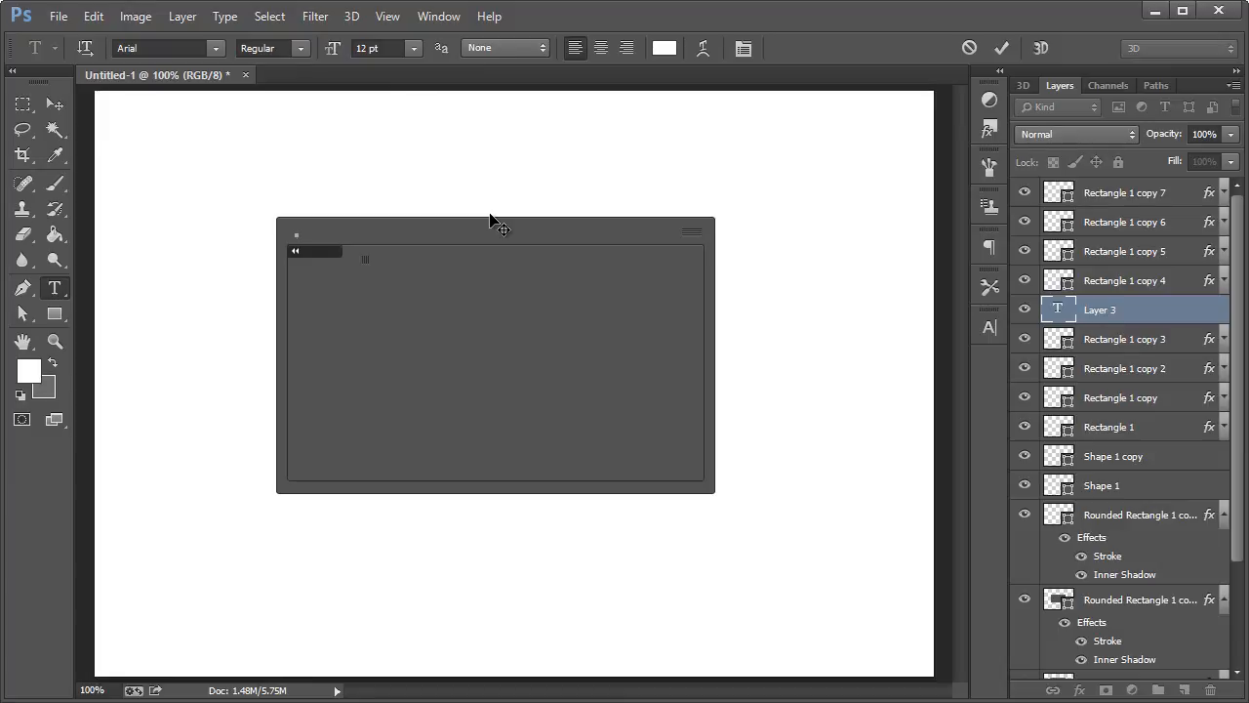
pyautogui.write('File')
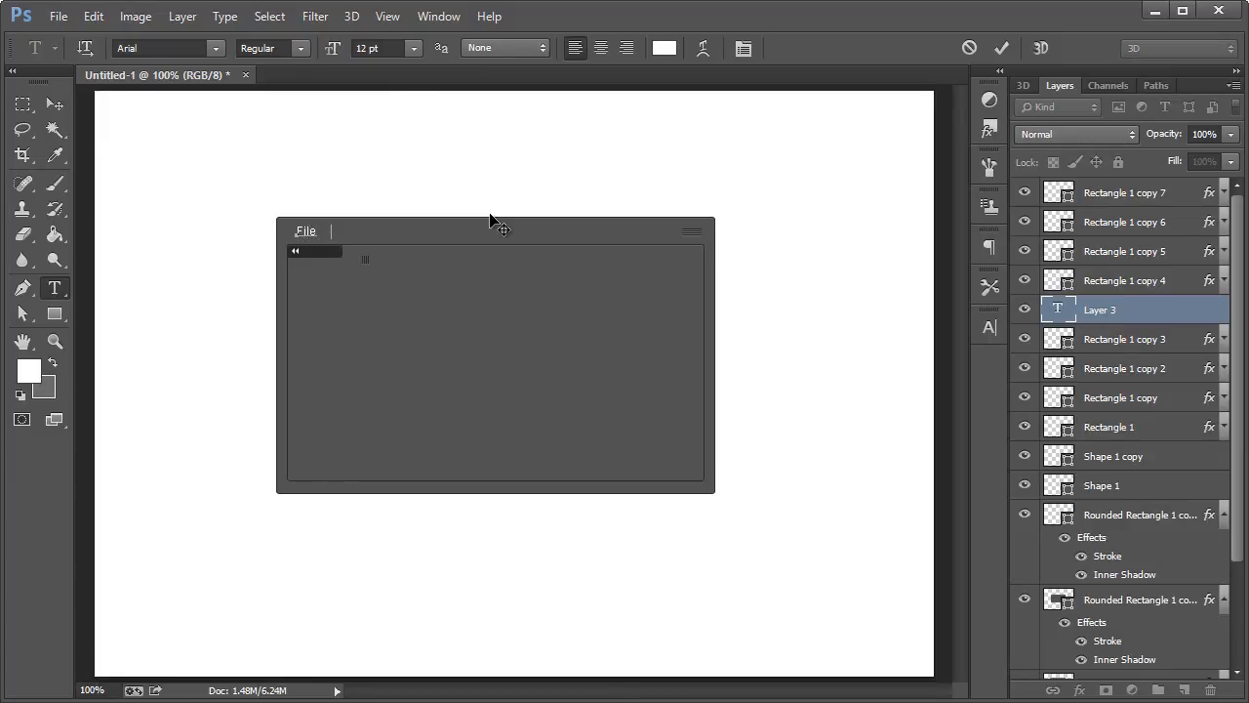
pyautogui.write('Edit')
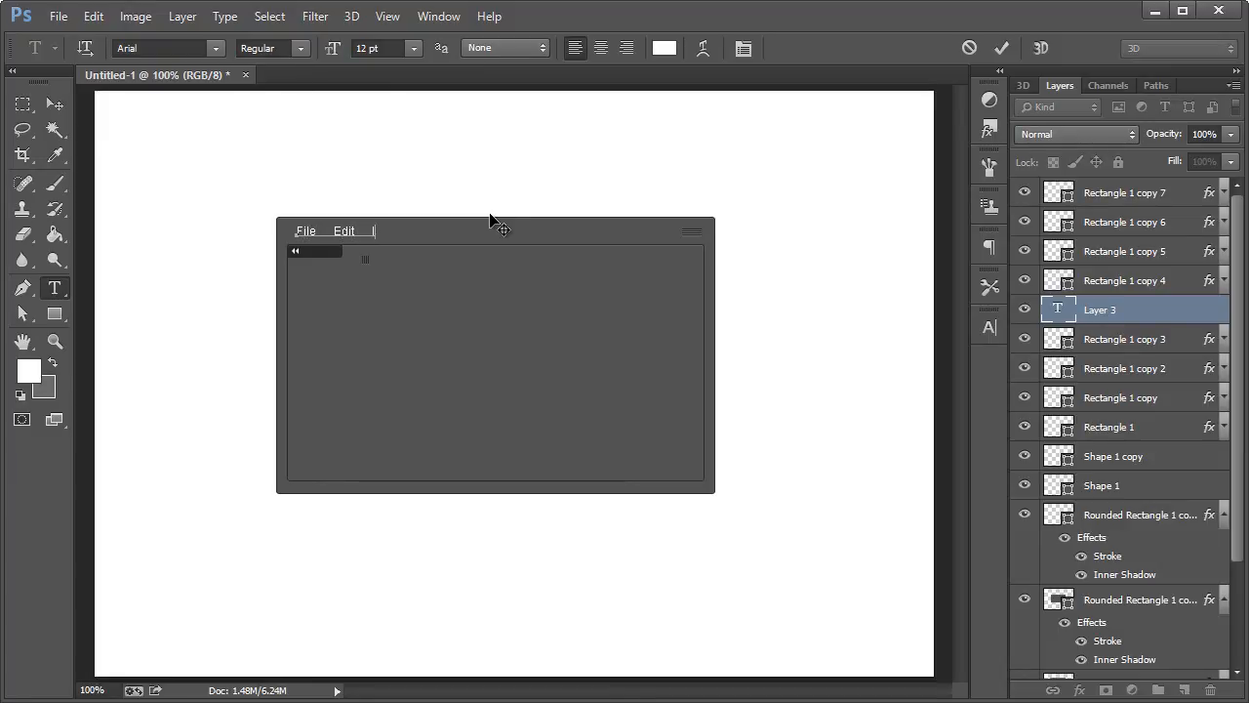
pyautogui.write('Images')
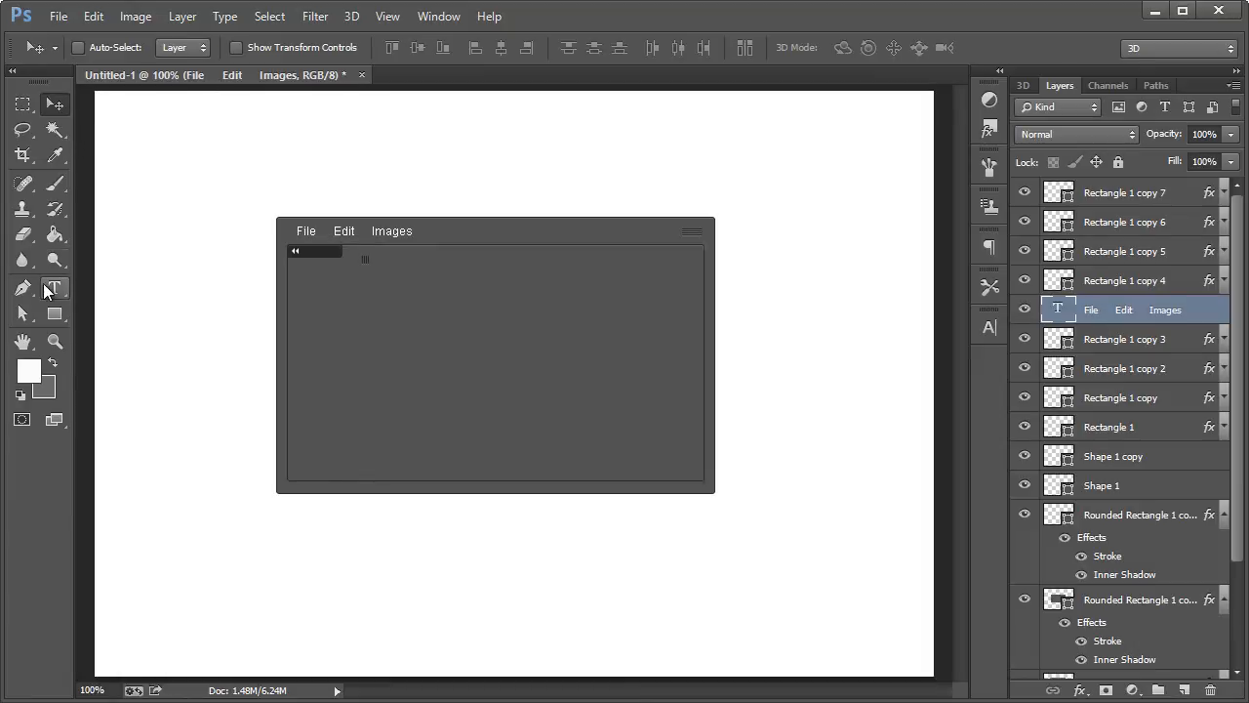
pyautogui.click(55, 287)
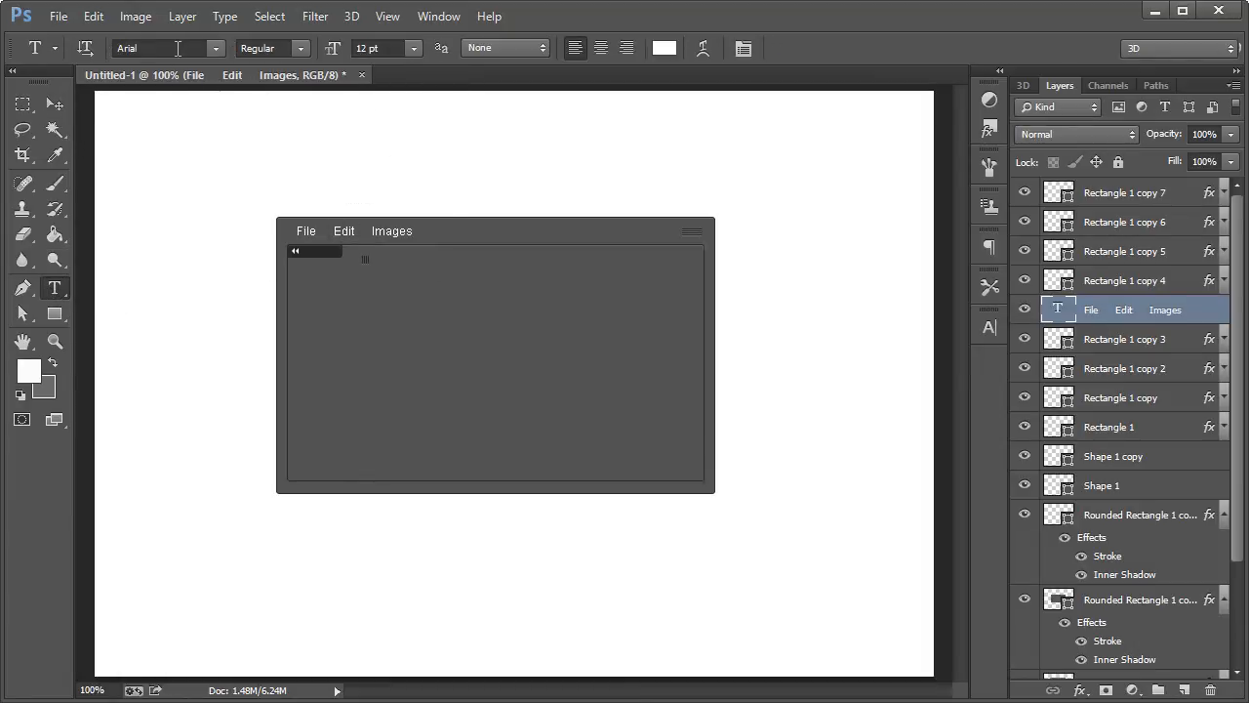
# - Widen the spacing so File, Edit and Images read as evenly spaced menu labels
pyautogui.click(503, 47)
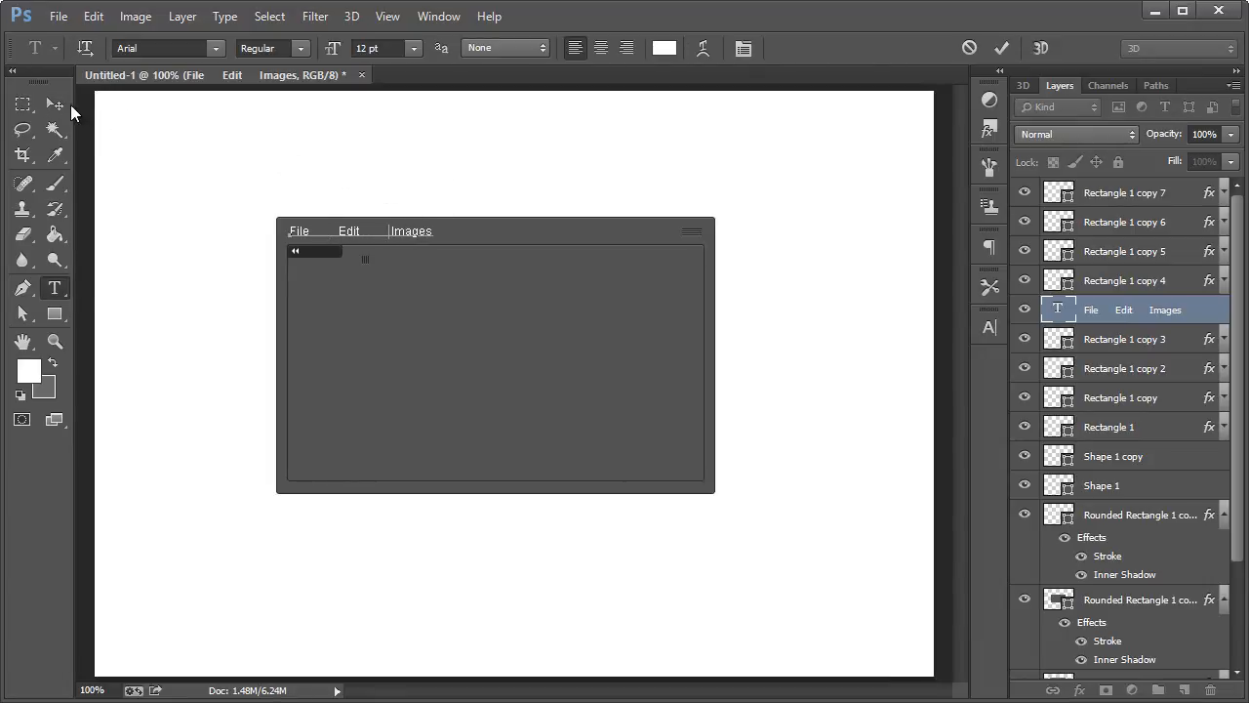
pyautogui.click(54, 106)
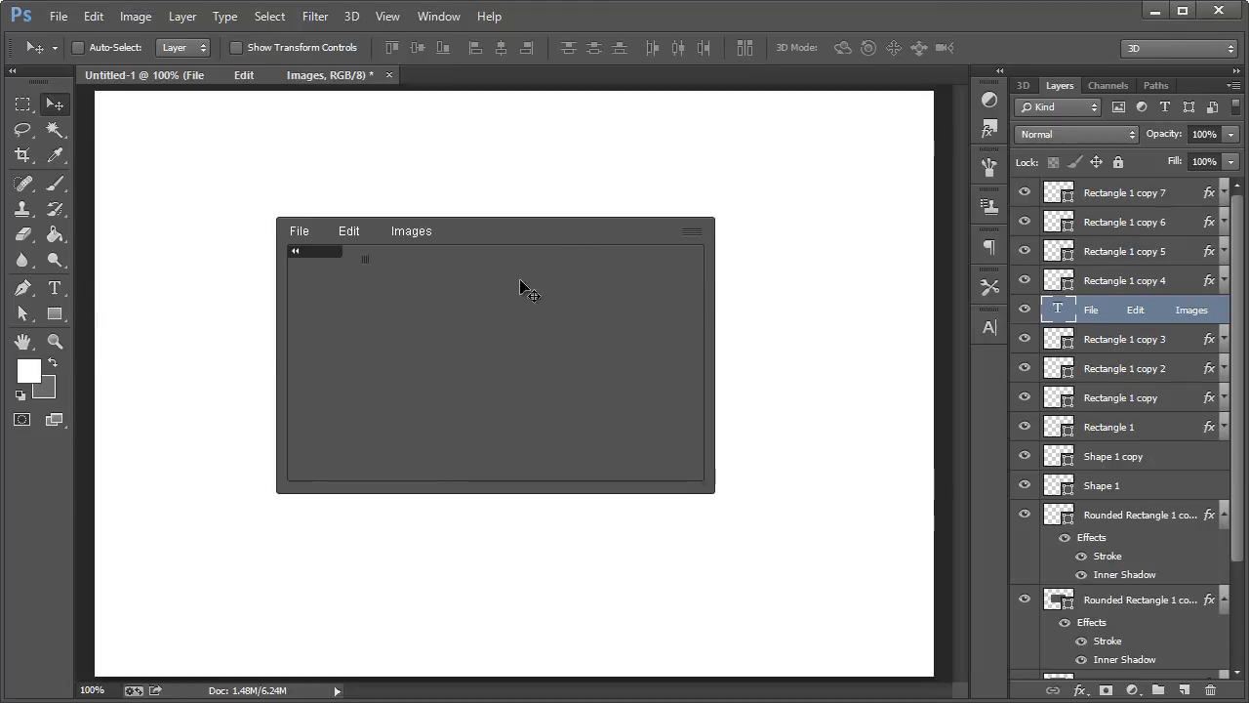
pyautogui.moveTo(394, 301)
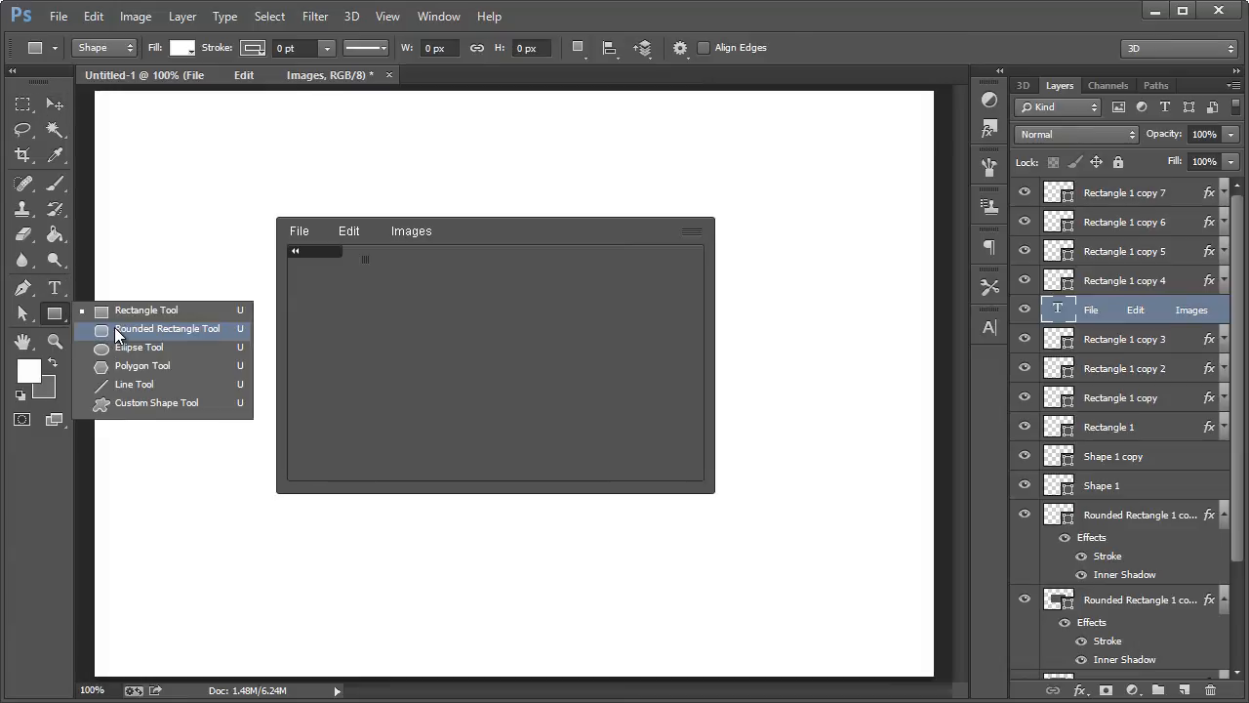
# - Draw a dark 2px-radius rounded highlight behind the Edit label
pyautogui.click(167, 328)
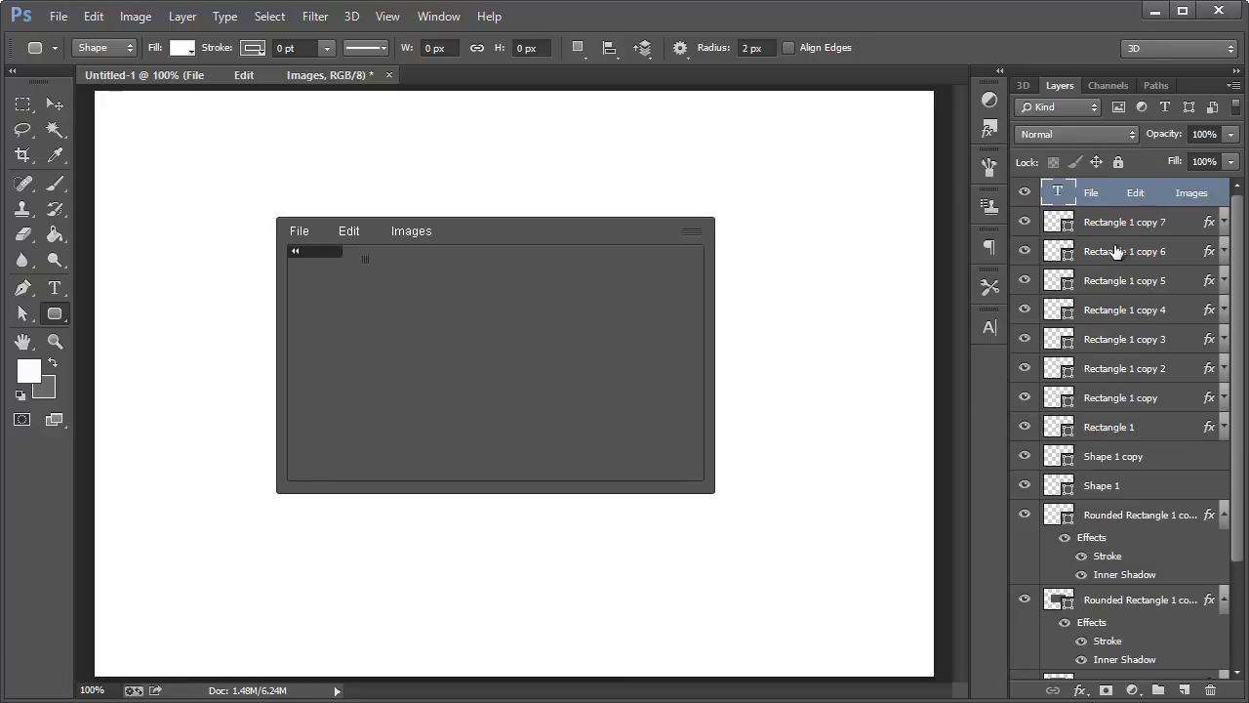
pyautogui.click(1125, 223)
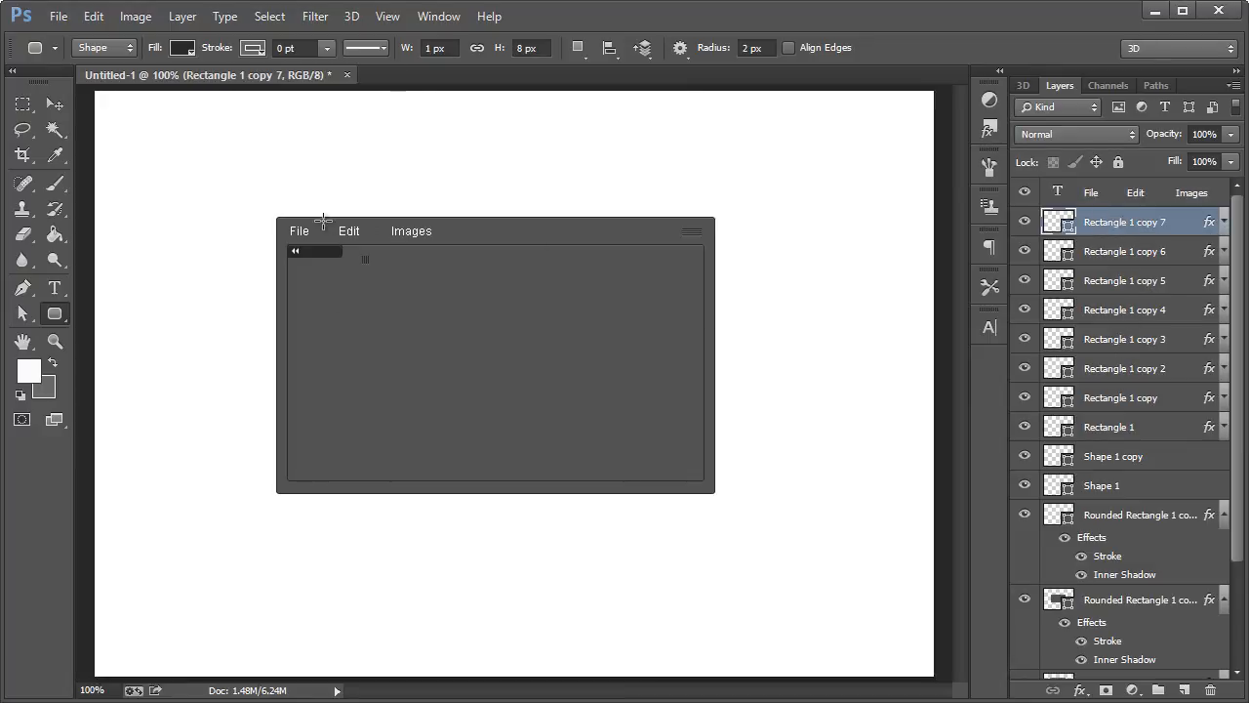
pyautogui.moveTo(324, 219); pyautogui.dragTo(359, 253)
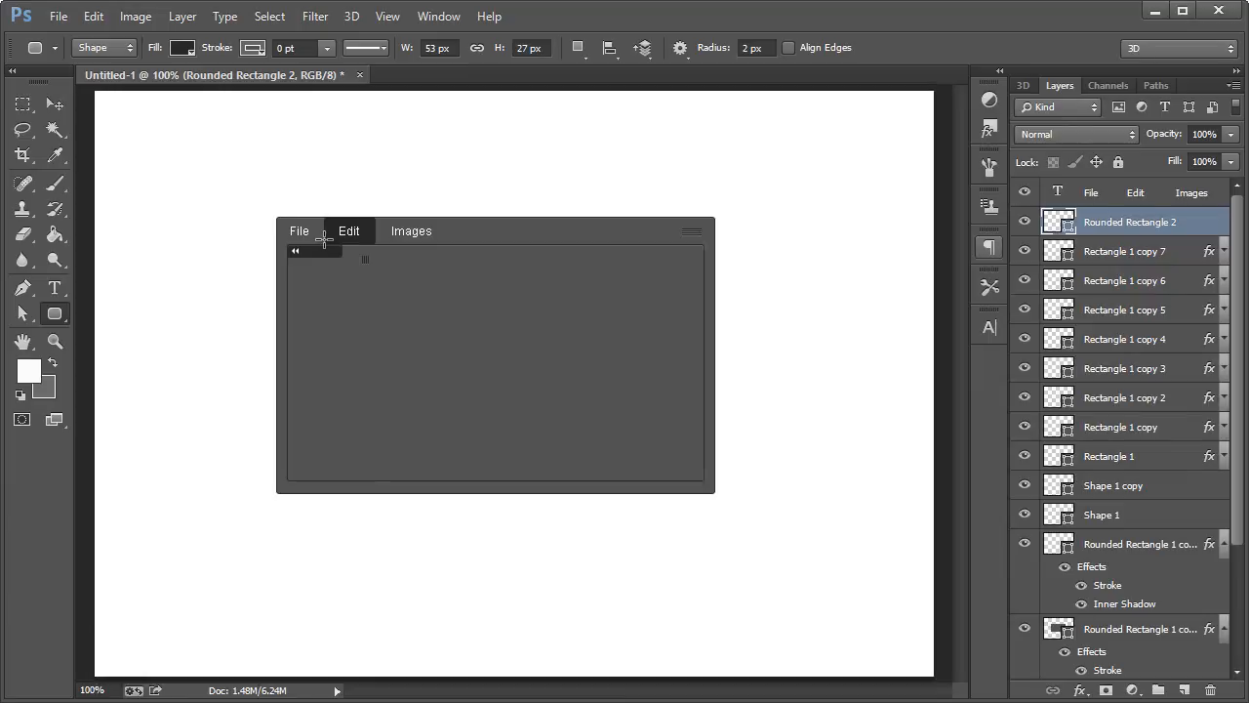
# - Draw a larger dark dropdown box hanging beneath Edit
pyautogui.moveTo(324, 242); pyautogui.dragTo(504, 339)
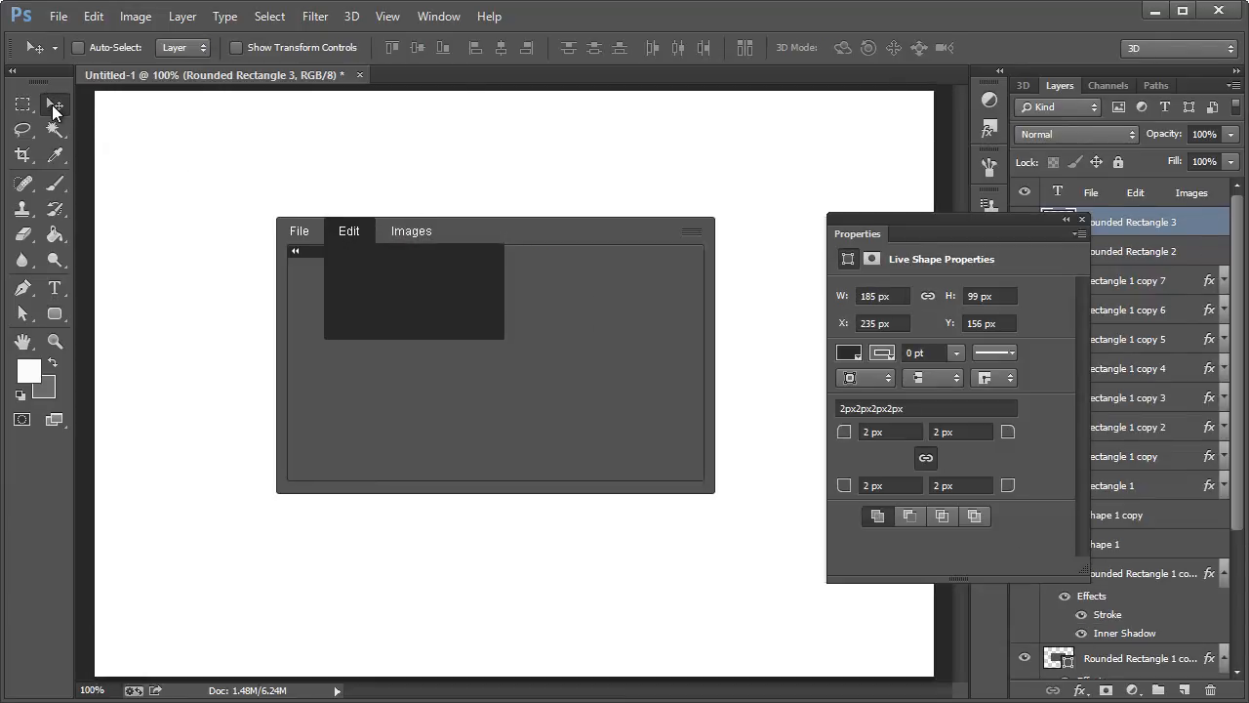
pyautogui.moveTo(1077, 228)
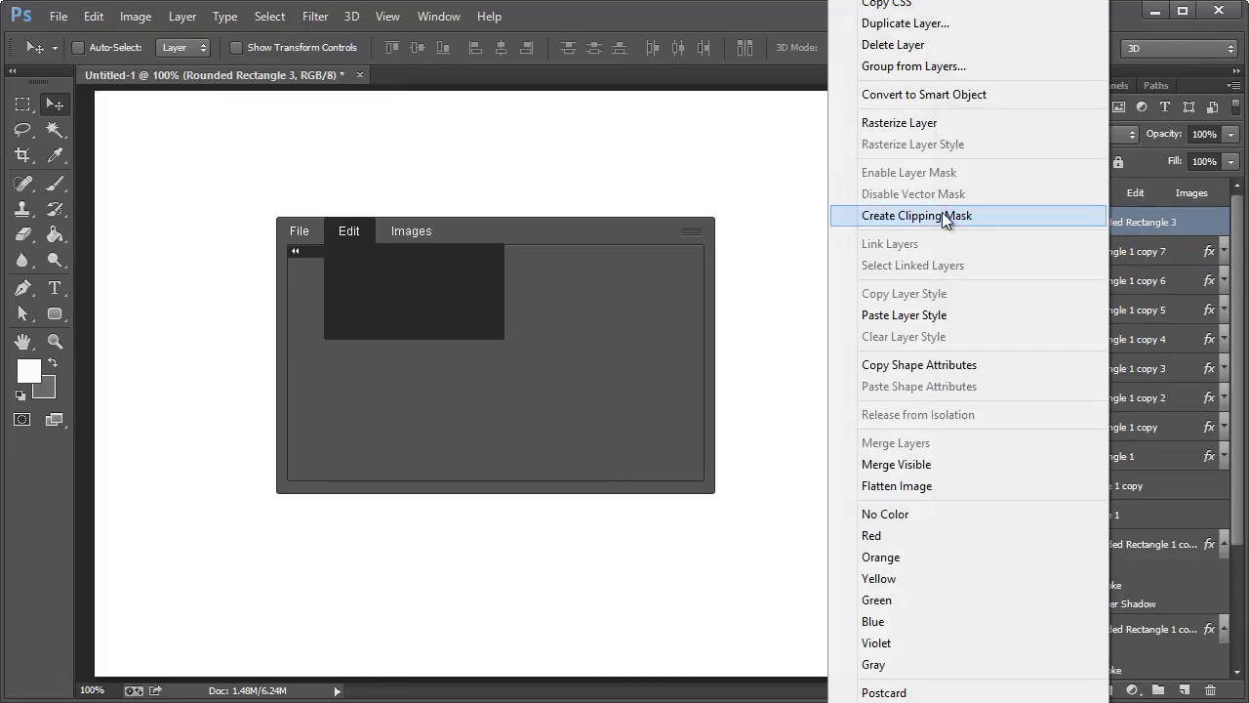
pyautogui.moveTo(1132, 270)
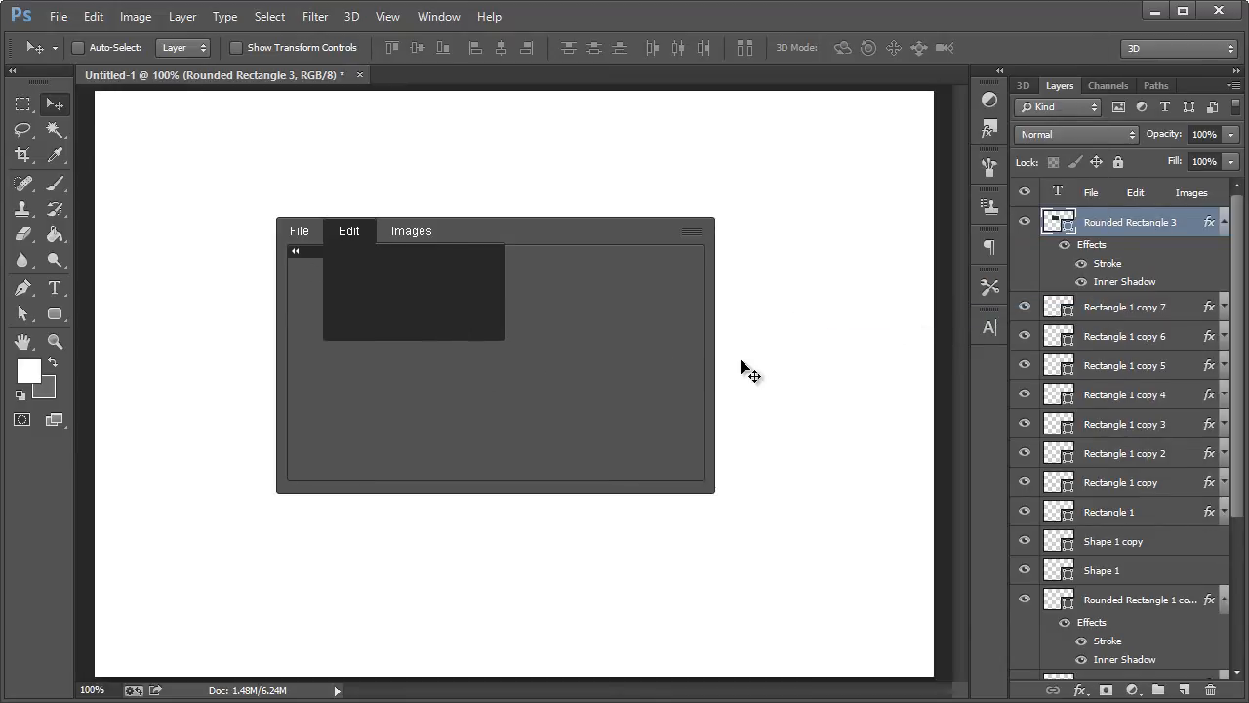
pyautogui.moveTo(712, 302)
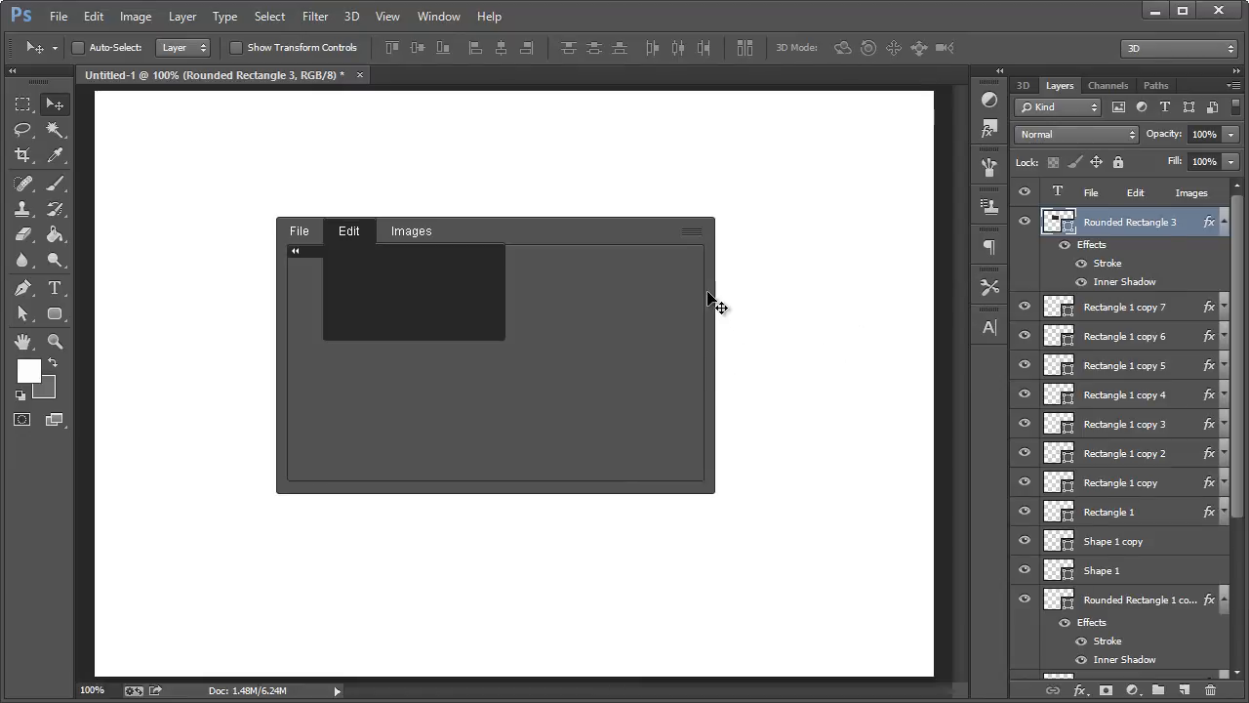
pyautogui.moveTo(542, 215)
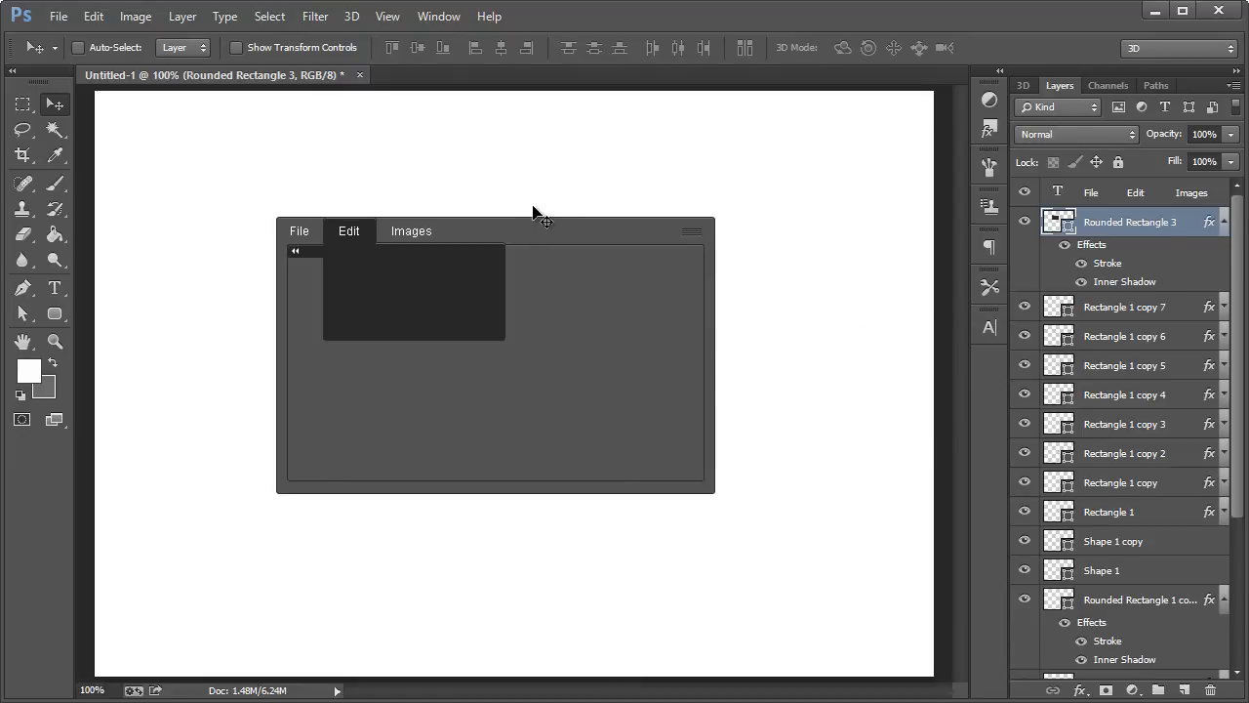
pyautogui.moveTo(275, 44)
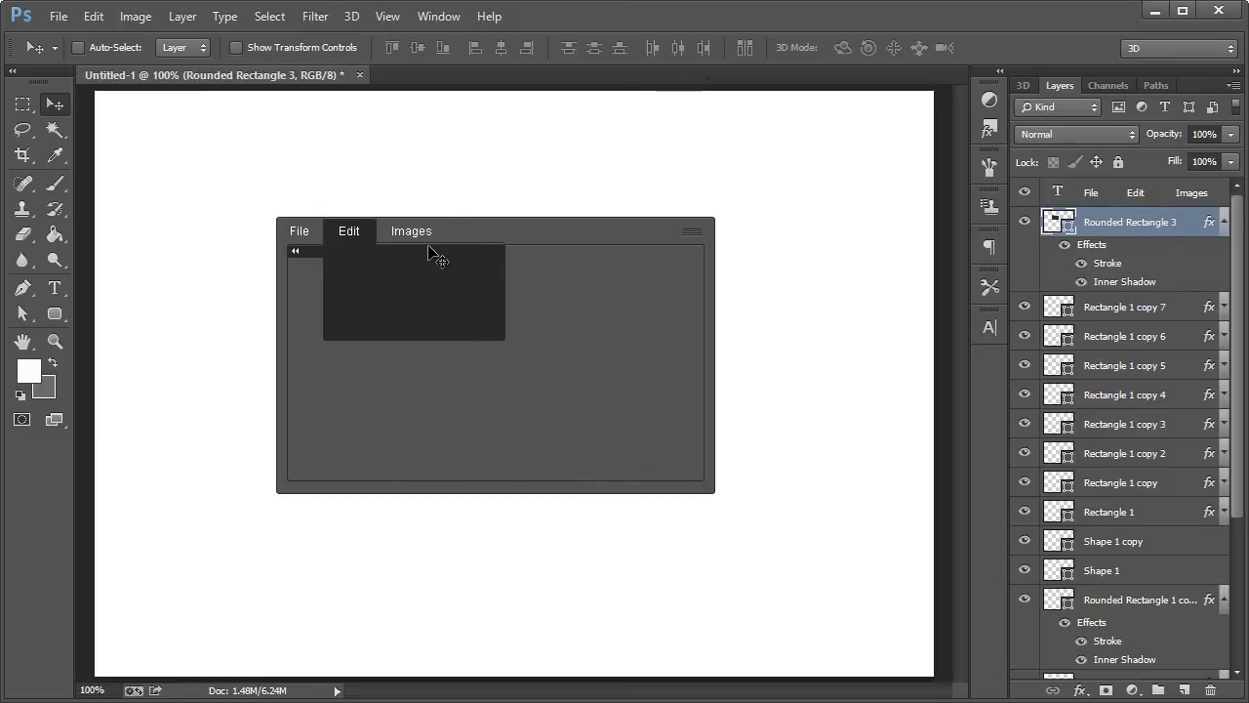
pyautogui.moveTo(438, 285)
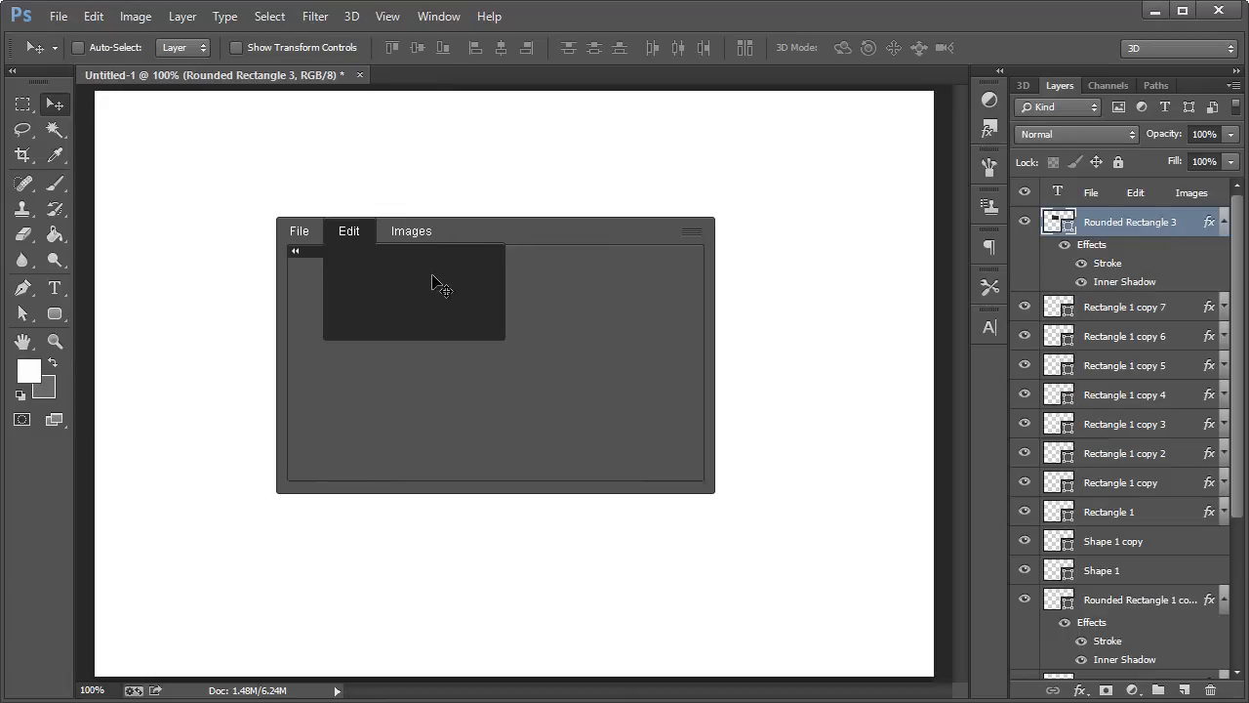
pyautogui.moveTo(473, 273)
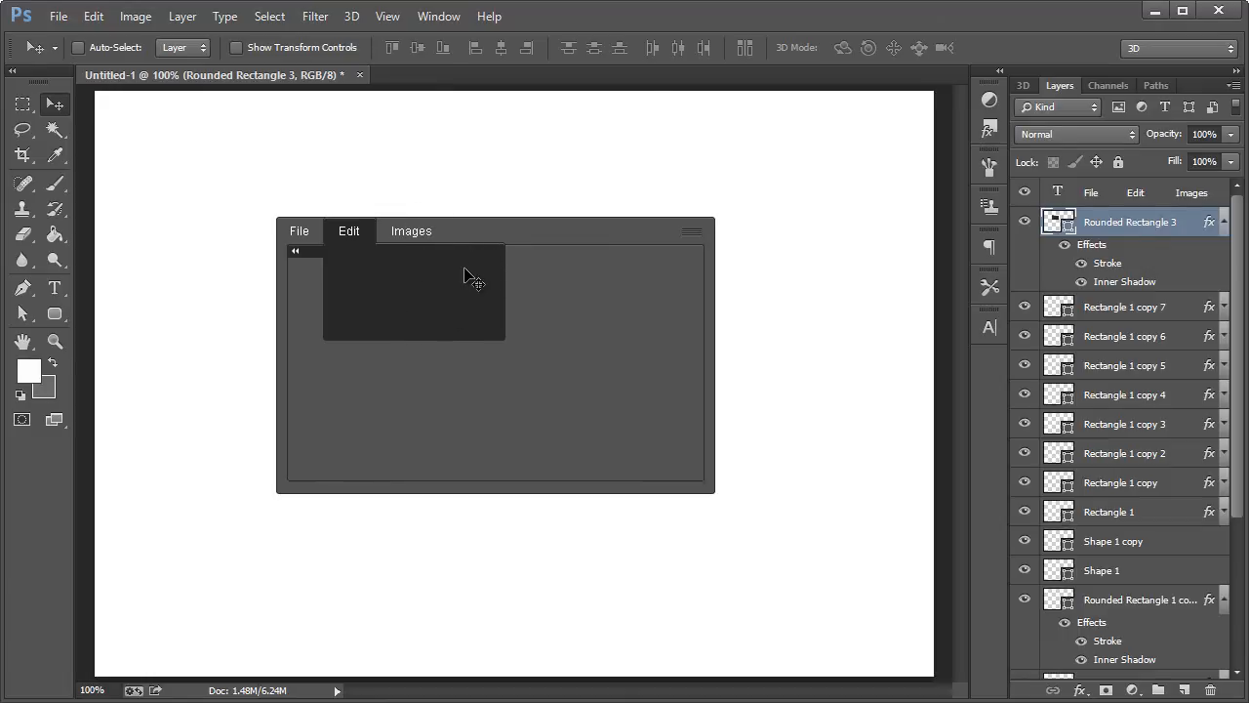
pyautogui.moveTo(369, 312)
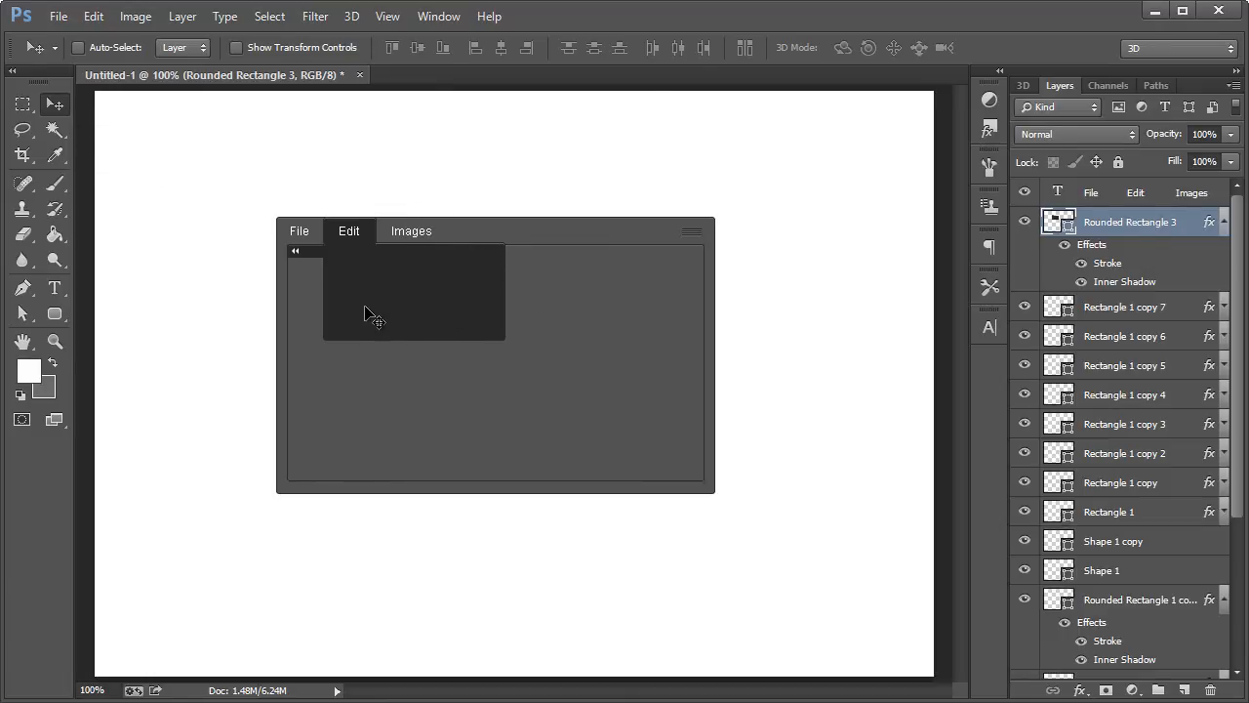
pyautogui.moveTo(742, 289)
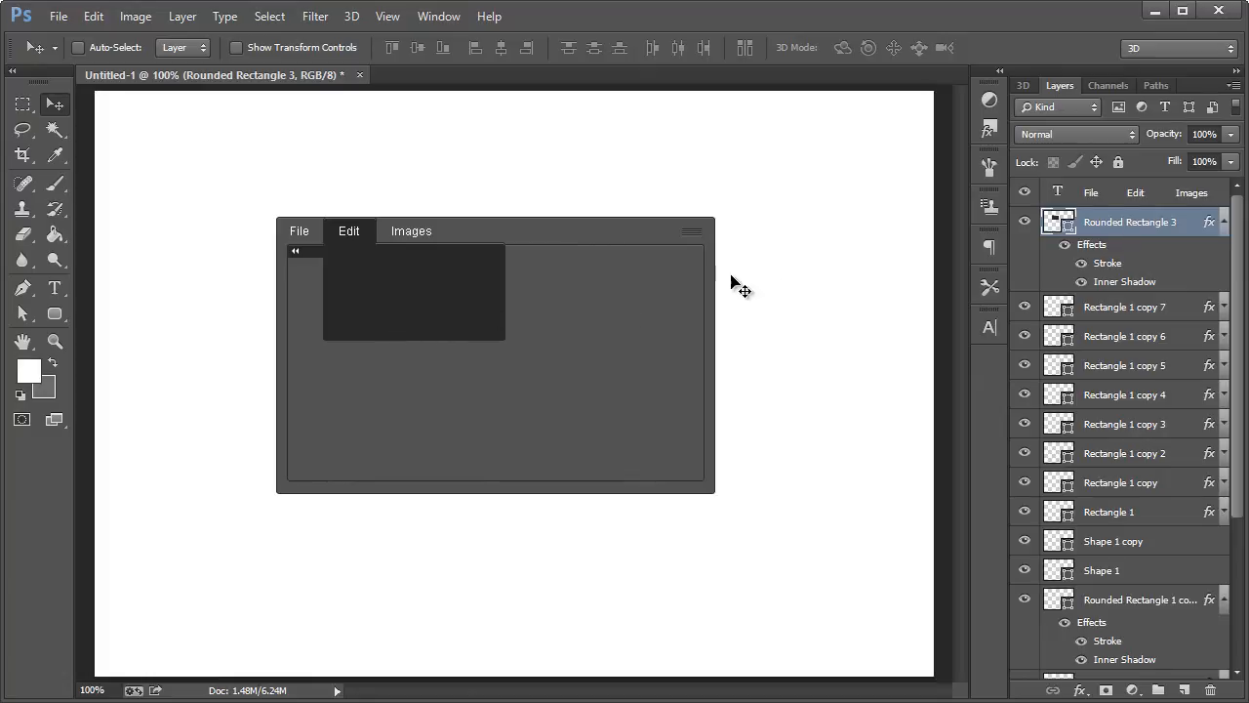
pyautogui.moveTo(426, 301)
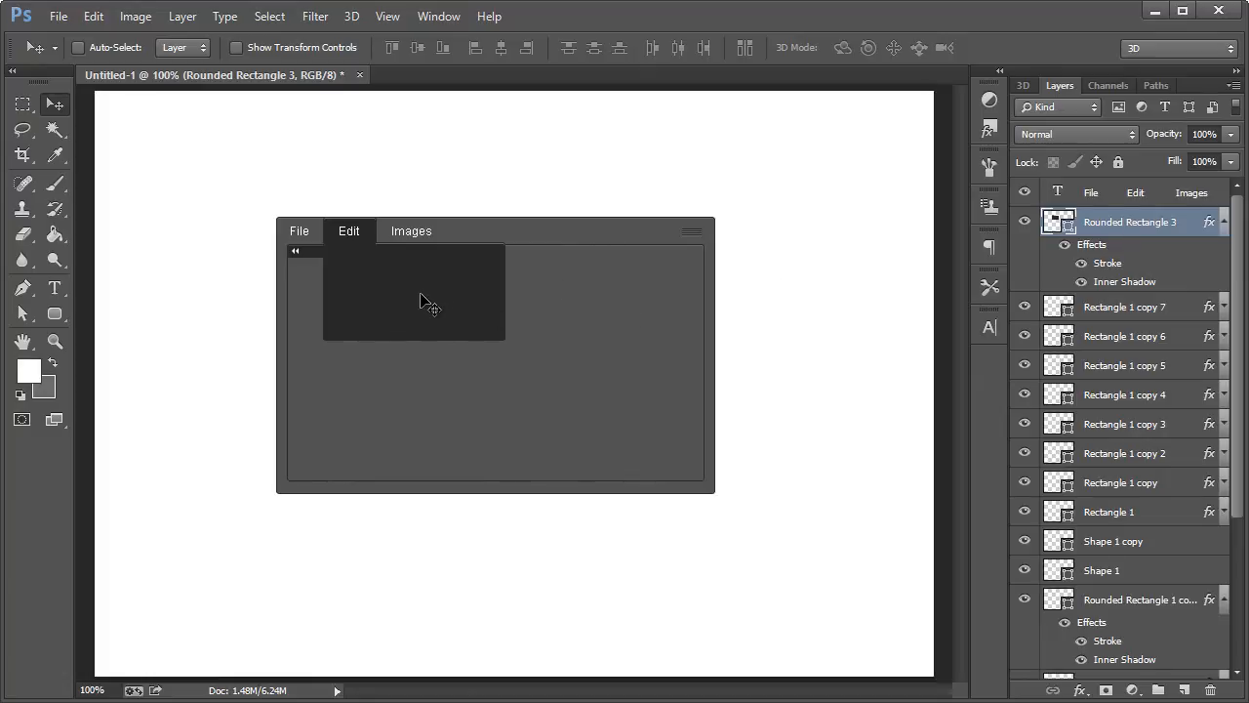
pyautogui.moveTo(427, 311)
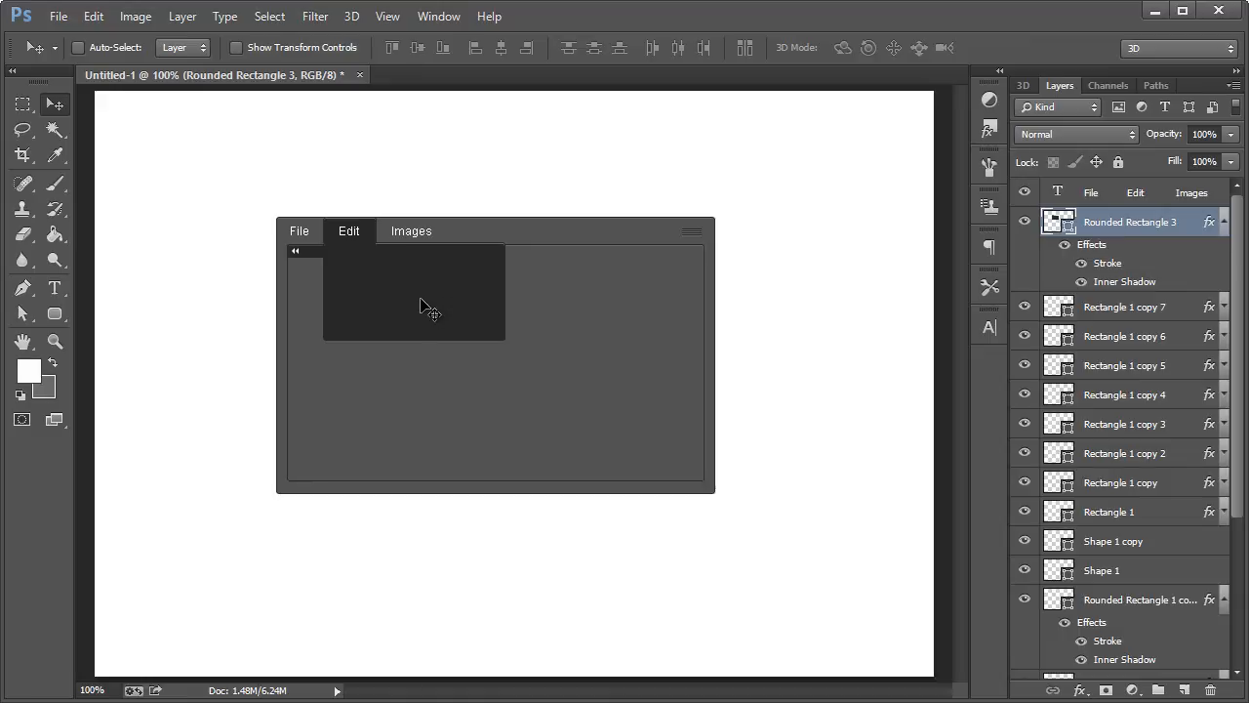
pyautogui.moveTo(374, 262)
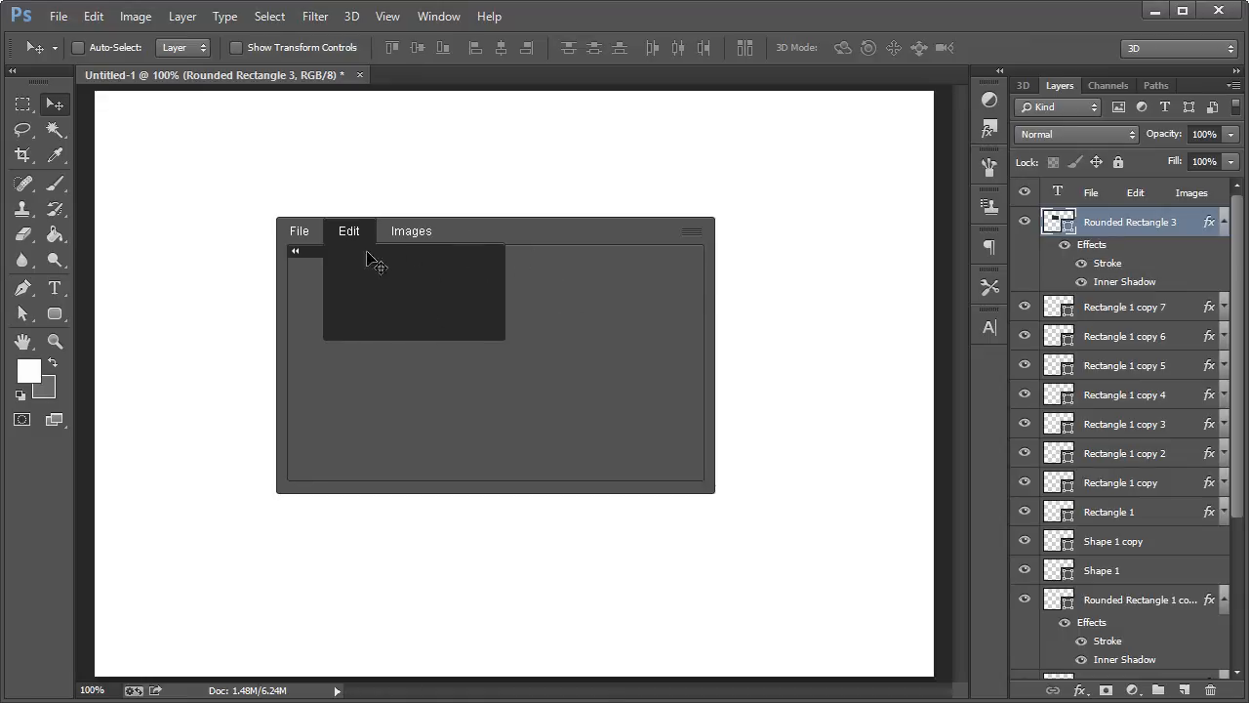
pyautogui.moveTo(367, 277)
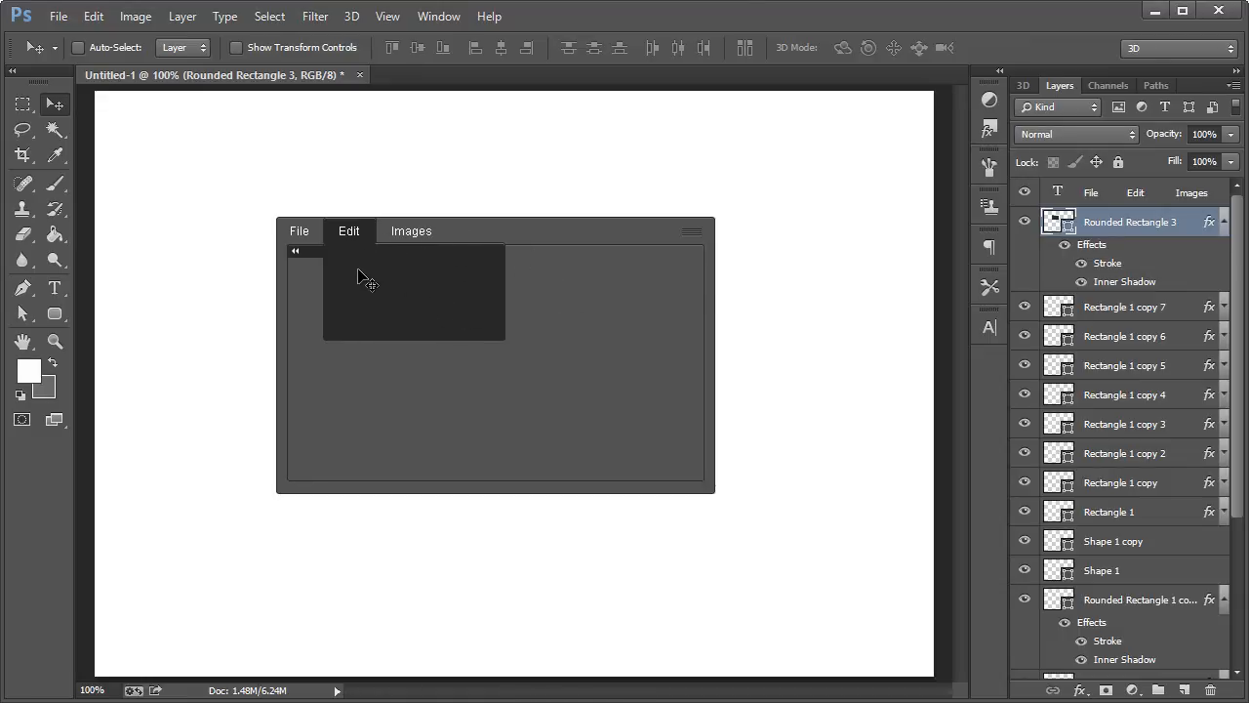
pyautogui.moveTo(505, 275)
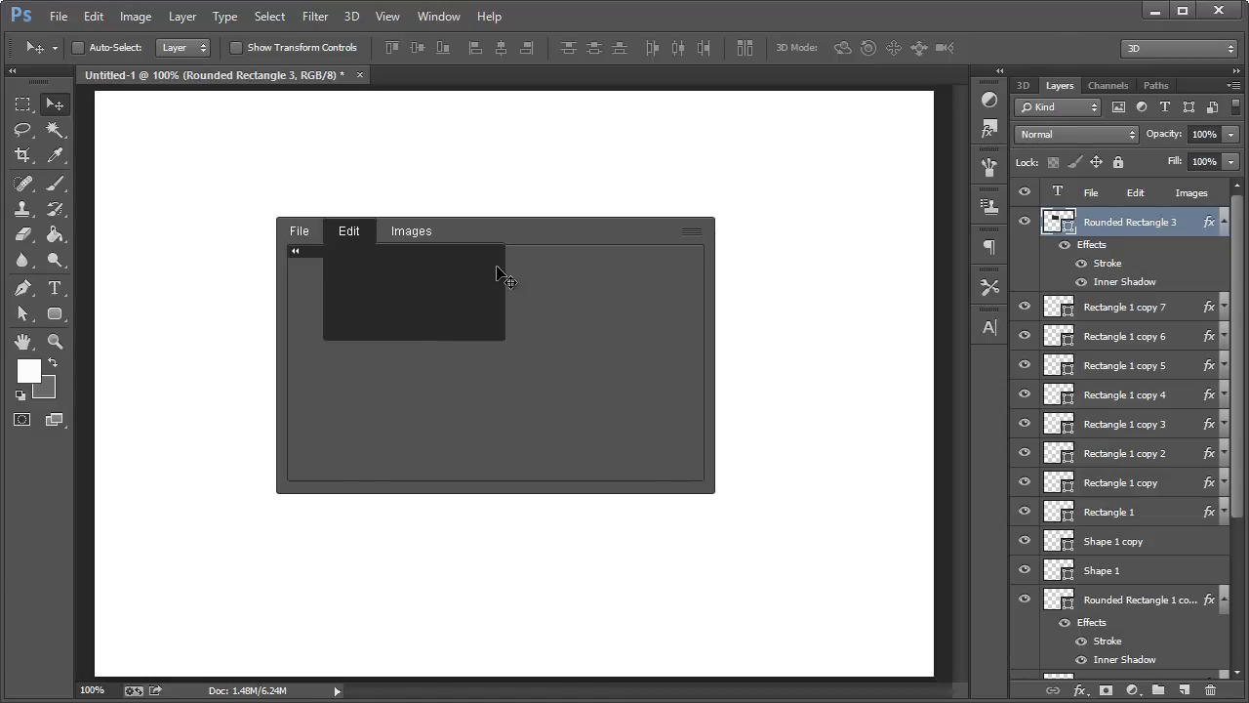
pyautogui.moveTo(504, 244)
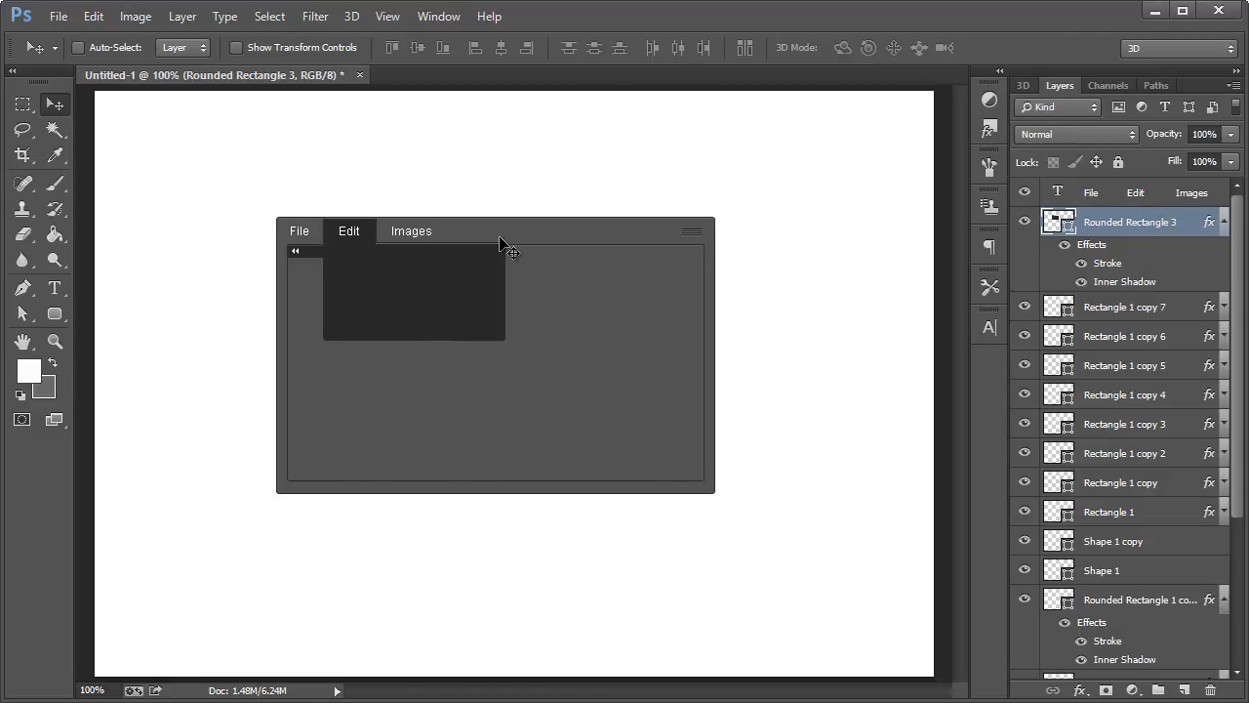
pyautogui.moveTo(527, 251)
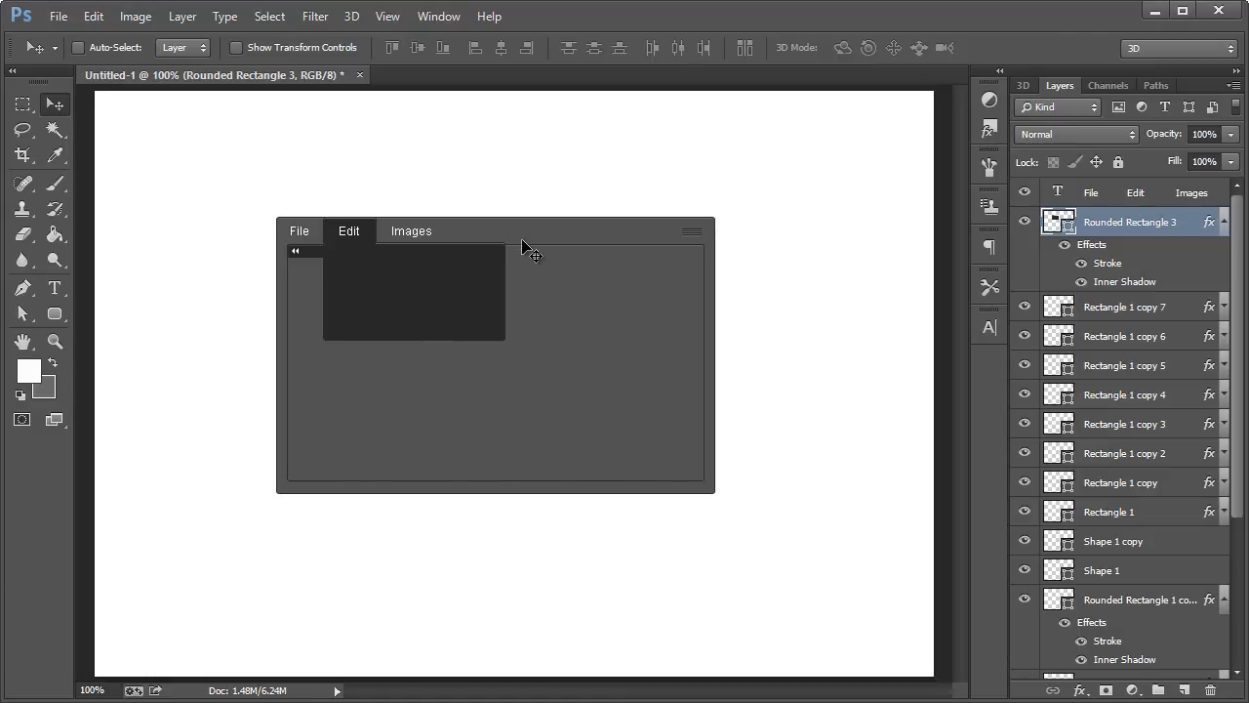
pyautogui.moveTo(556, 271)
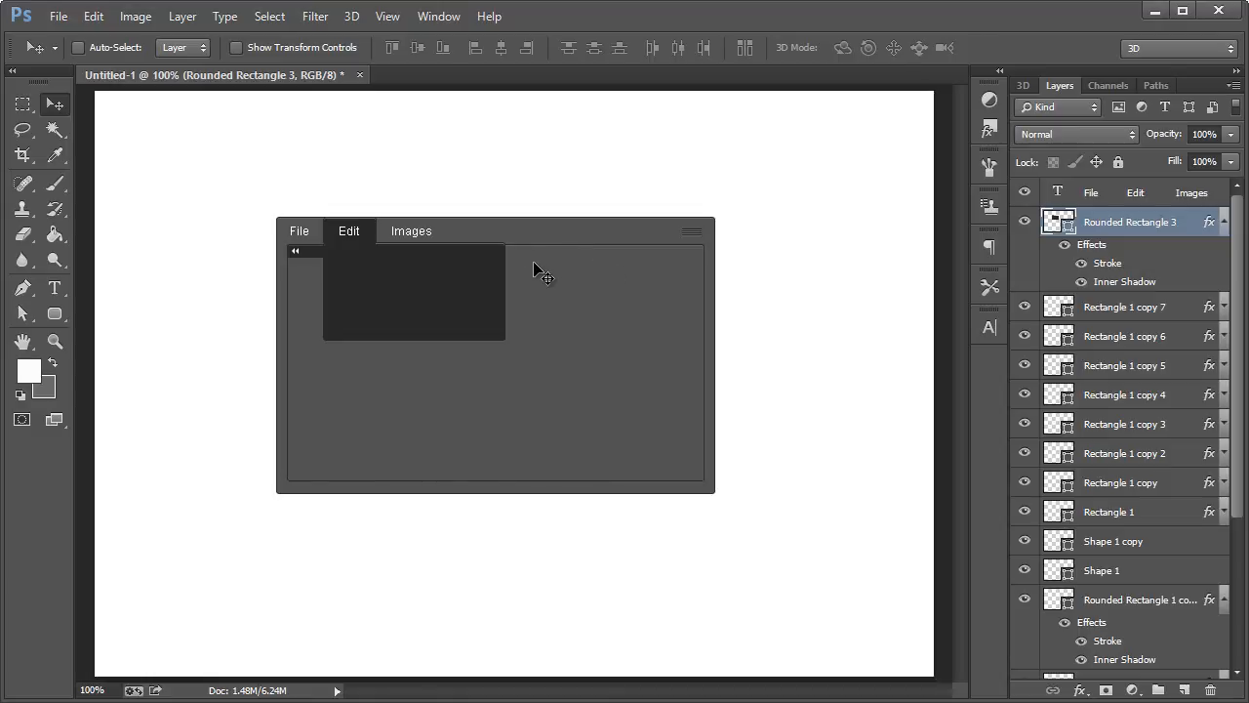
pyautogui.moveTo(459, 271)
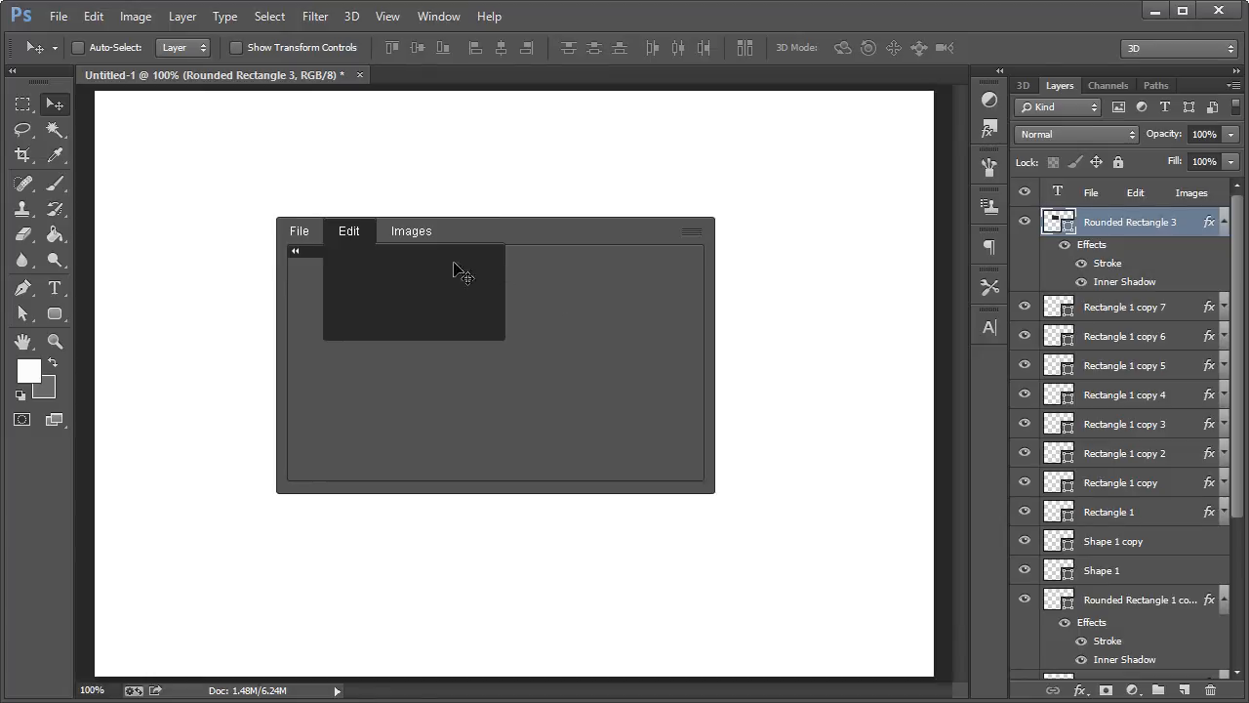
pyautogui.moveTo(1103, 273)
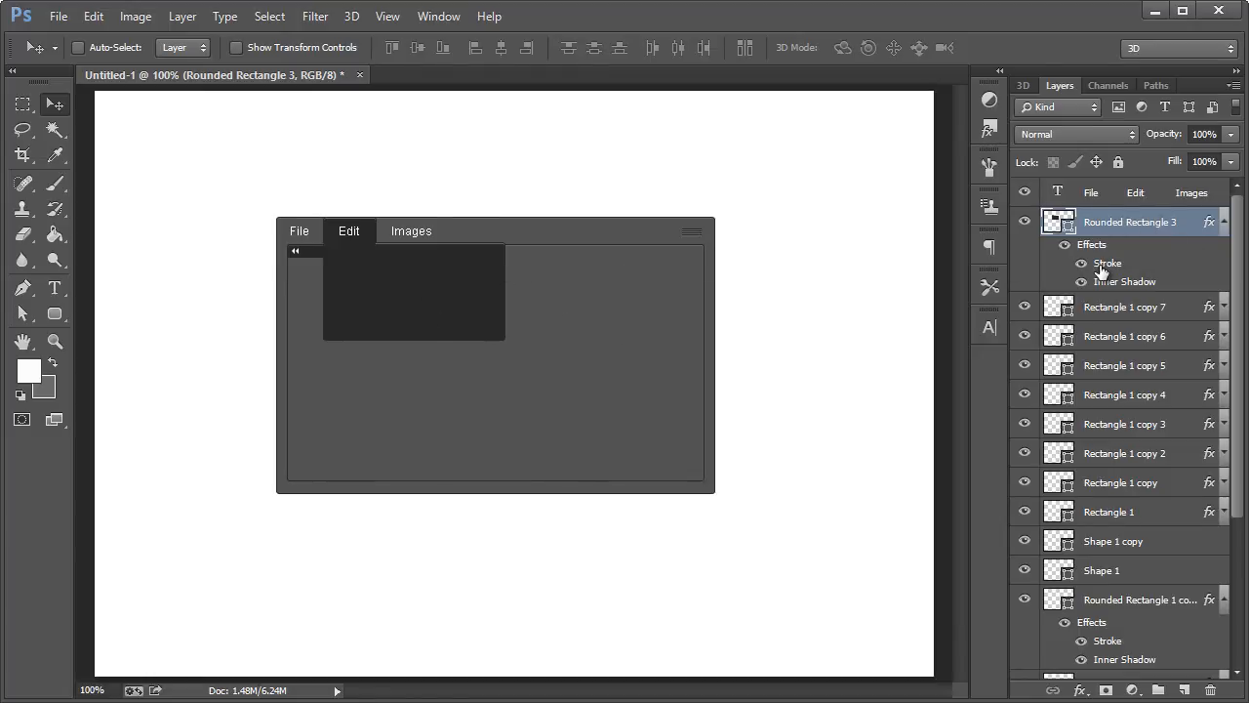
pyautogui.doubleClick(1109, 264)
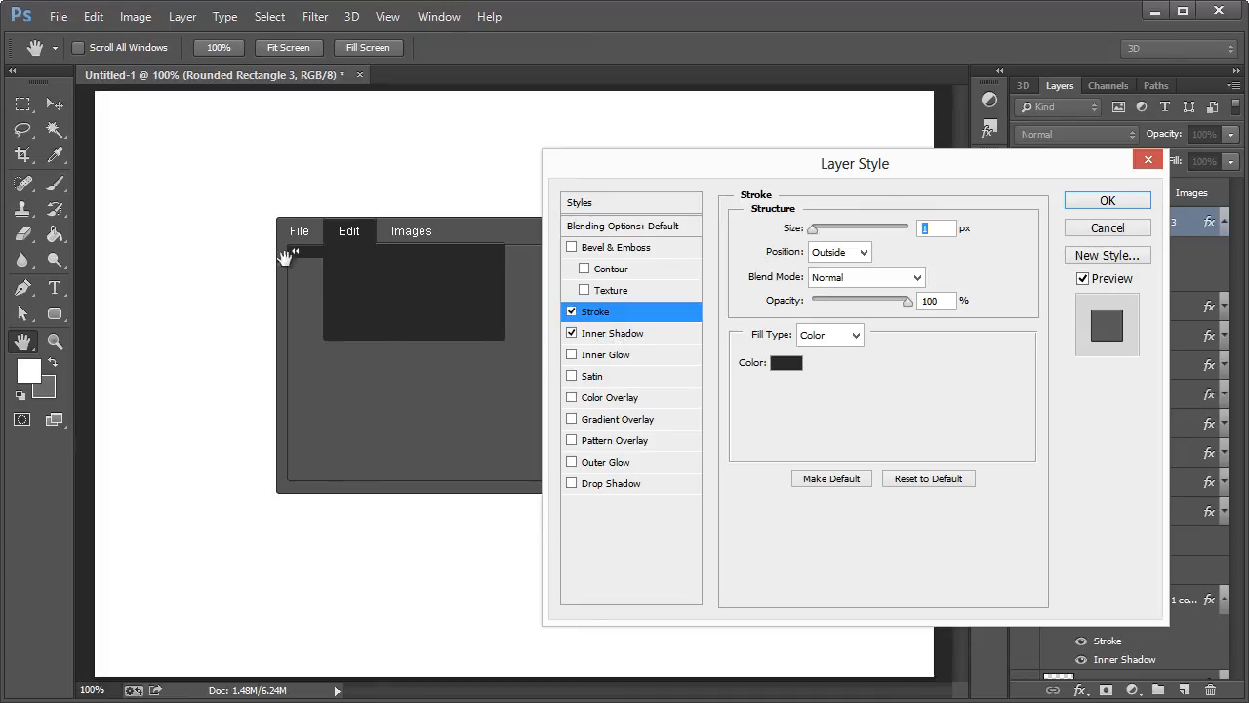
pyautogui.click(617, 332)
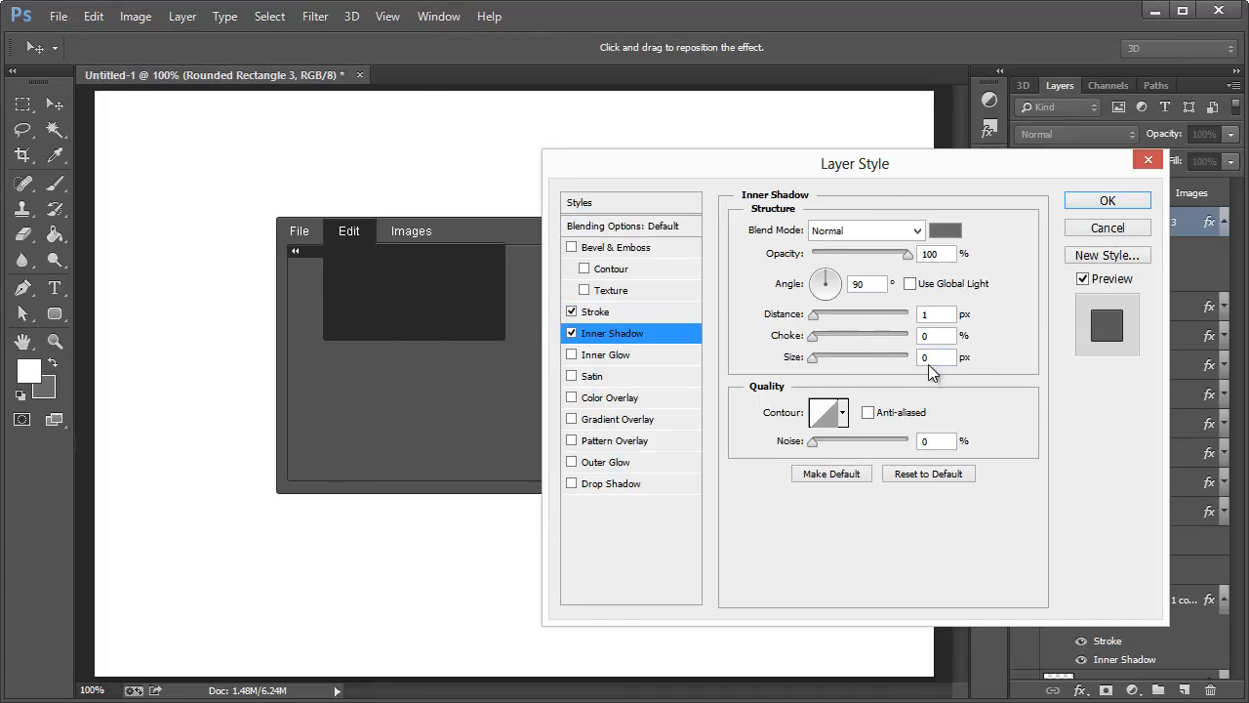
pyautogui.moveTo(835, 312); pyautogui.dragTo(882, 312)
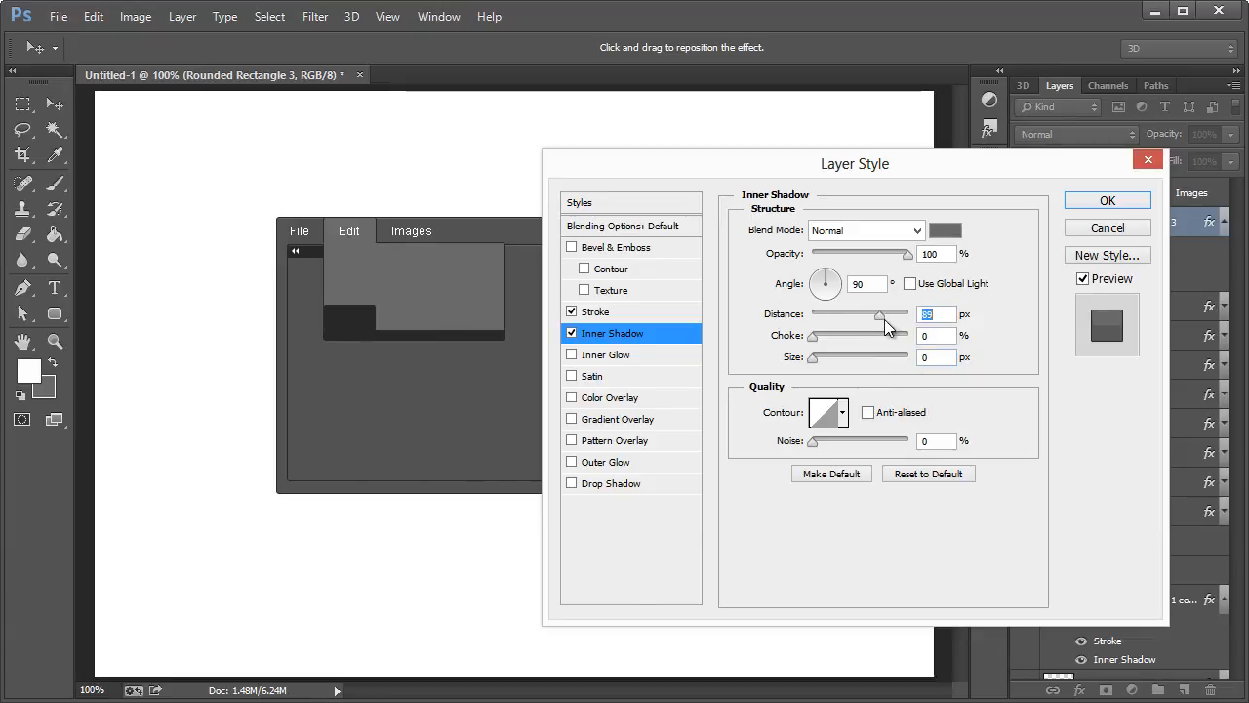
pyautogui.moveTo(882, 314); pyautogui.dragTo(818, 314)
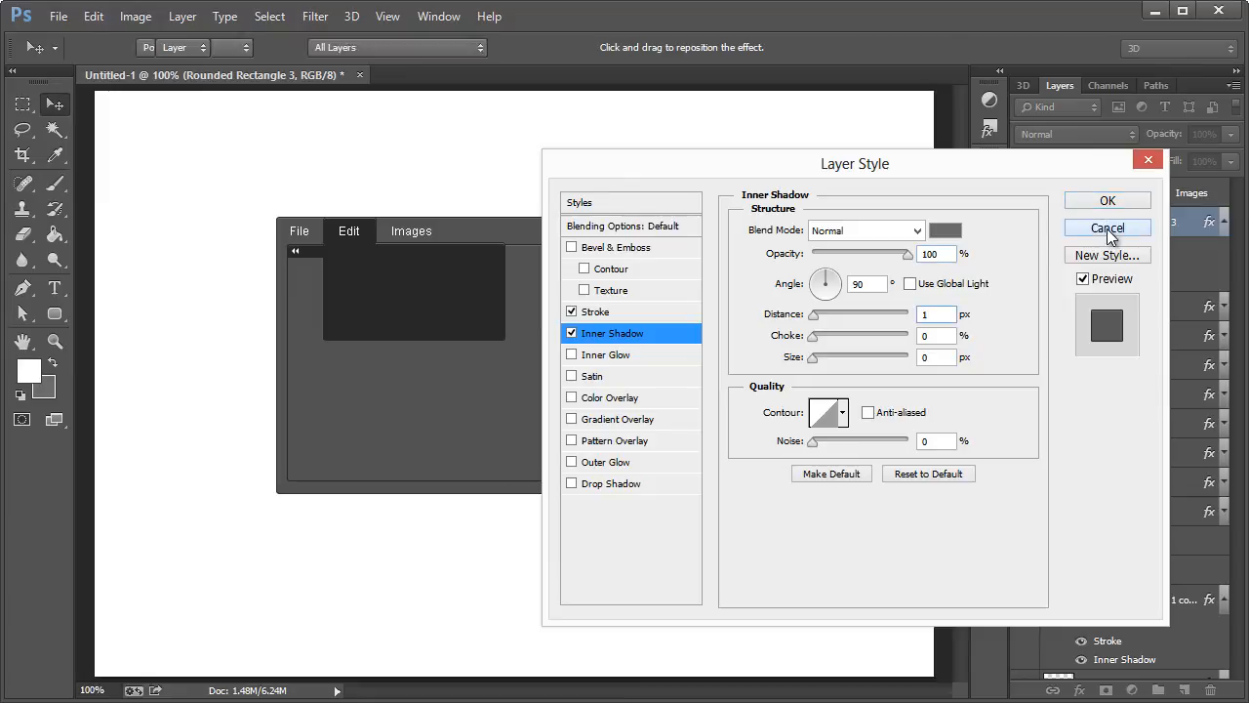
pyautogui.click(1109, 226)
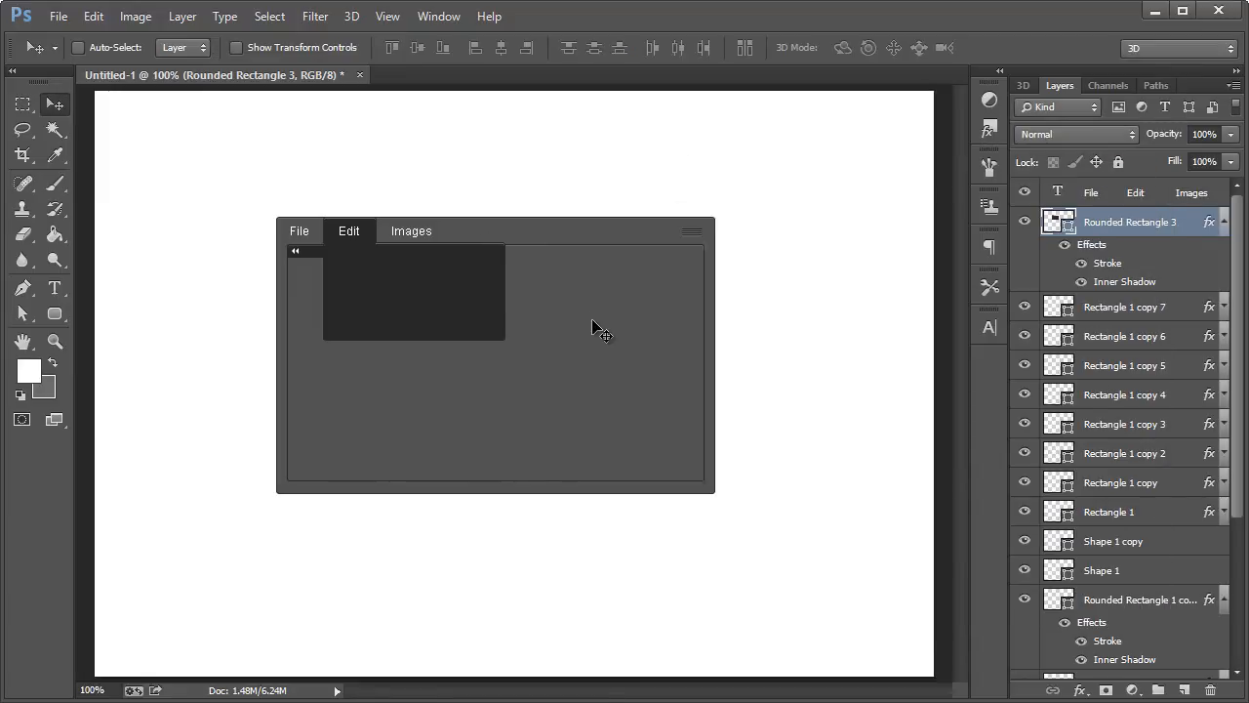
pyautogui.moveTo(609, 361)
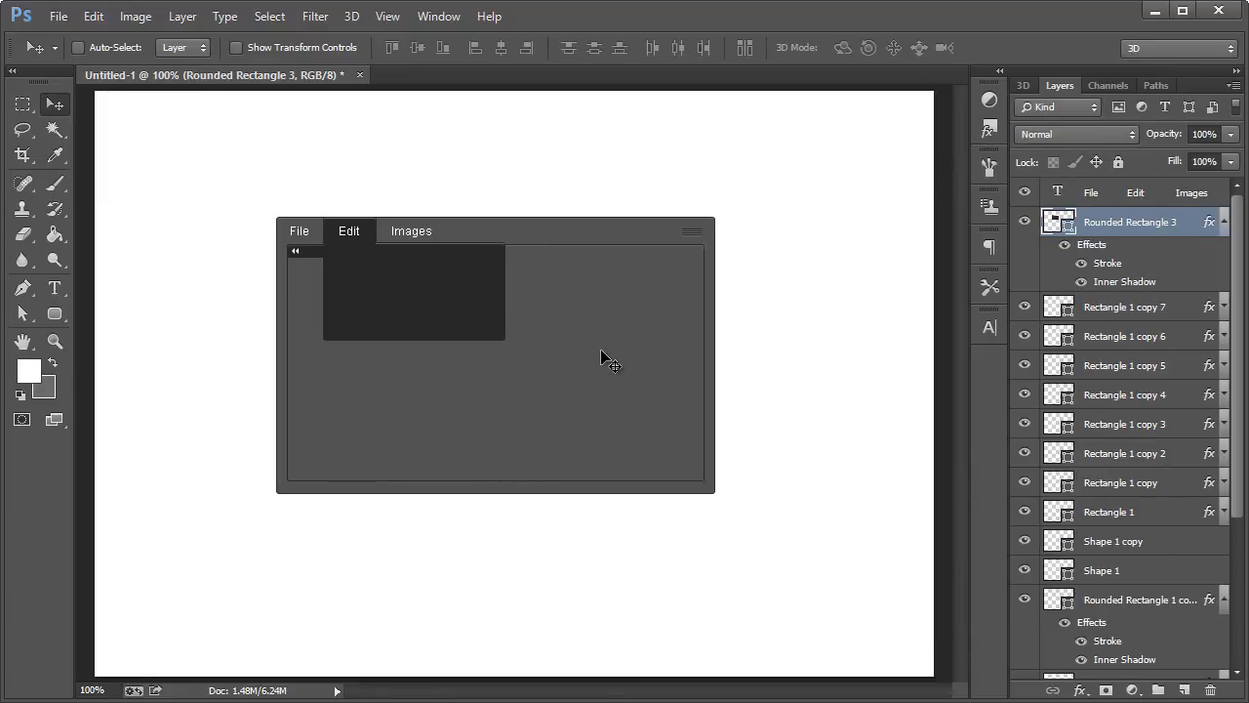
pyautogui.moveTo(472, 353)
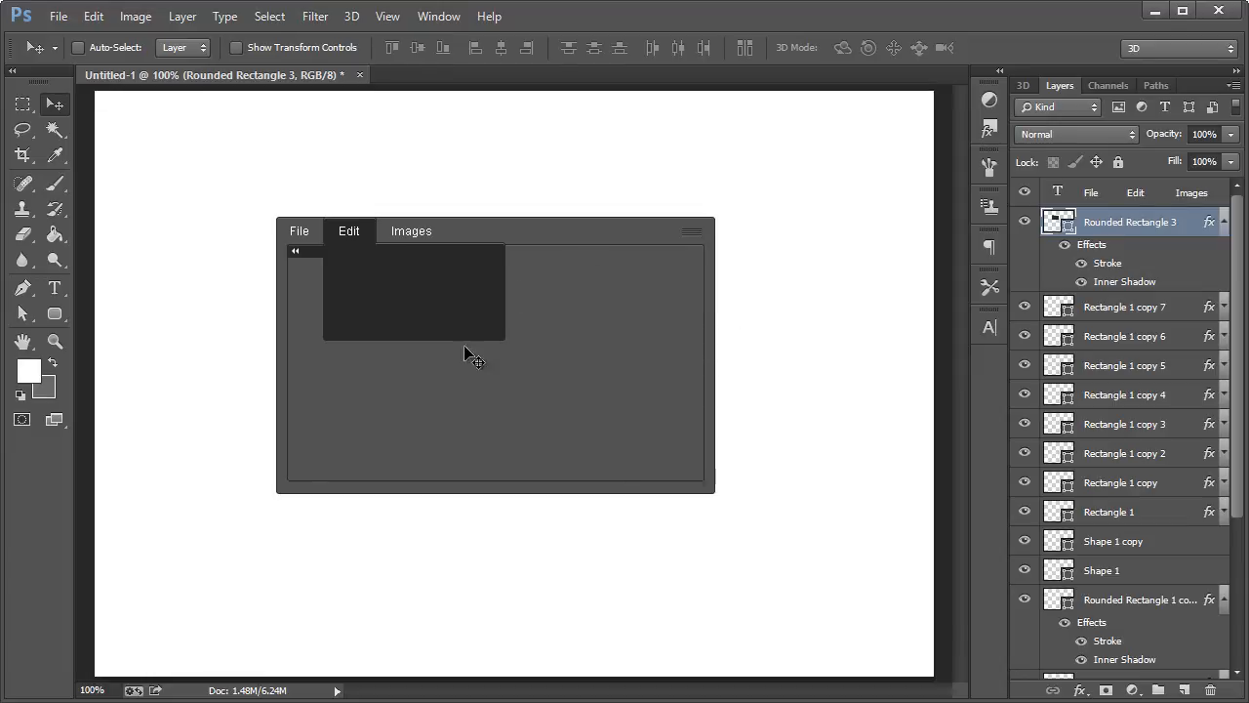
pyautogui.moveTo(467, 392)
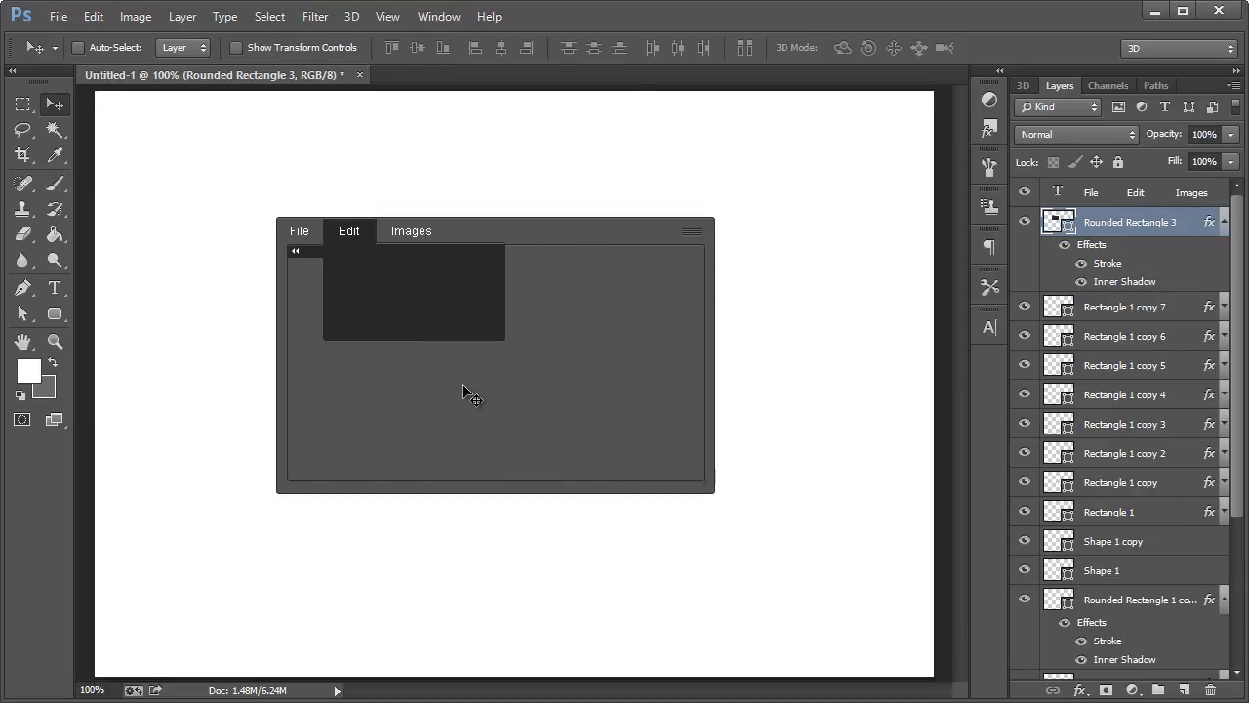
pyautogui.moveTo(465, 394)
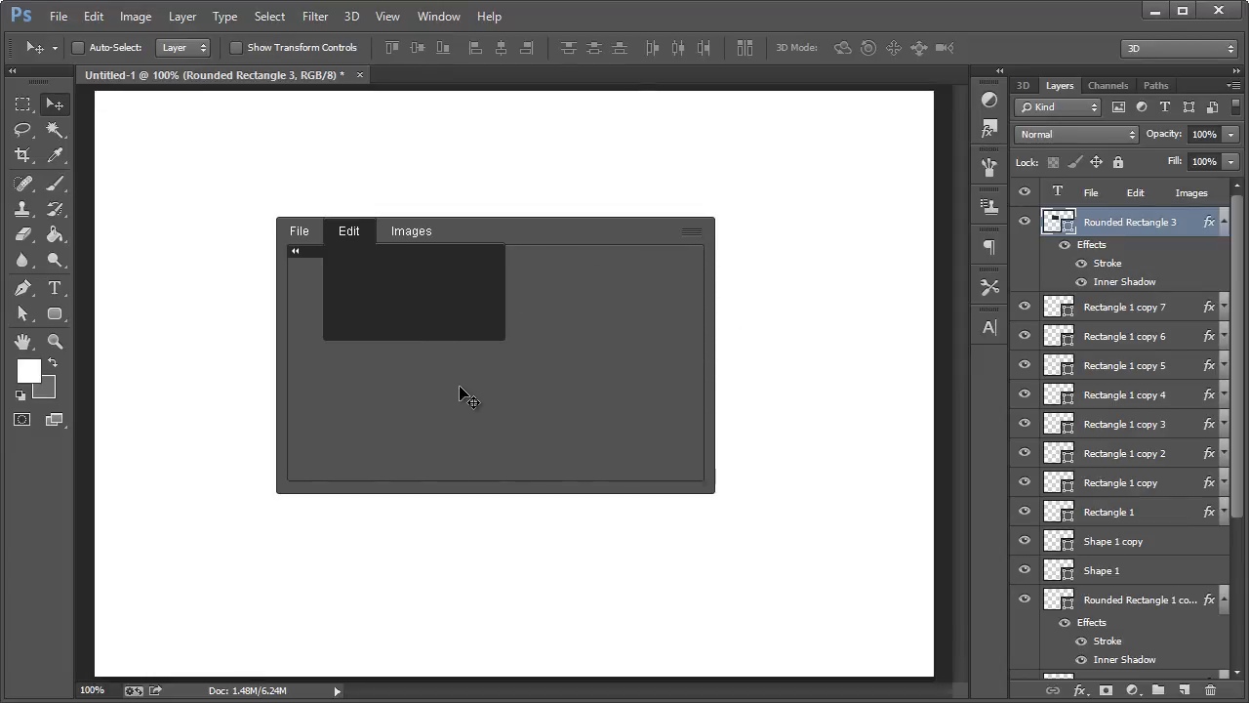